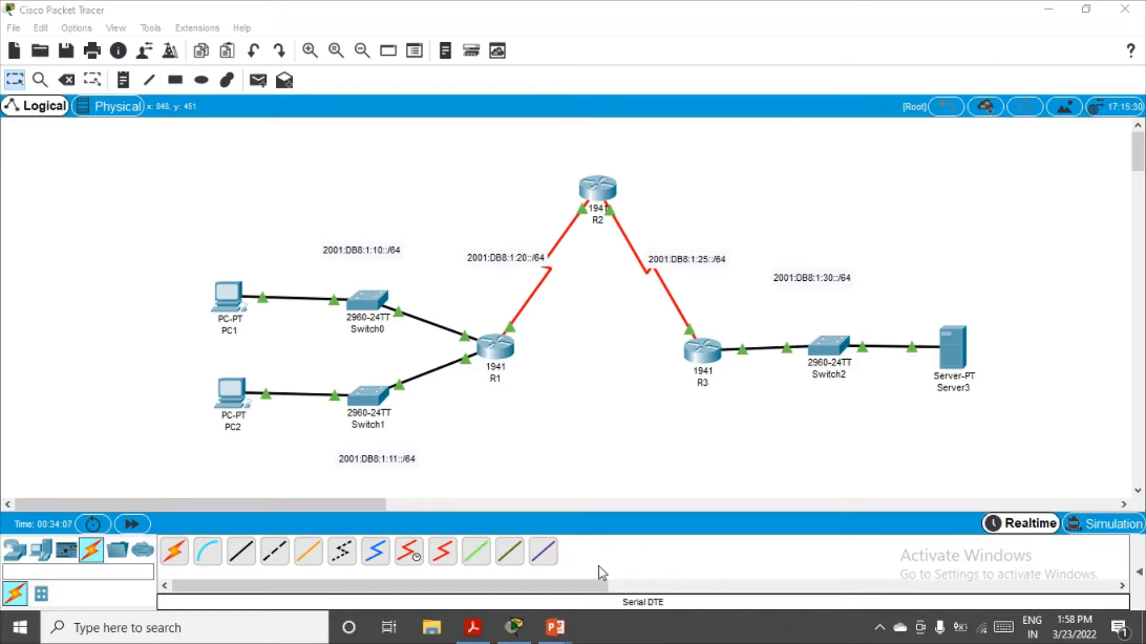
- Review the lab manual PDF for the R1 access-list commands
click(473, 643)
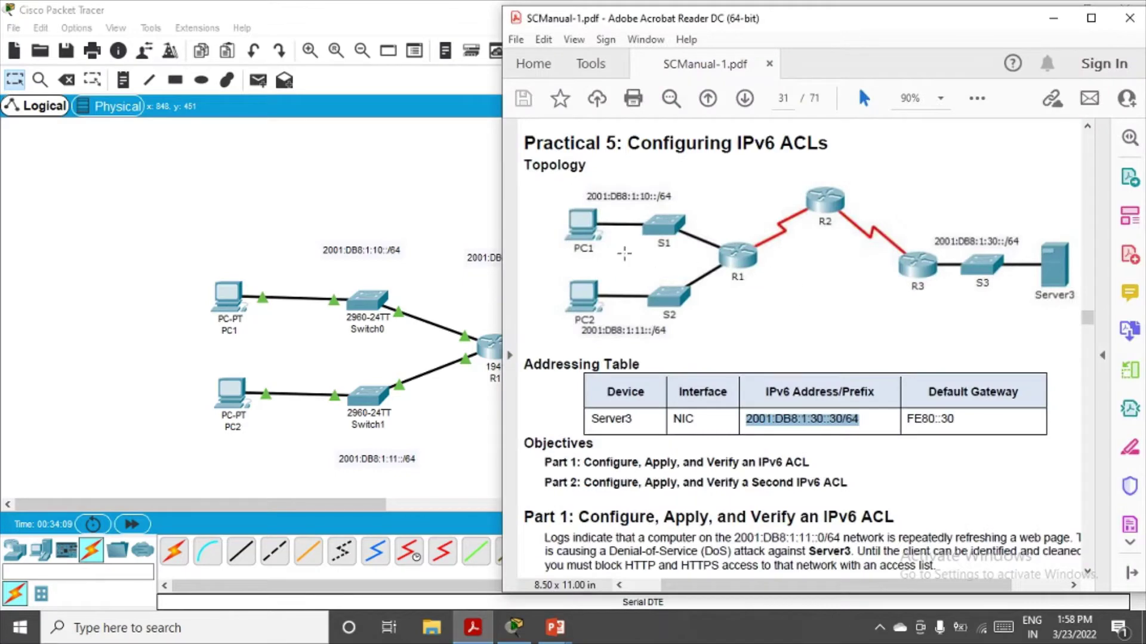
scroll(down, 3)
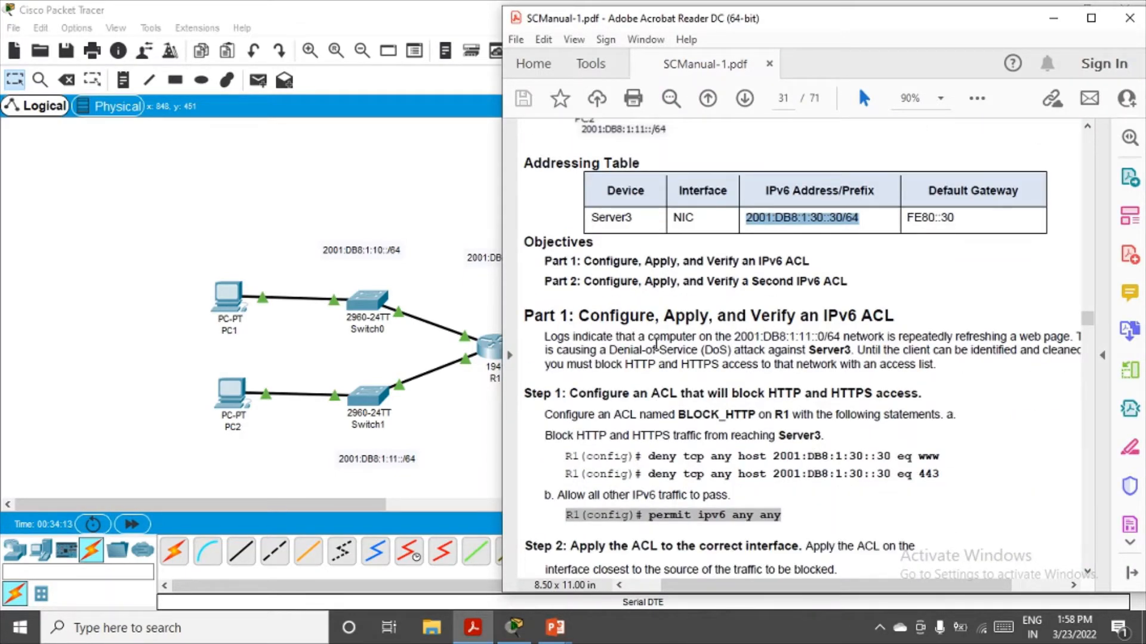
mouse_move(246, 382)
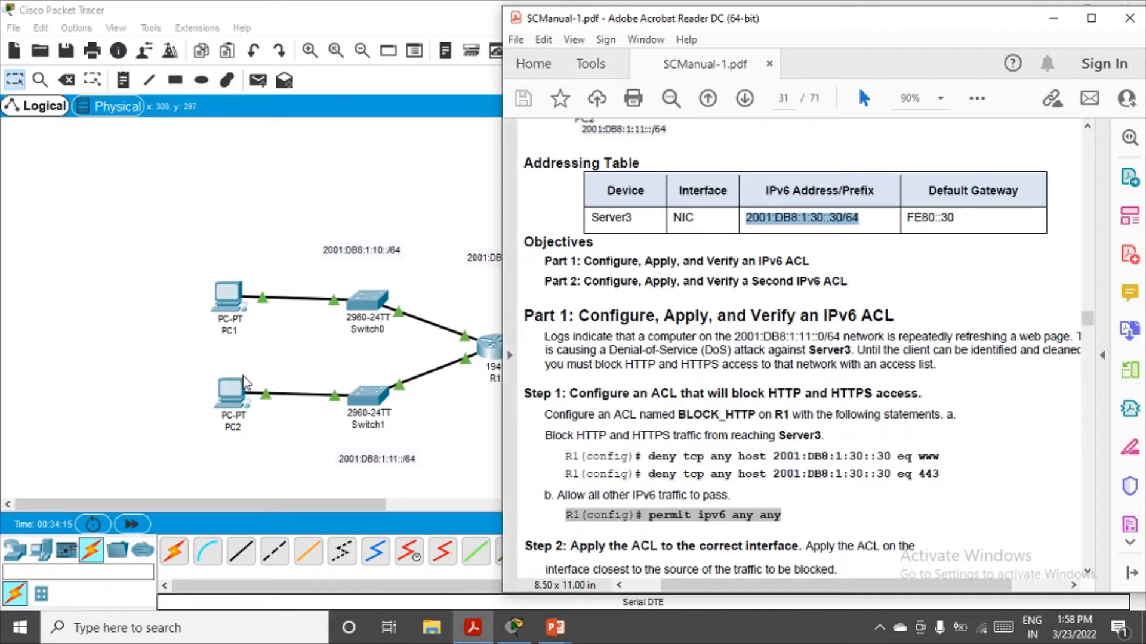
mouse_move(231, 397)
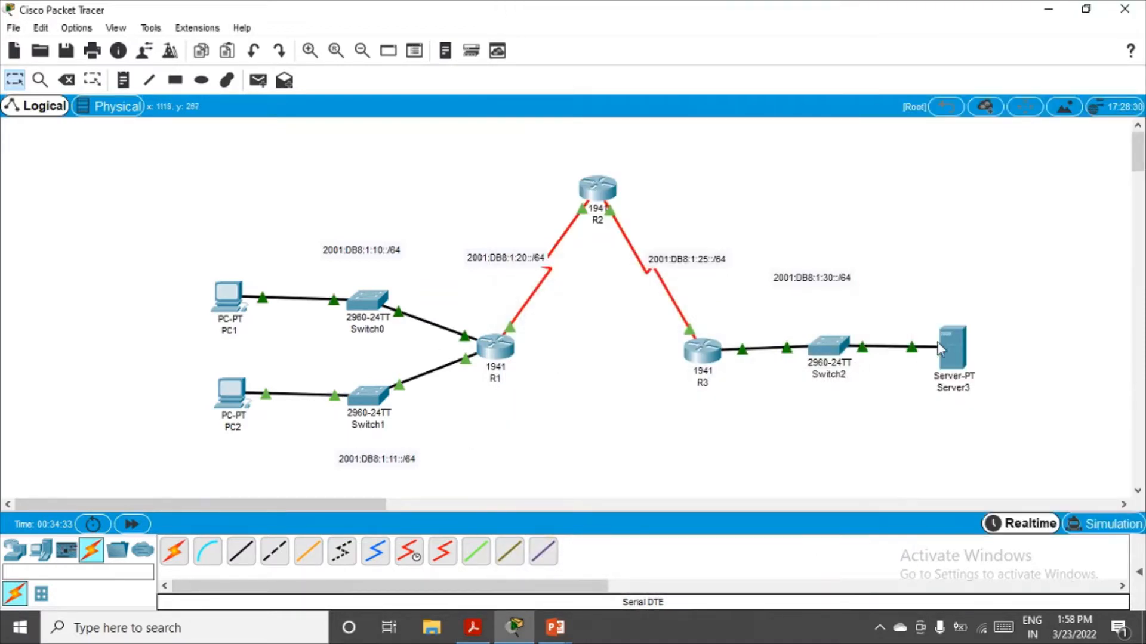
mouse_move(177, 407)
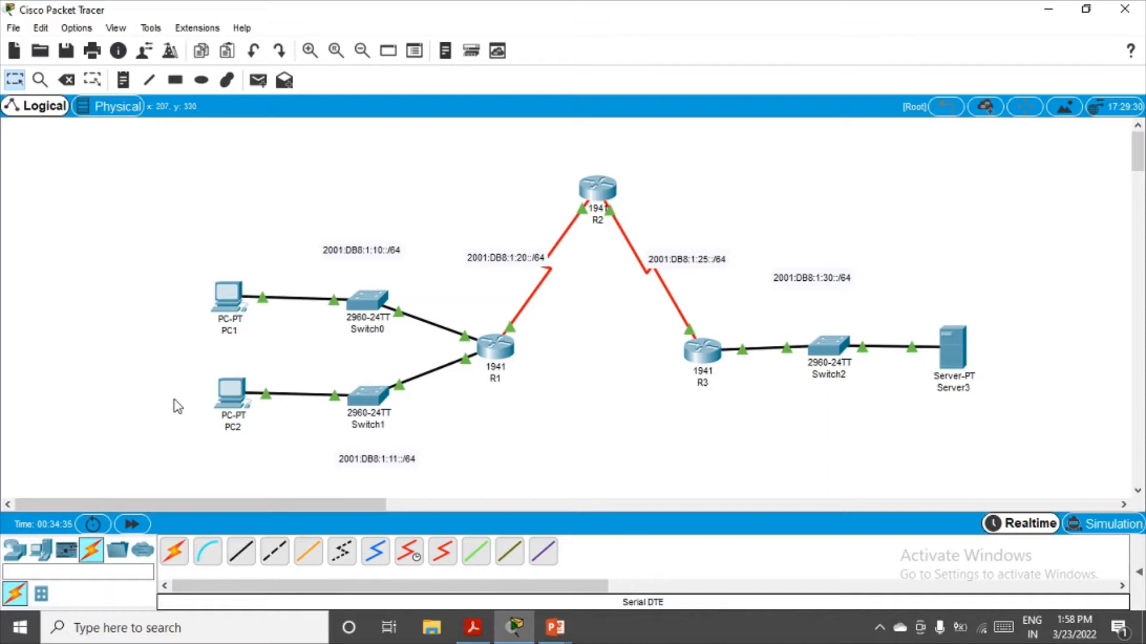
click(473, 628)
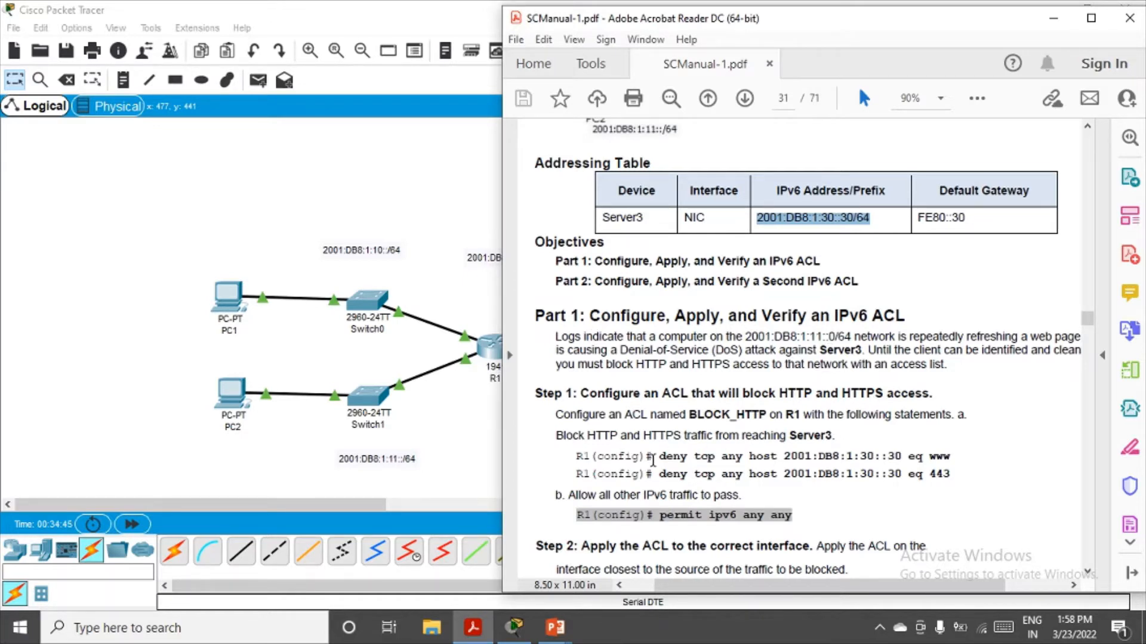
mouse_move(683, 436)
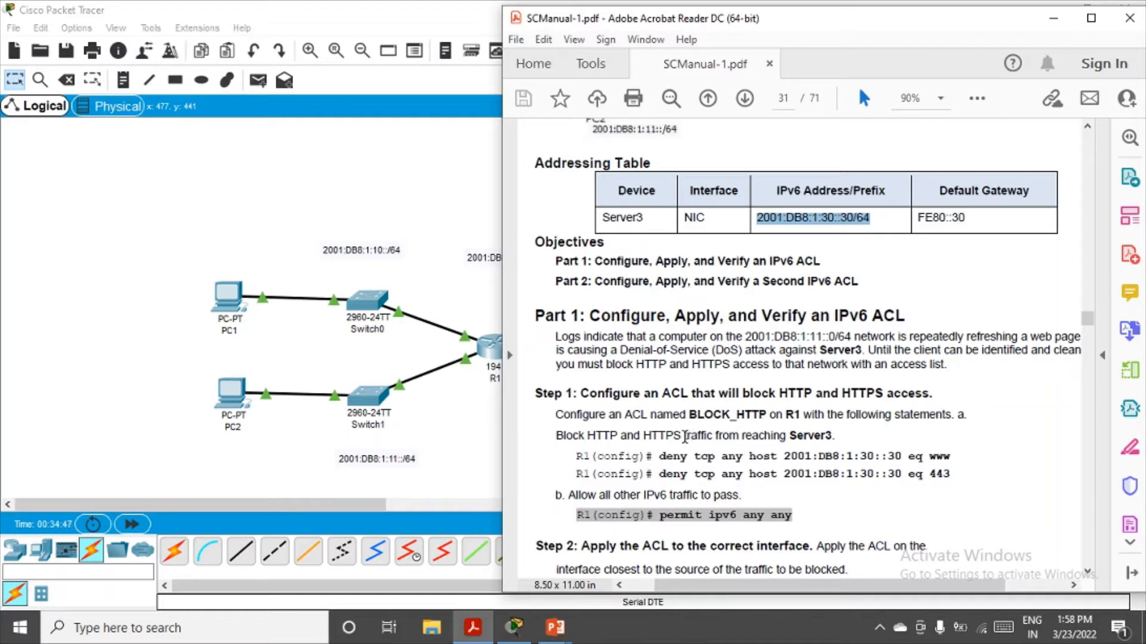
mouse_move(654, 458)
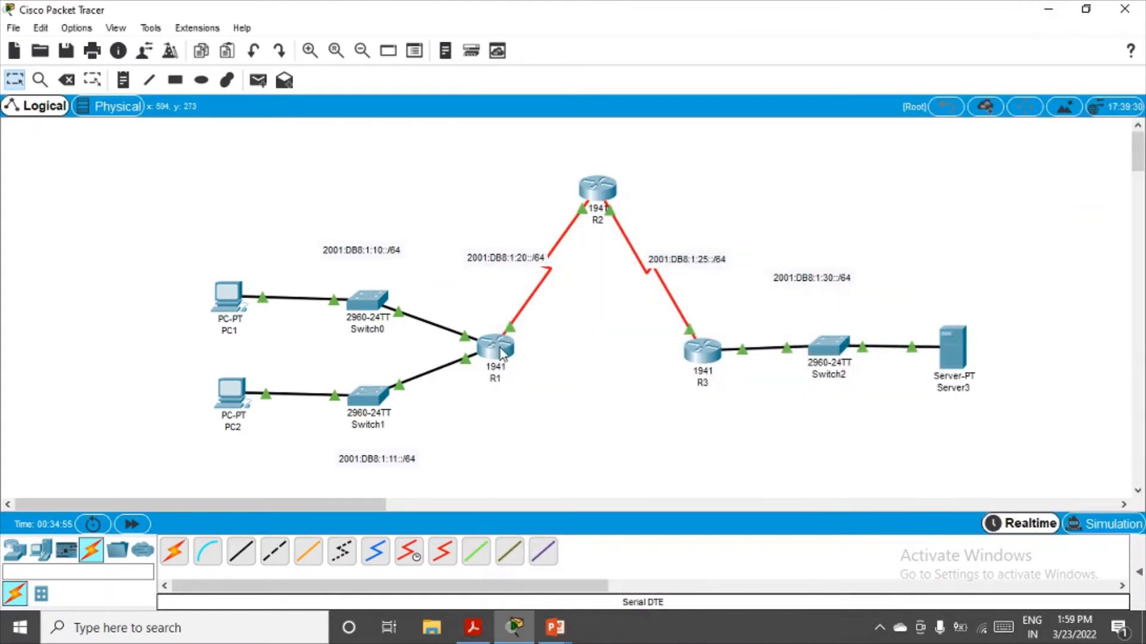
- On R1's CLI, create the IPv6 access list BLOCK_HTTP, entering ACL configuration mode
click(489, 348)
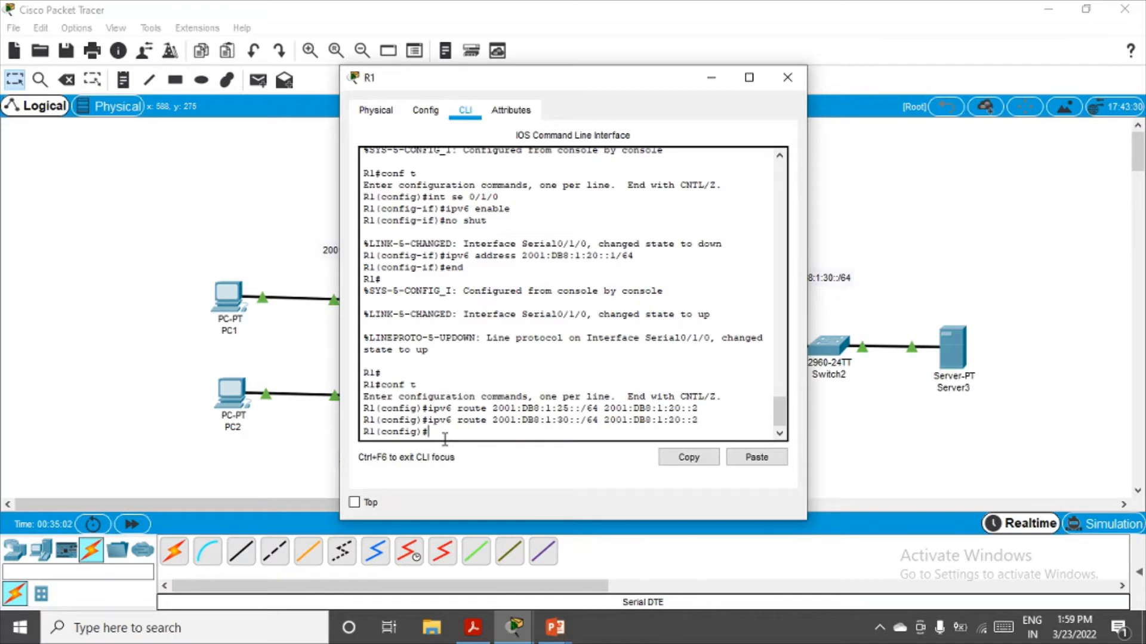
text(ipv6)
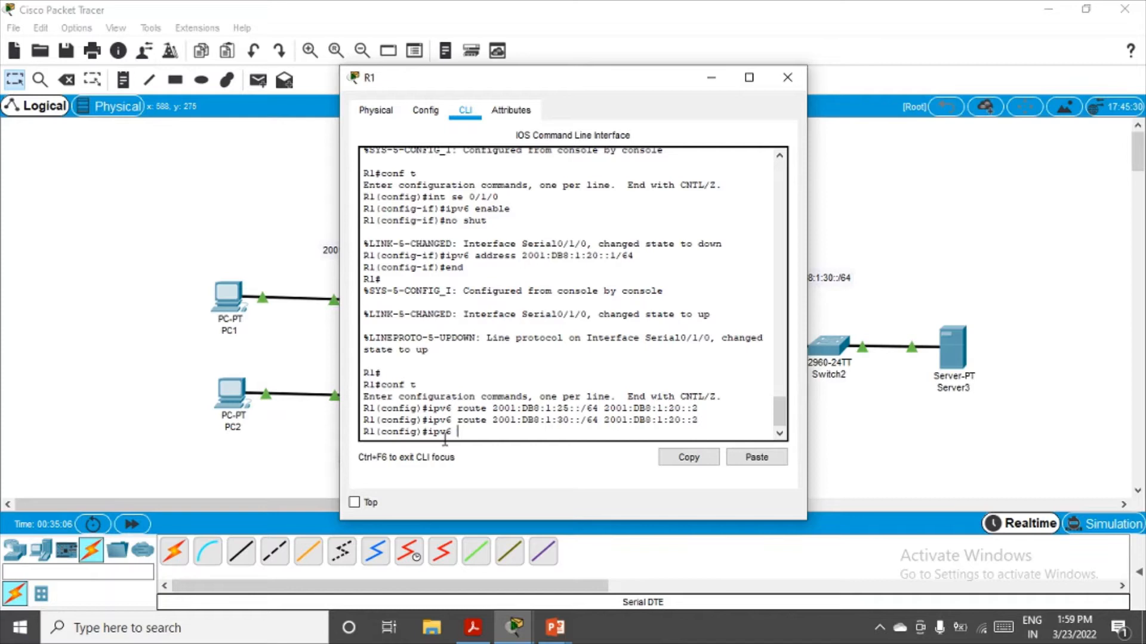
text(?)
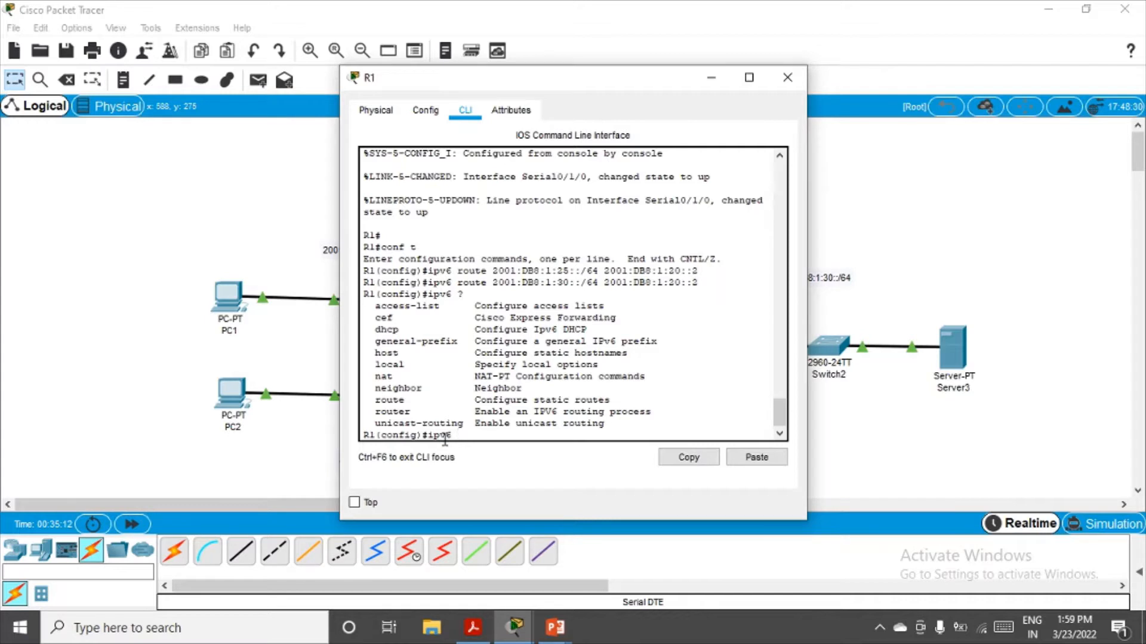
text(access)
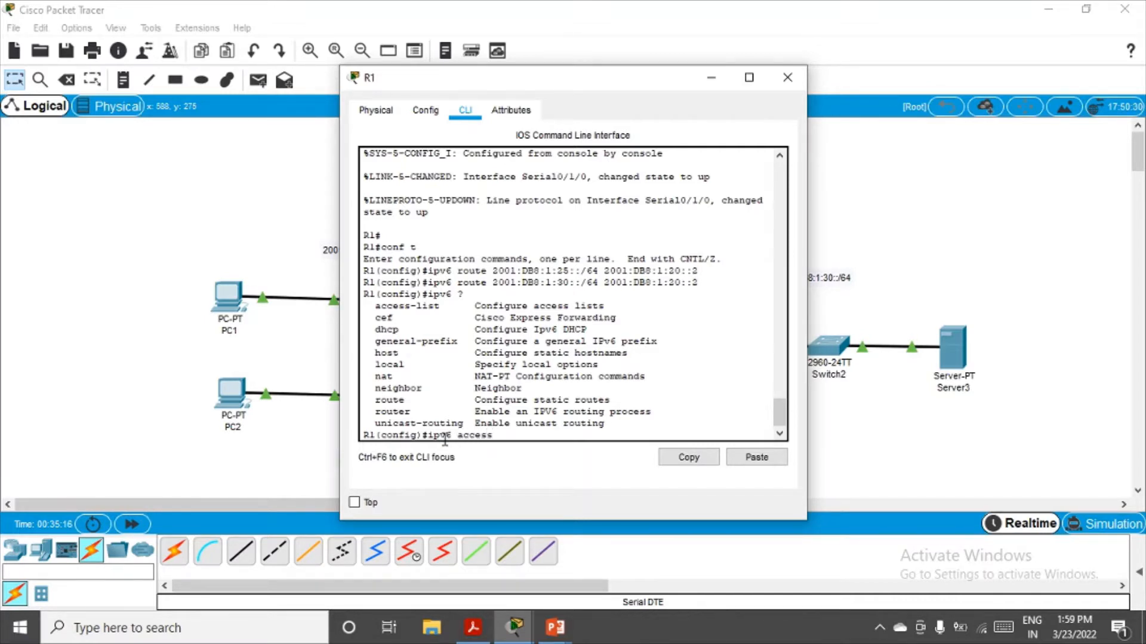
text(route 2001:DB8:1:30::/64 2001:DB8:1:)
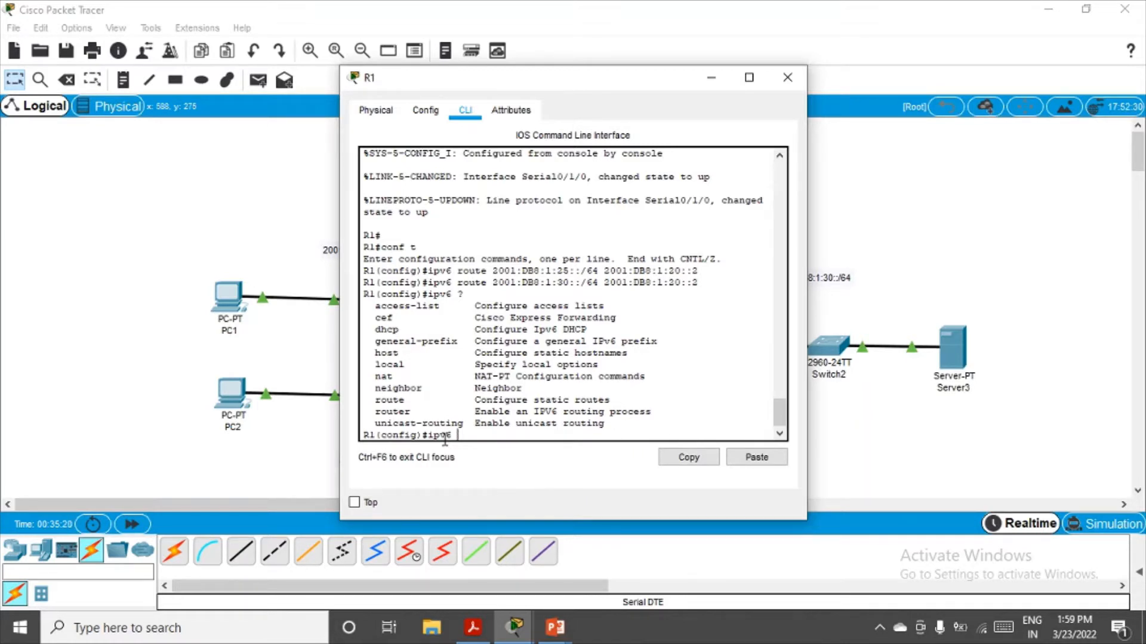
text(access-list)
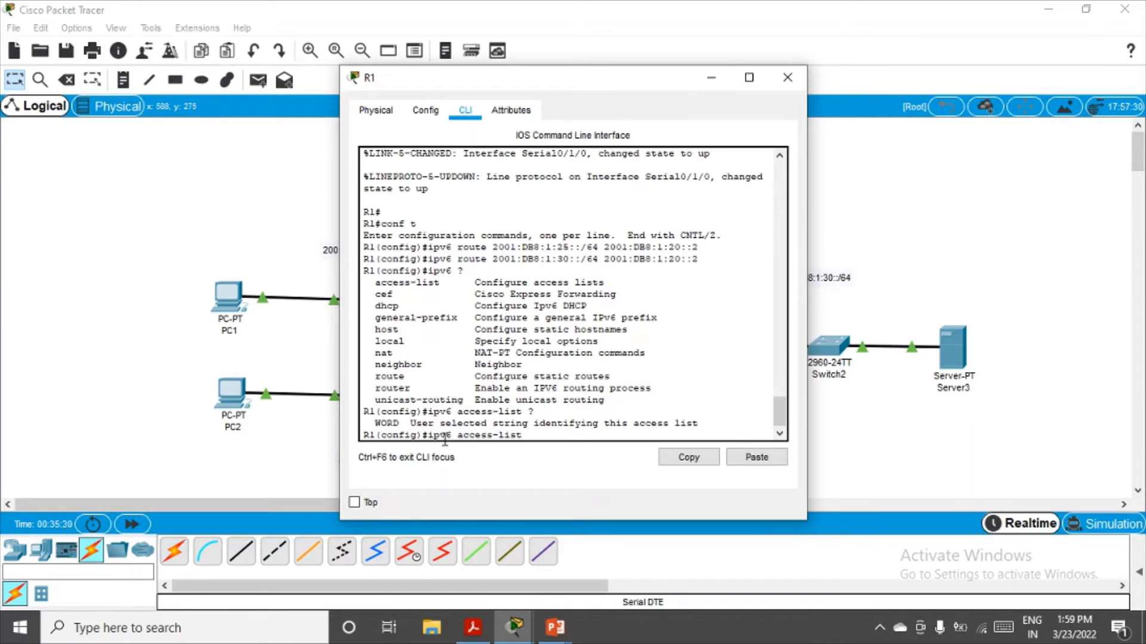
text(BLOCK)
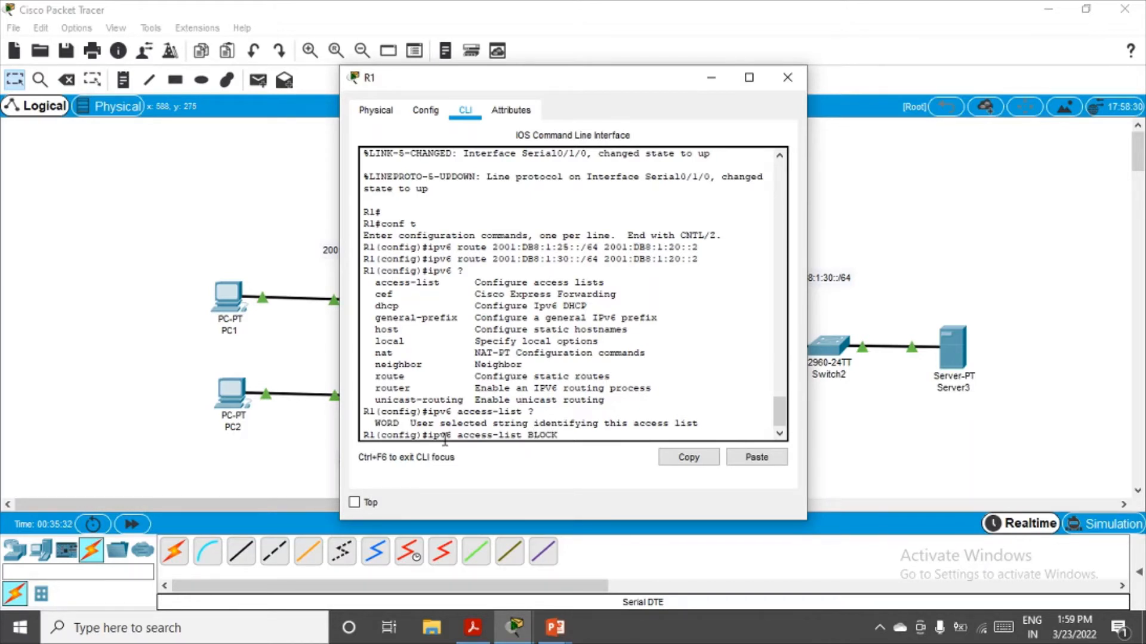
text(_HTTP)
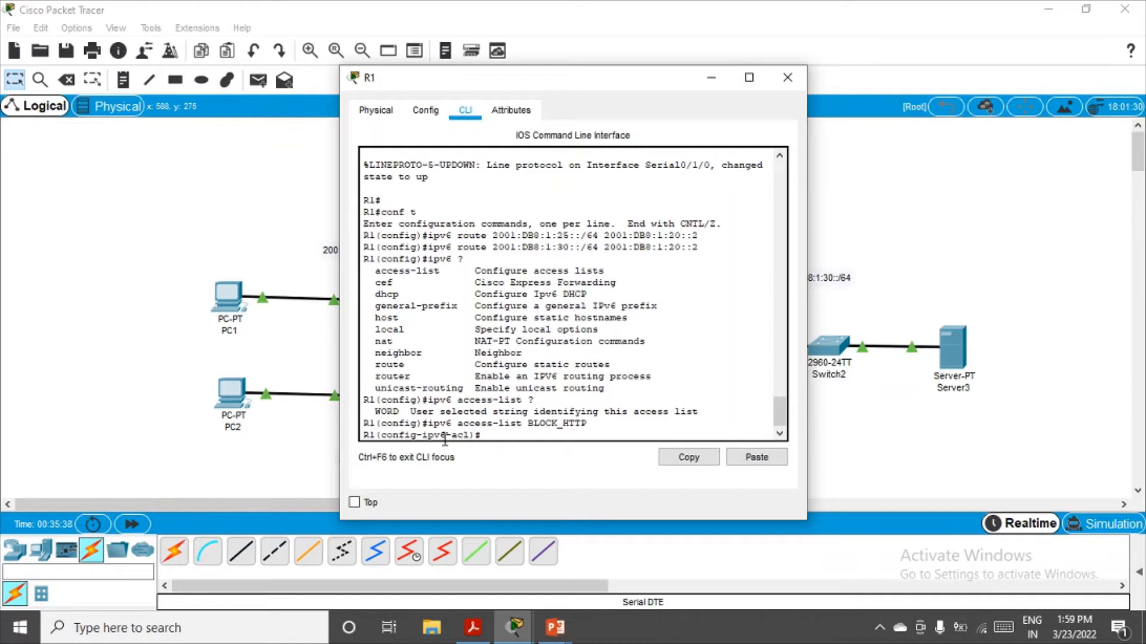
- Add 'deny tcp any host 2001:DB8:1:30::30 eq www' to BLOCK_HTTP, checking options with ? along the way
text(deny)
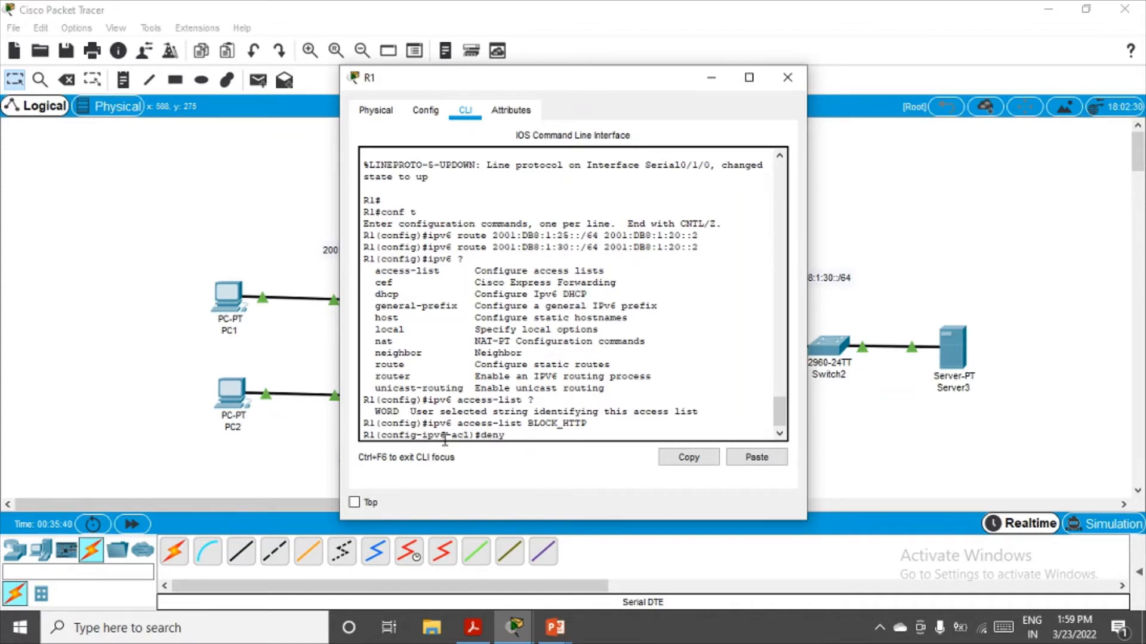
text(?)
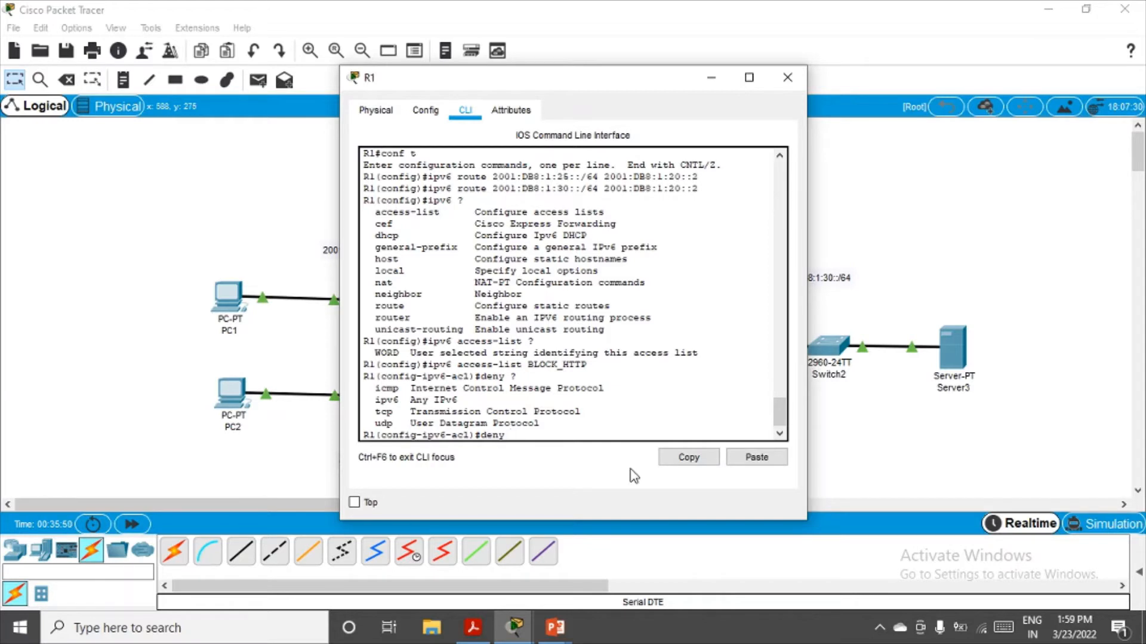
text(tcp)
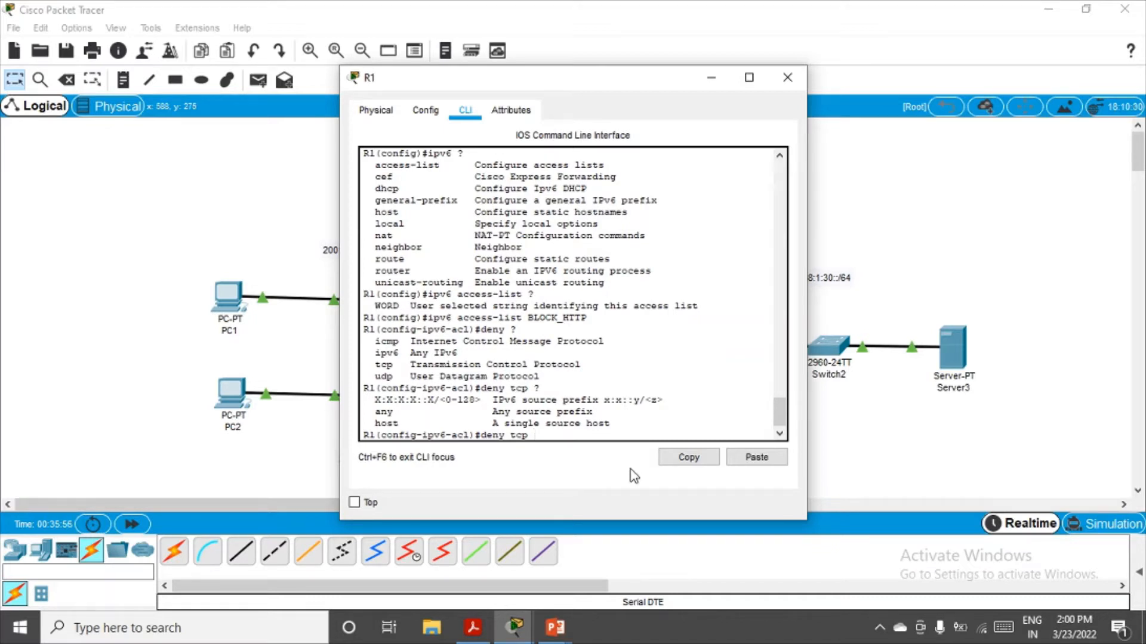
text(any)
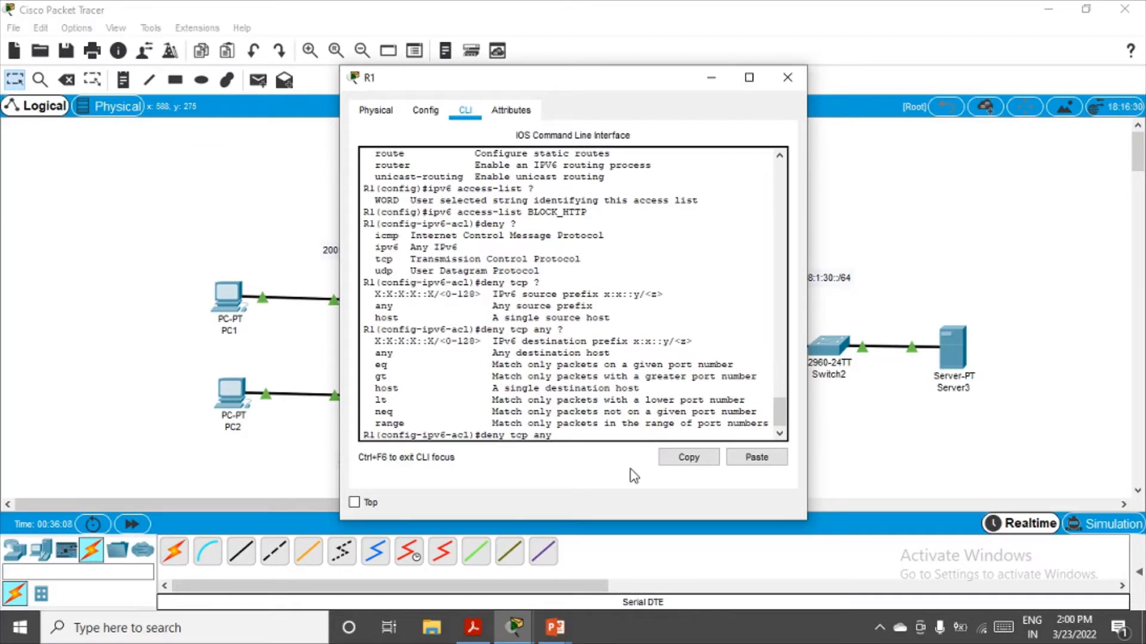
text(host)
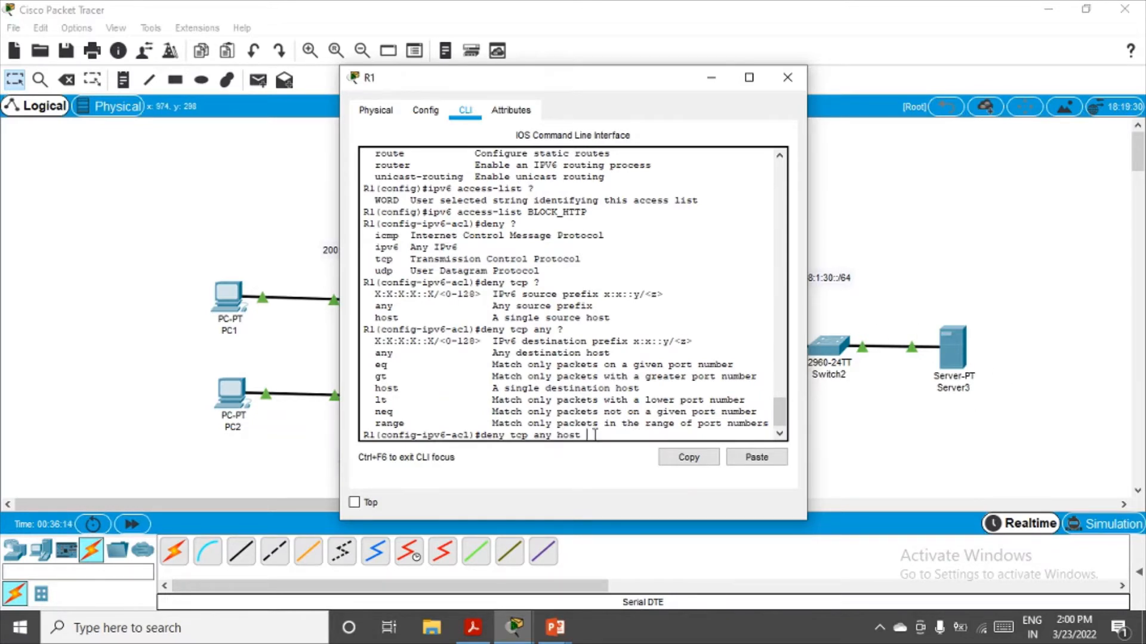
text(2001:DB8:1:30::30)
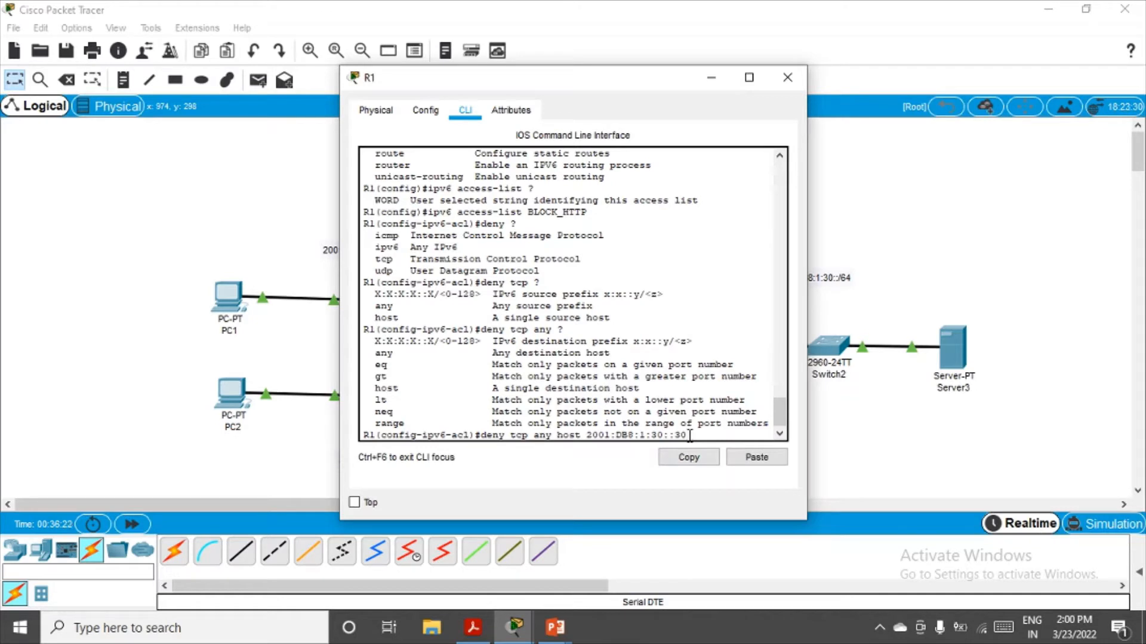
text(?)
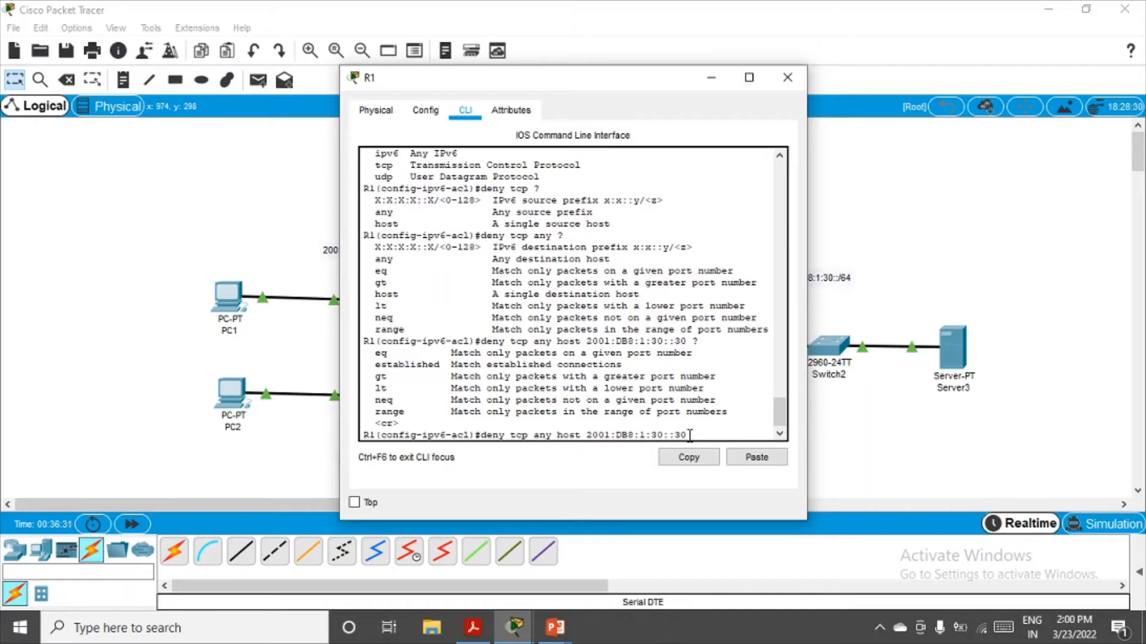
text(e)
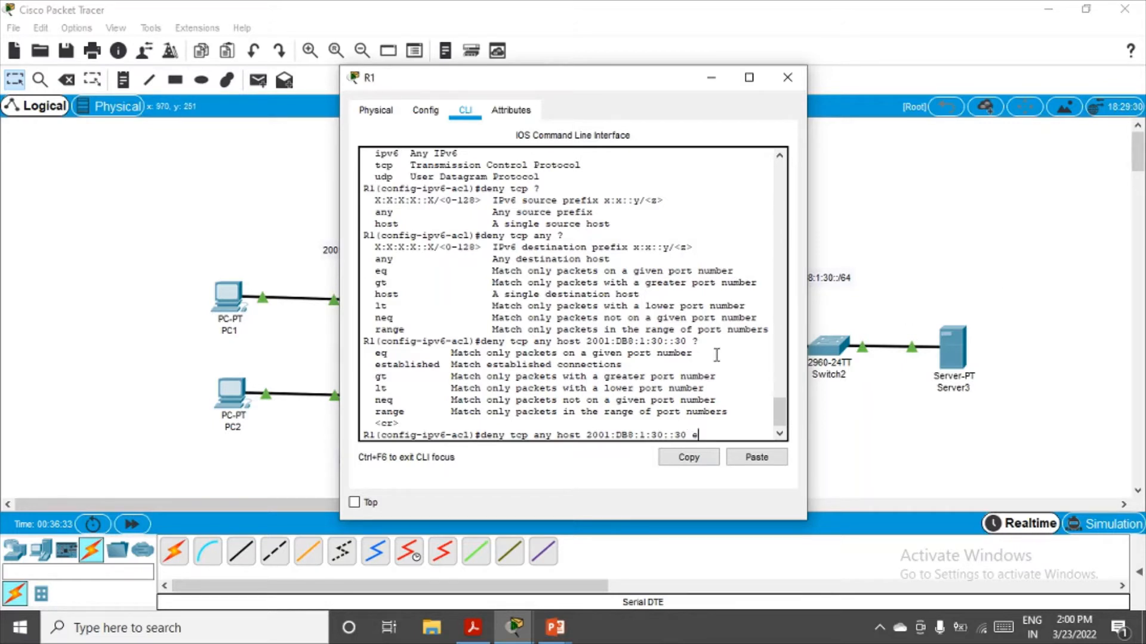
text(q)
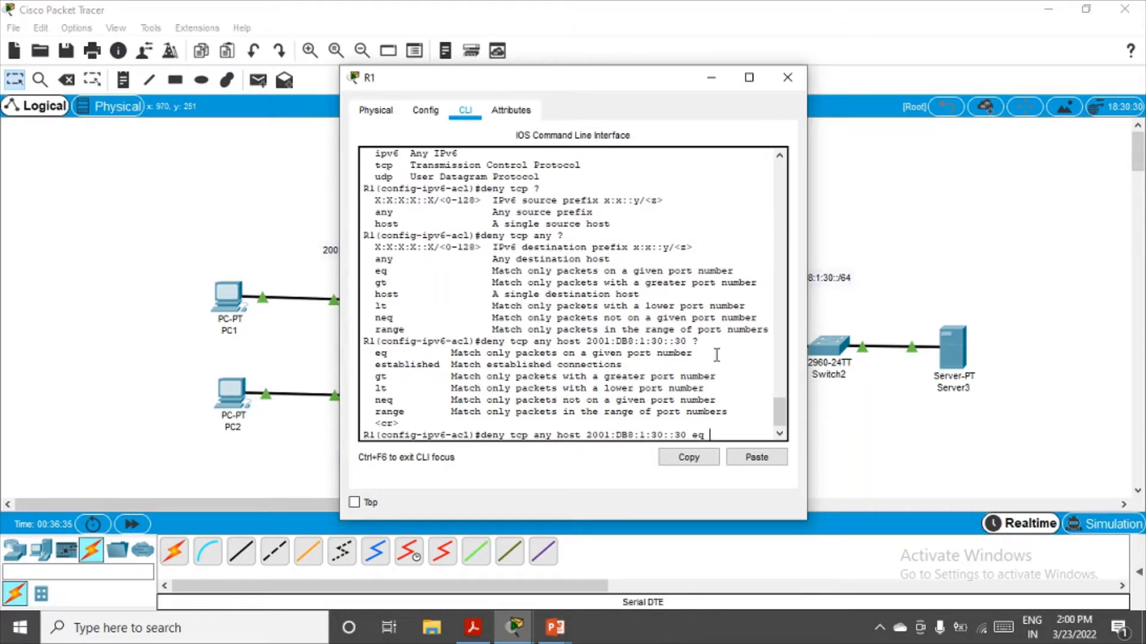
text(?)
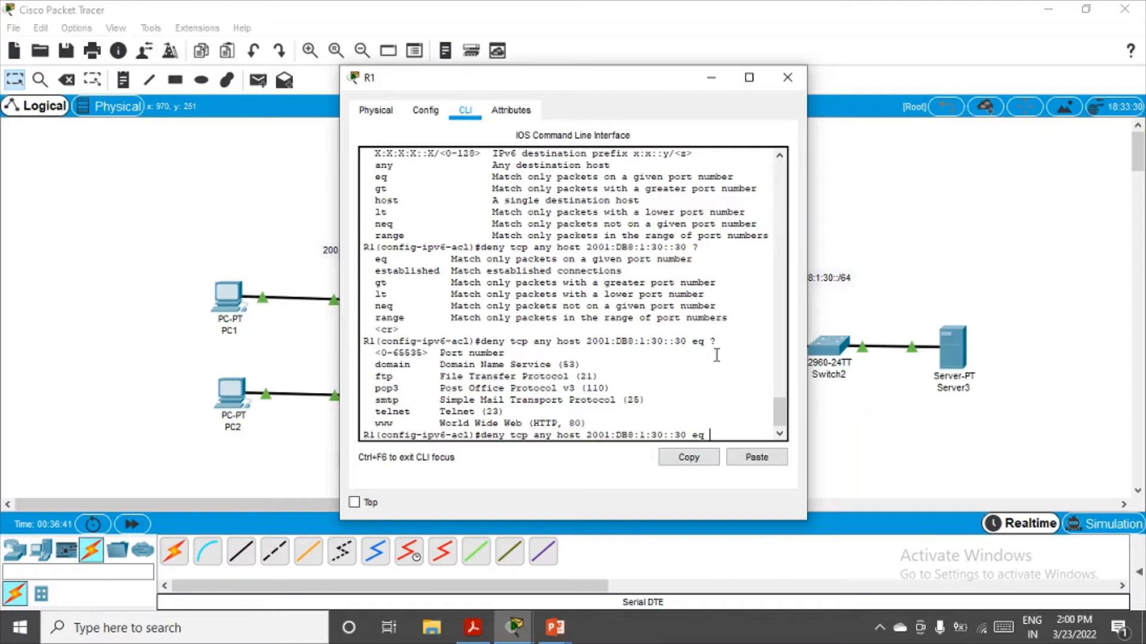
text(www)
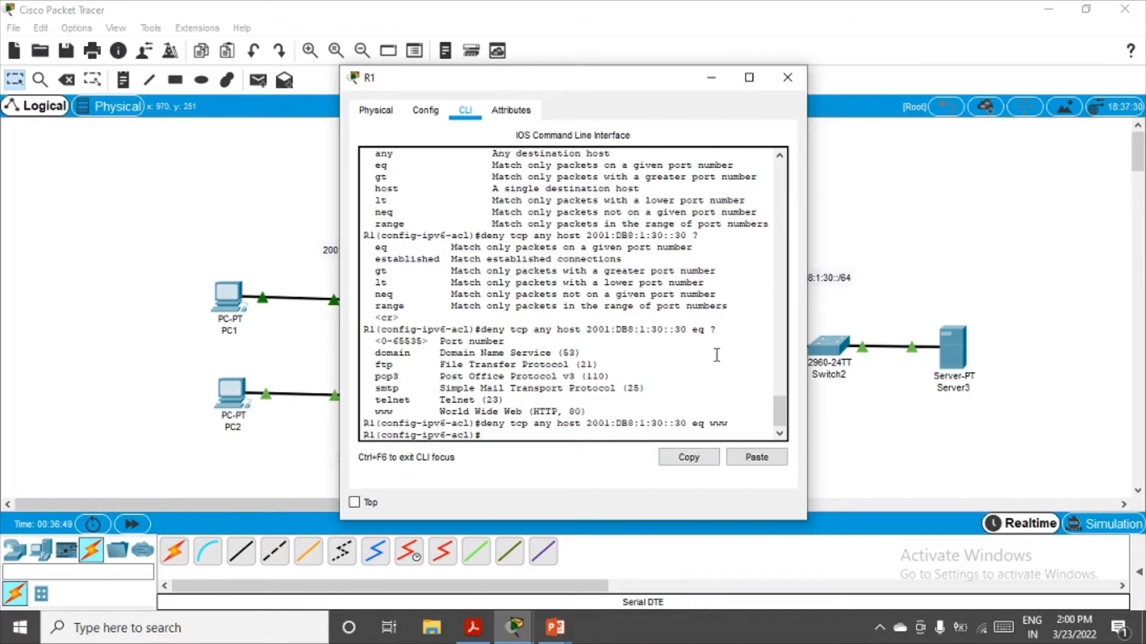
- Add 'deny tcp any host 2001:DB8:1:30::30 eq 443' to BLOCK_HTTP
text(deny tcp any host 2001:DB8:1:30::30 eq www)
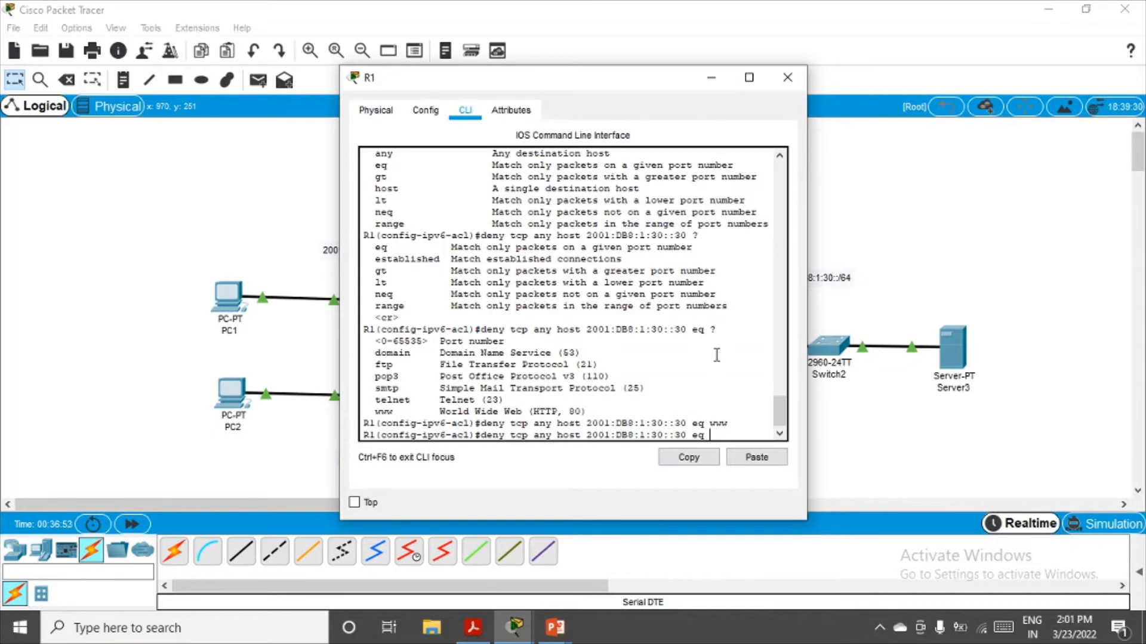
text(44)
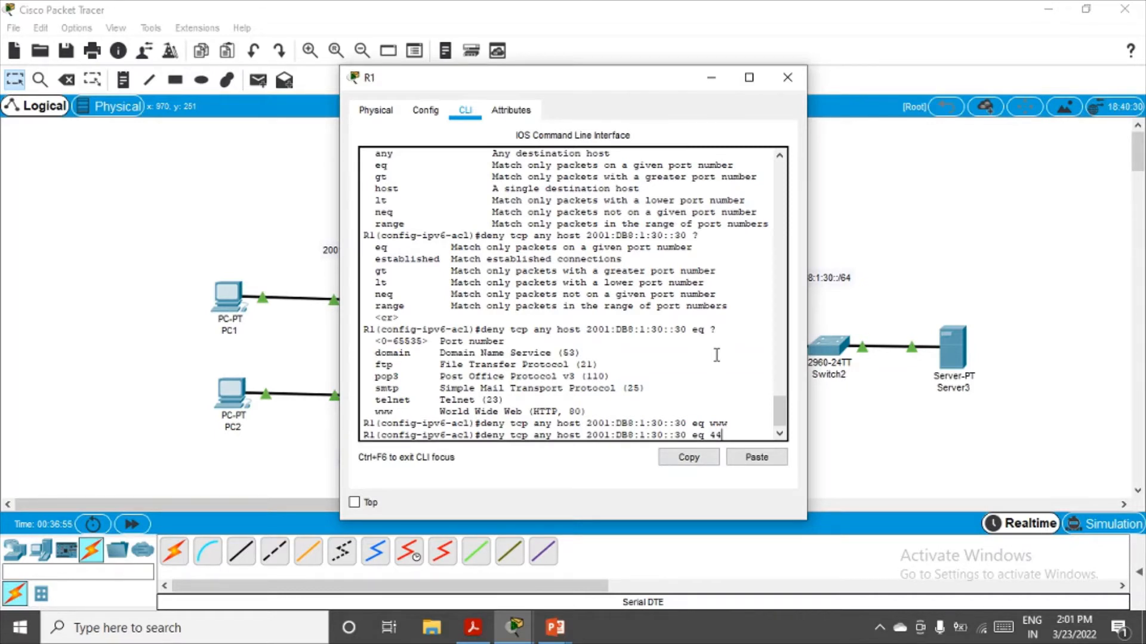
text(3)
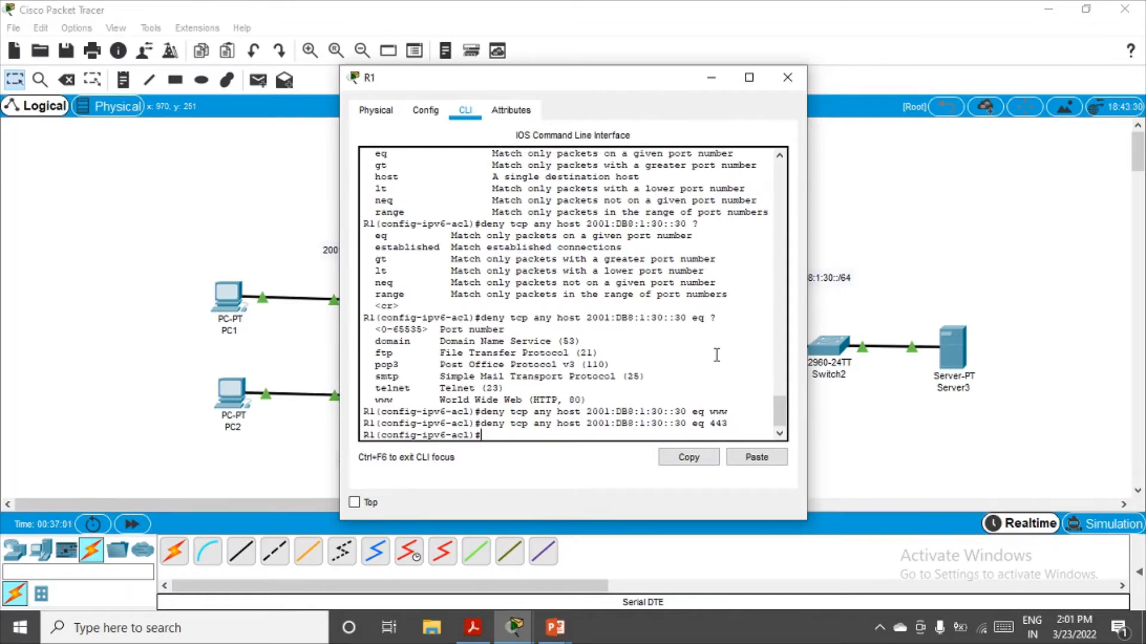
- Add 'permit ipv6 any any' to BLOCK_HTTP and close R1's window
text(per)
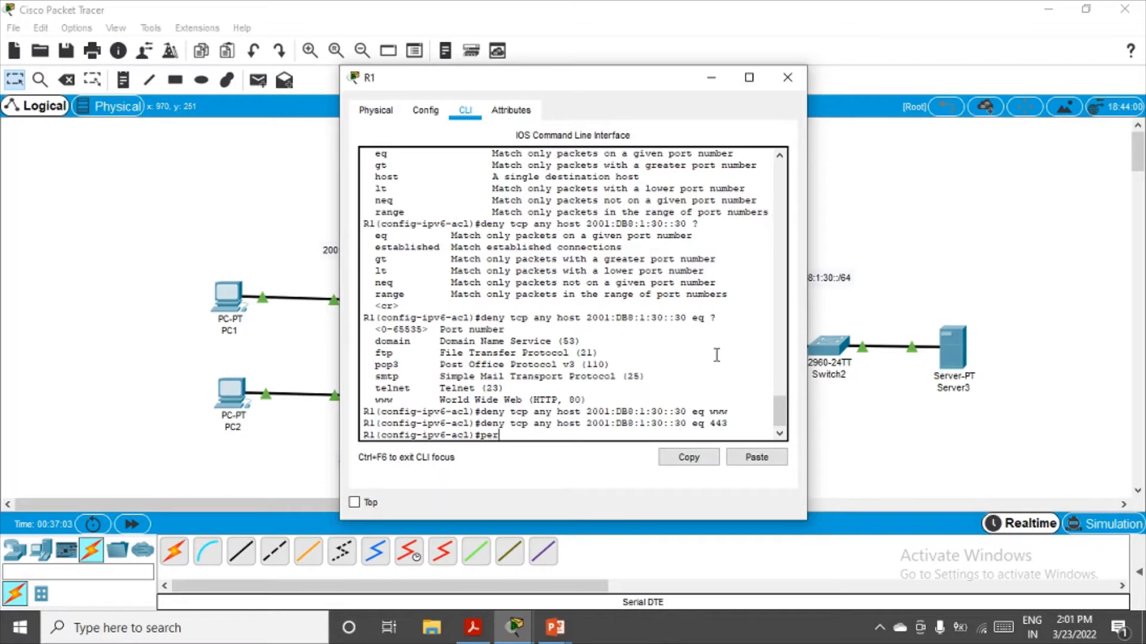
text(mit)
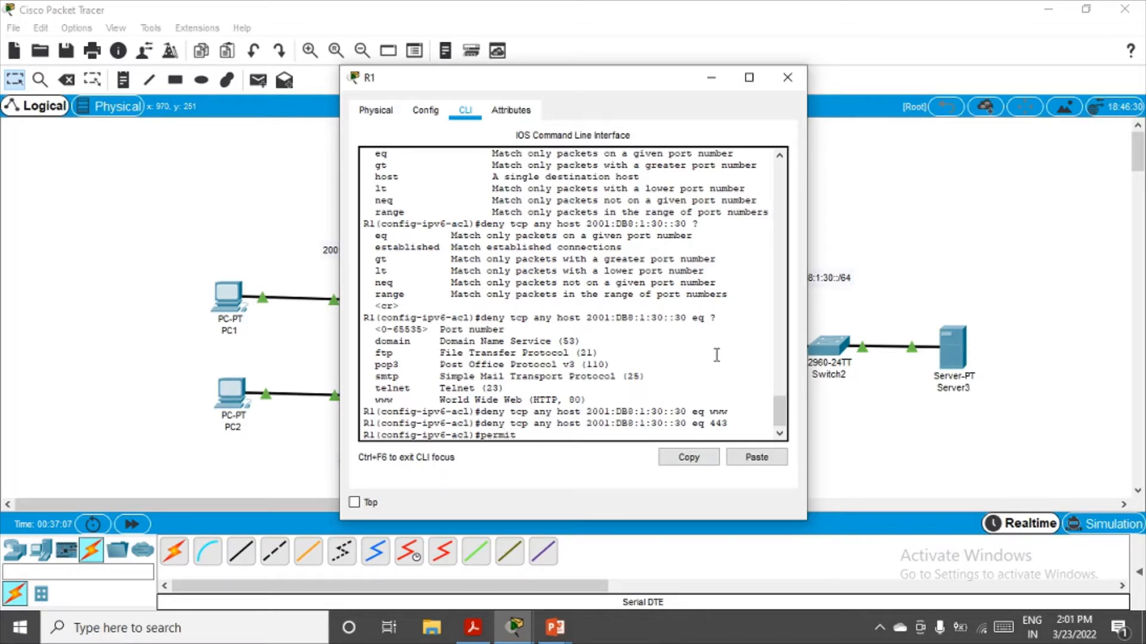
text(ipv6)
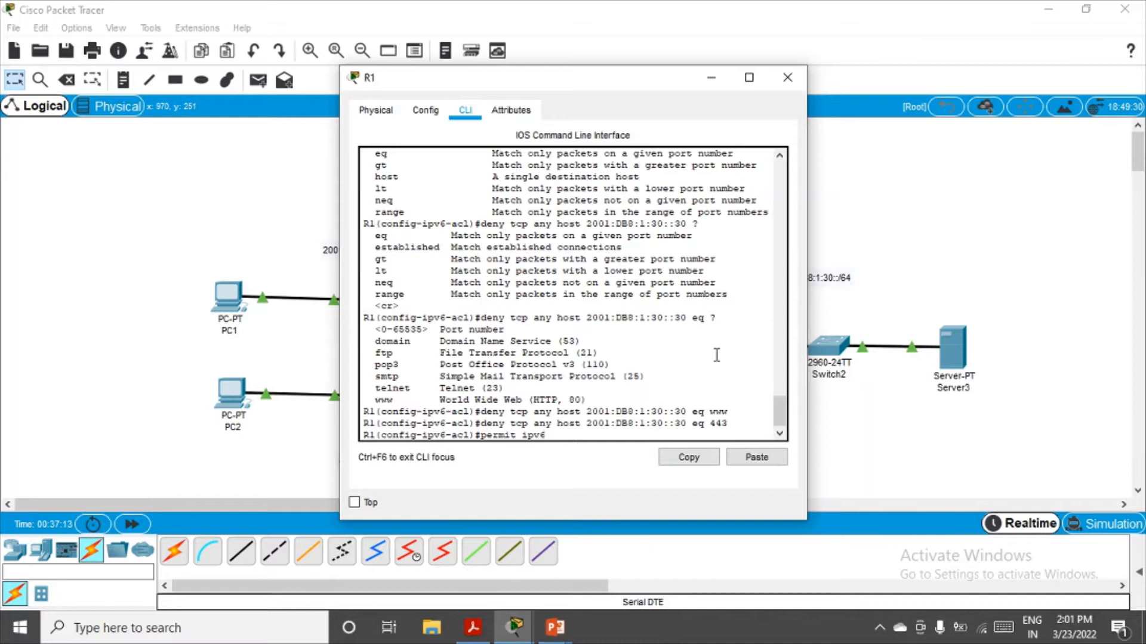
text(a)
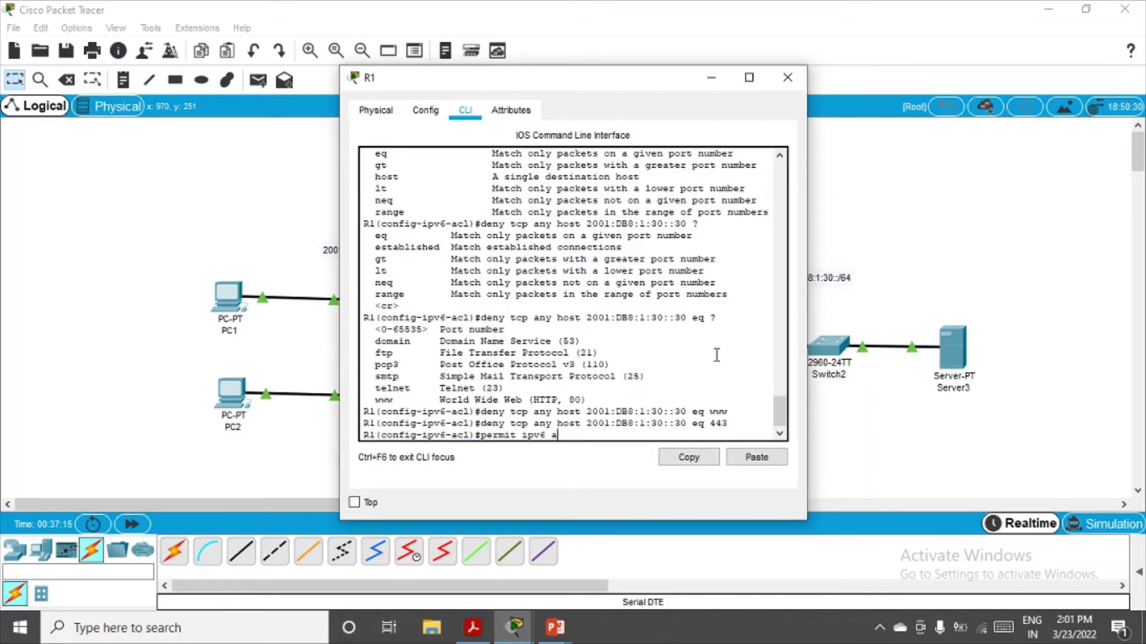
text(ny any)
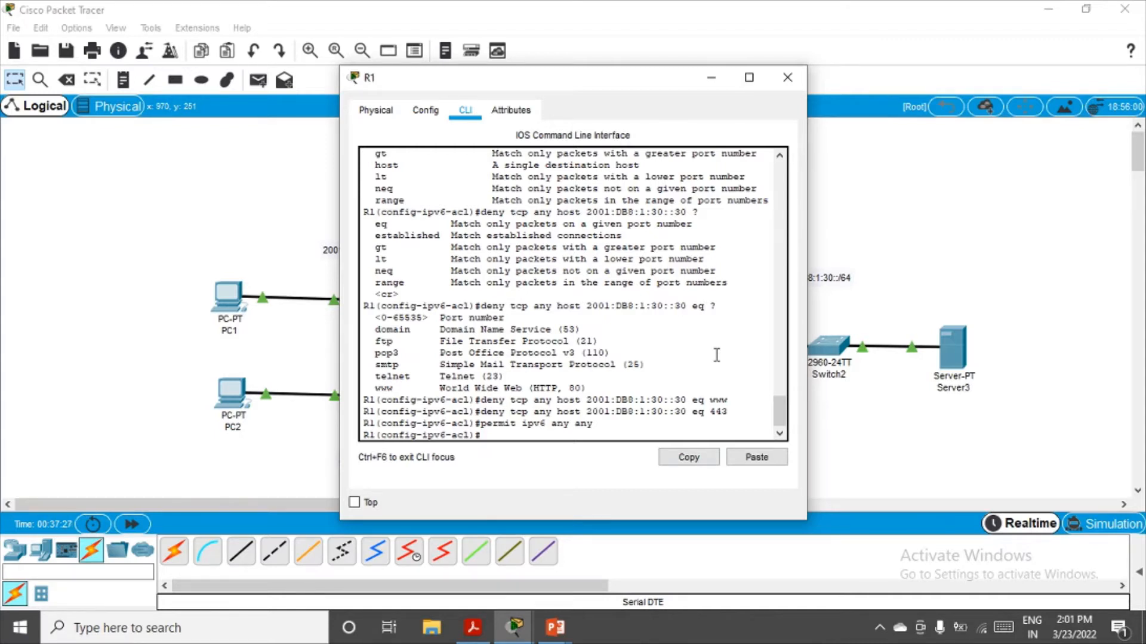
mouse_move(824, 241)
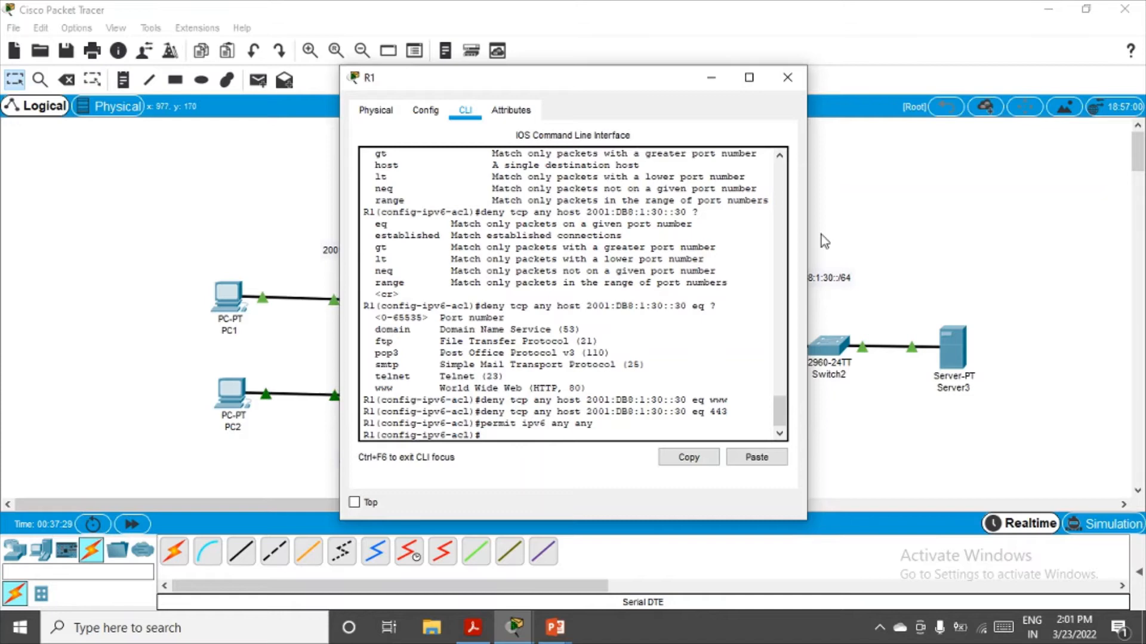
click(788, 77)
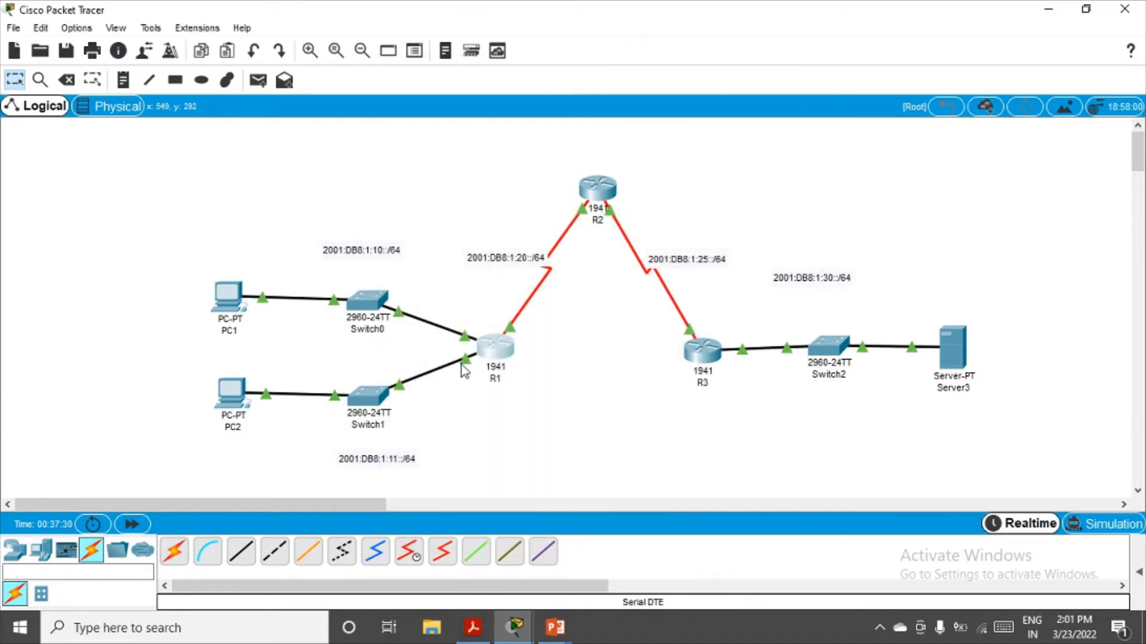
mouse_move(475, 369)
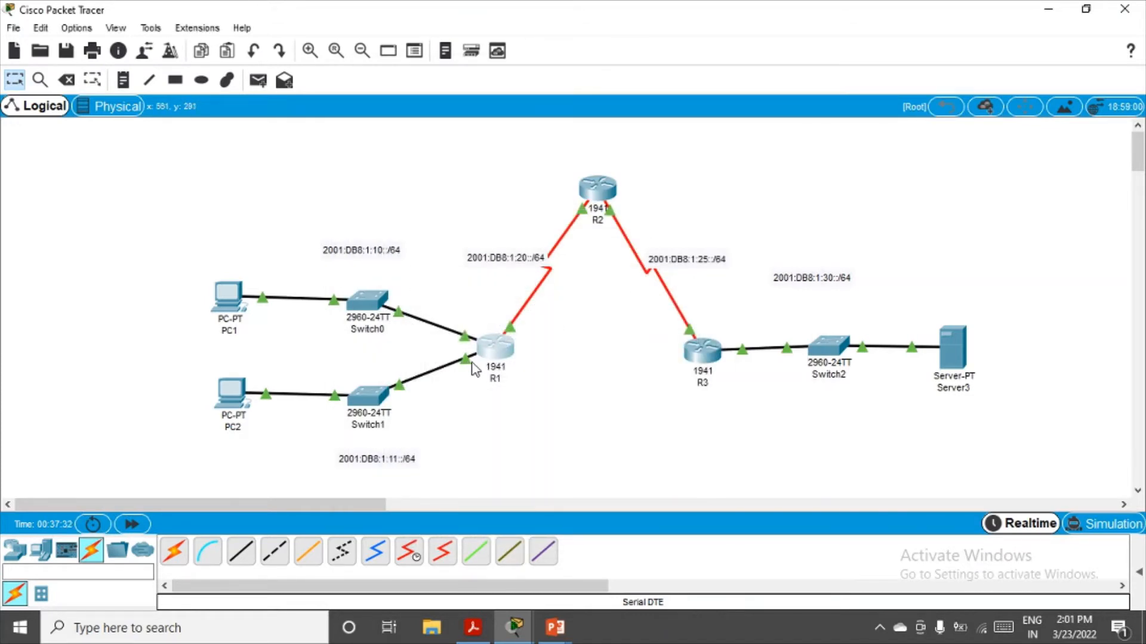
mouse_move(456, 369)
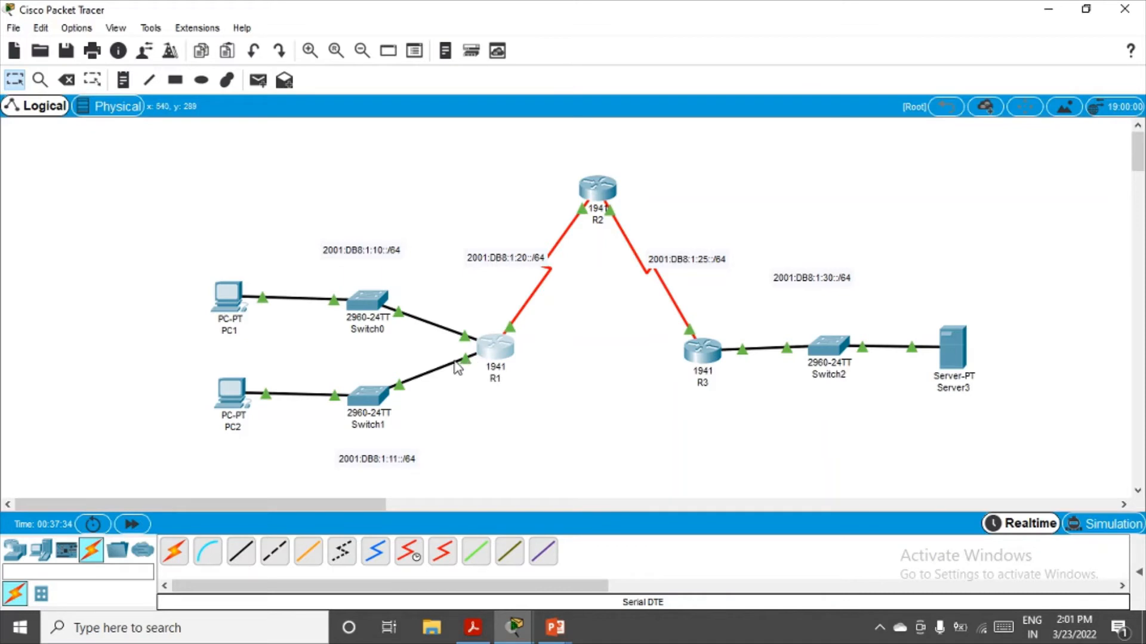
mouse_move(461, 342)
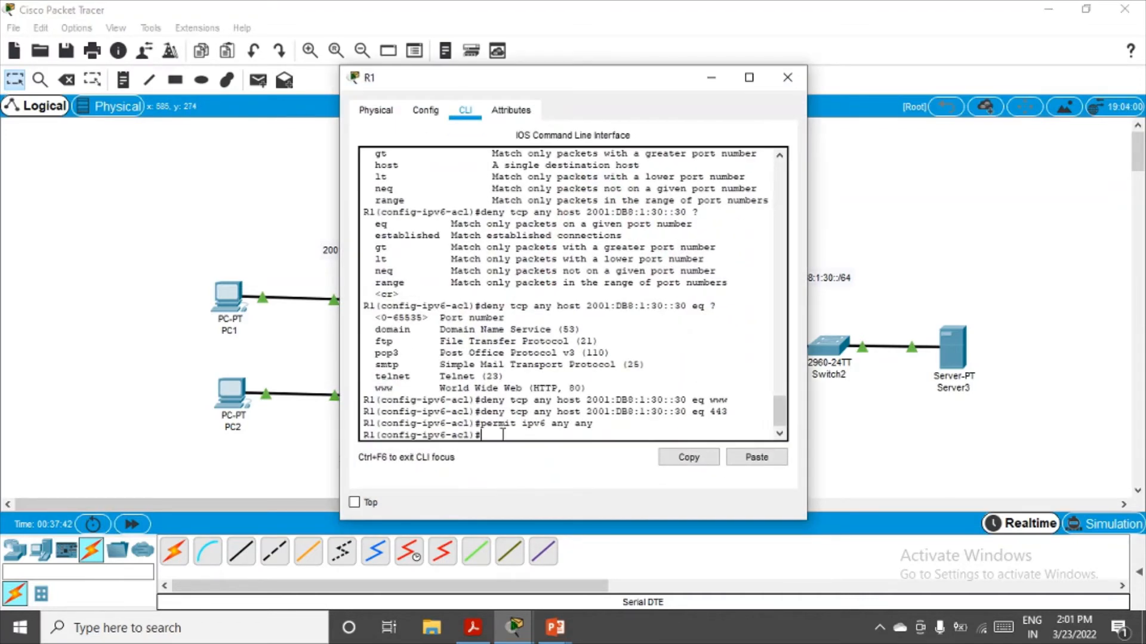
- Exit ACL configuration mode on R1, begin 'int', and close R1's window
text(exit)
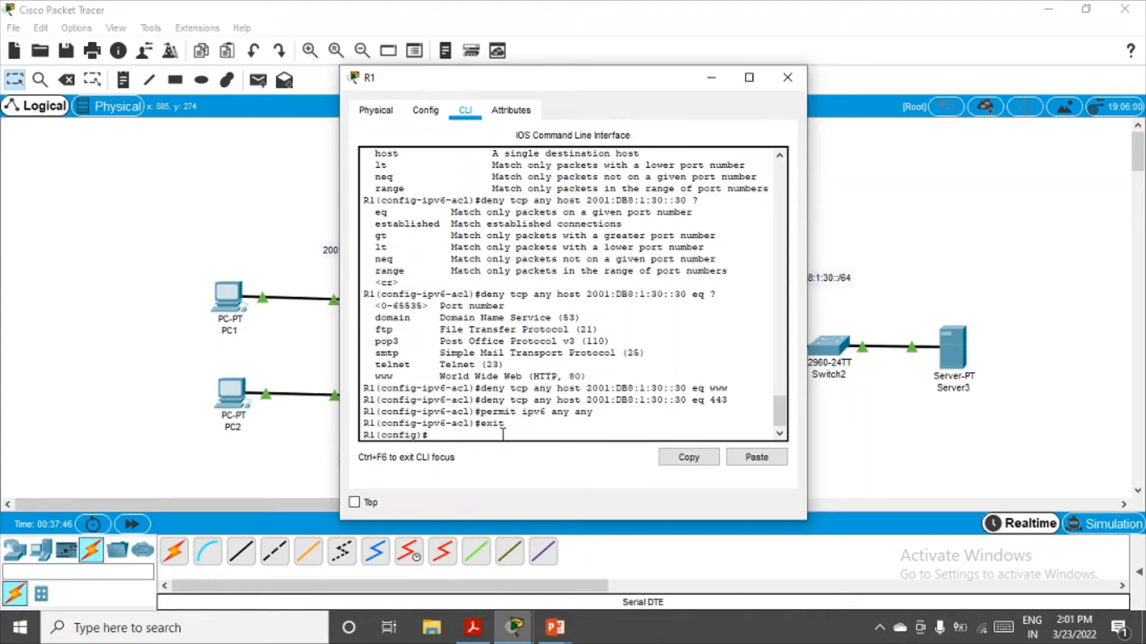
text(int)
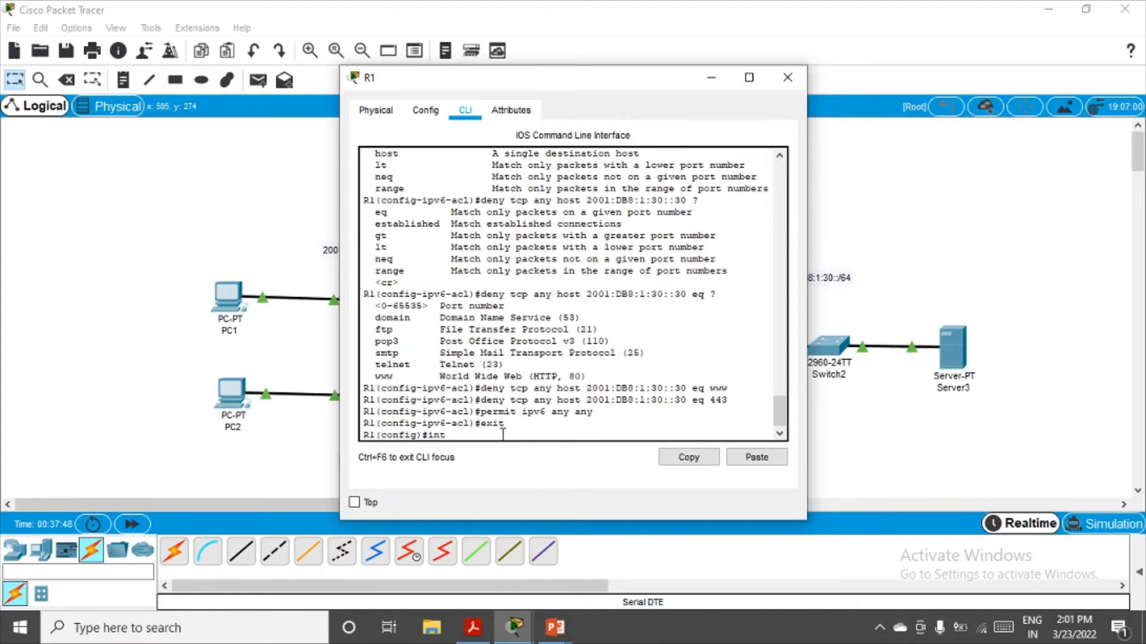
click(788, 78)
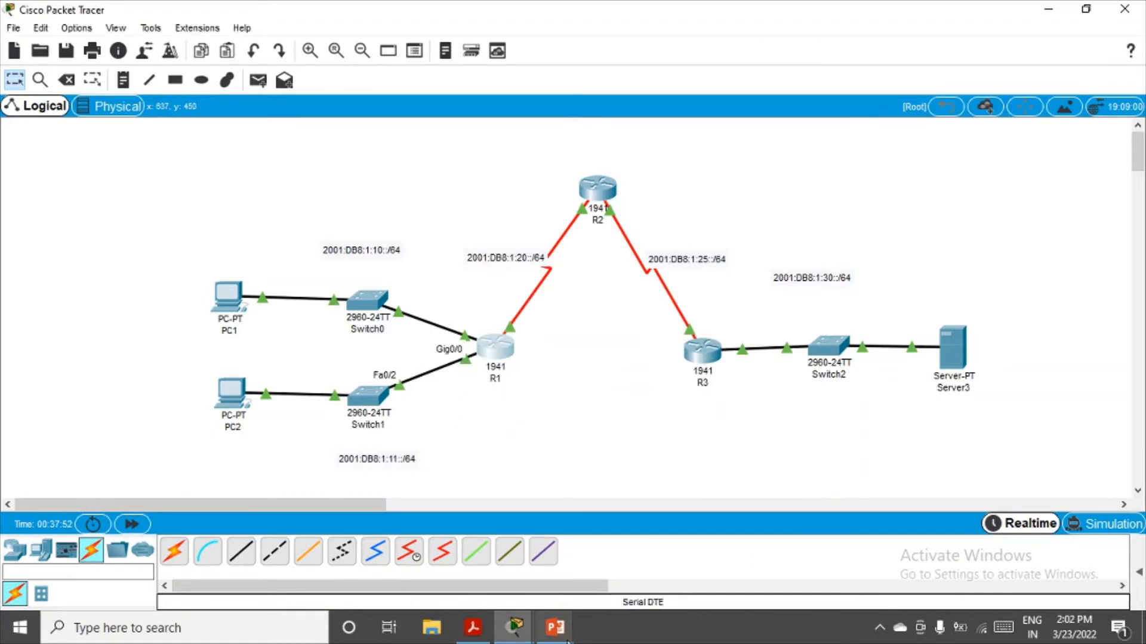
- On R1's G0/0 interface, apply 'ipv6 traffic-filter BLOCK_HTTP in'
click(497, 349)
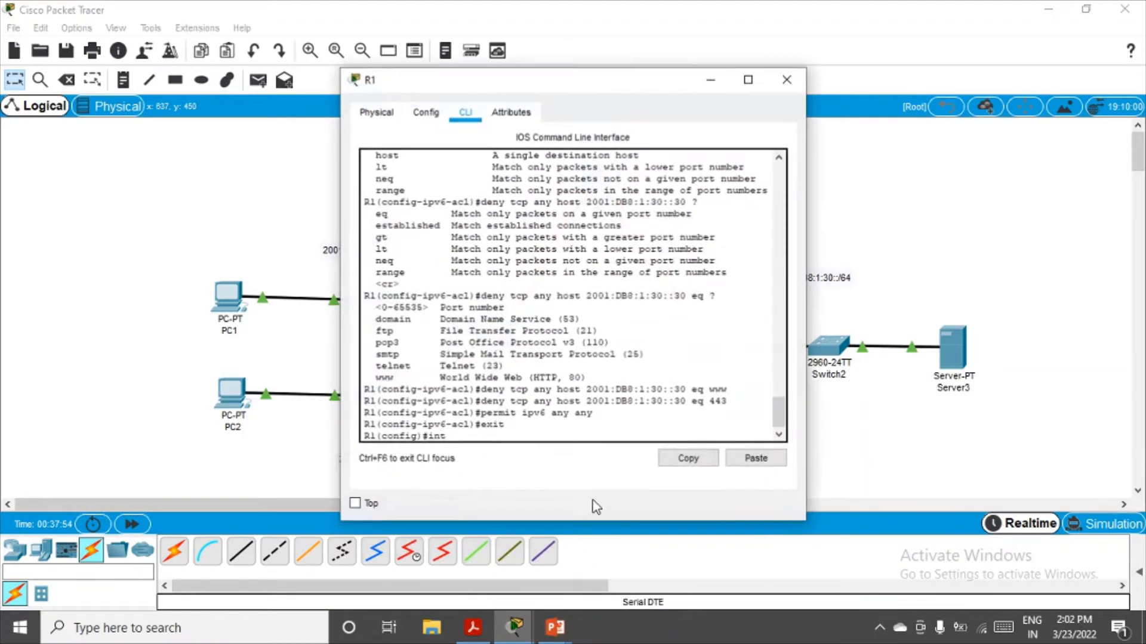
text(g0/00)
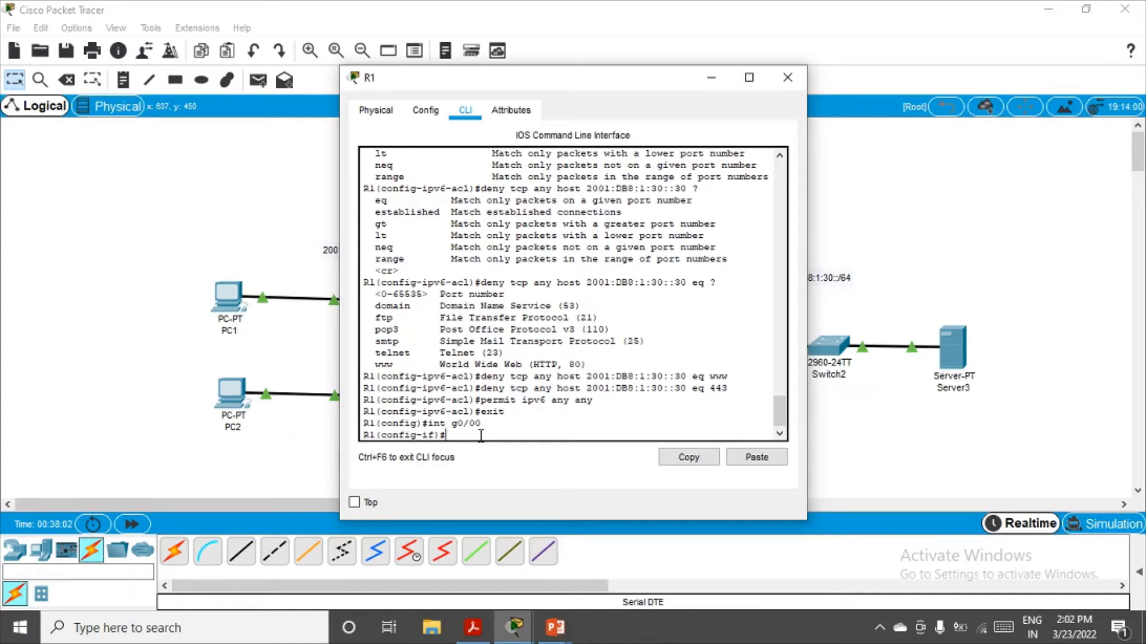
text(ipv6)
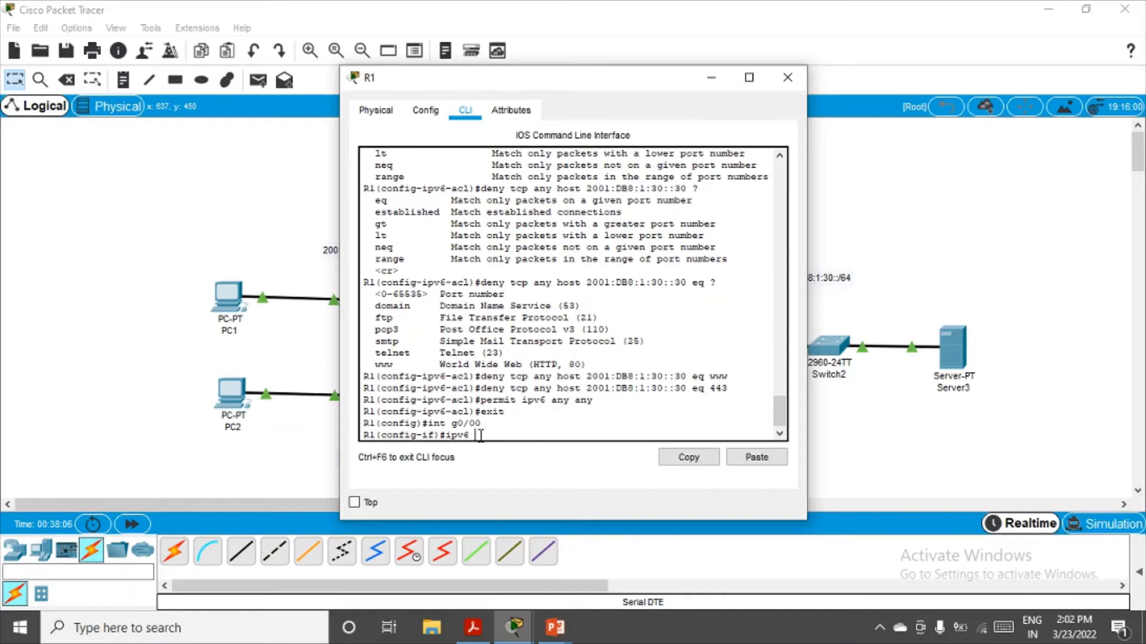
text(t)
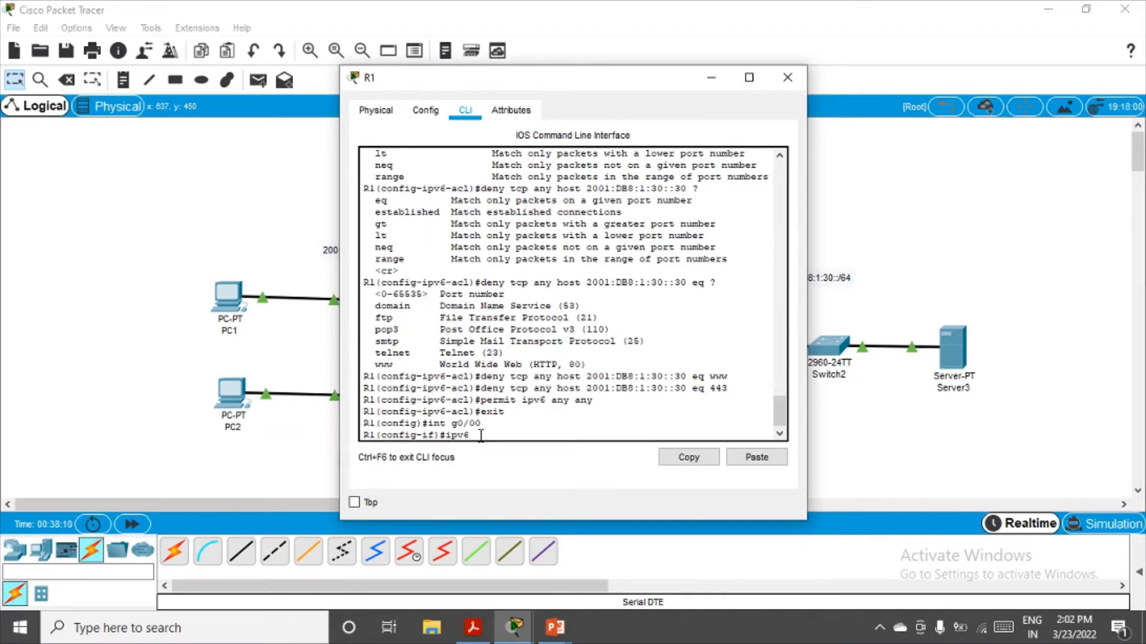
text(?)
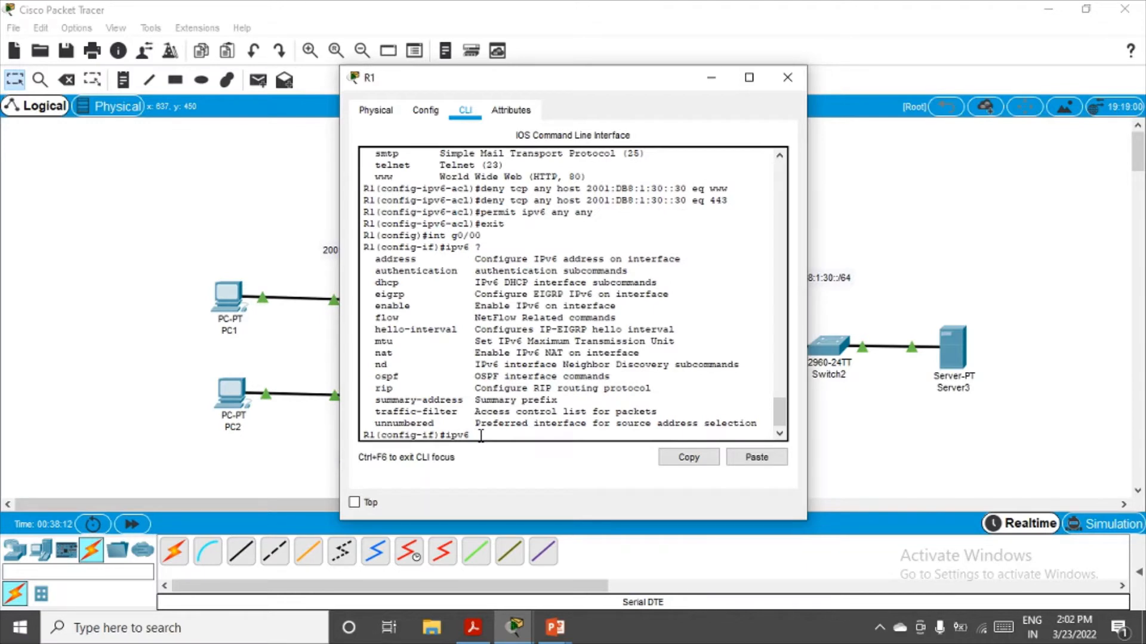
text(tr)
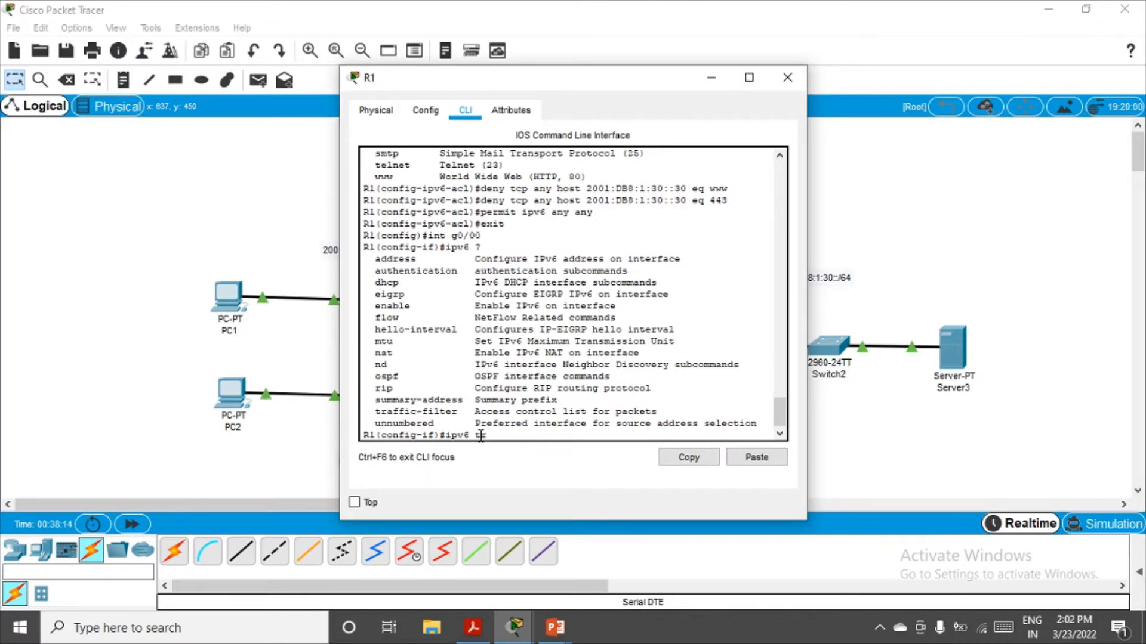
text(raffic)
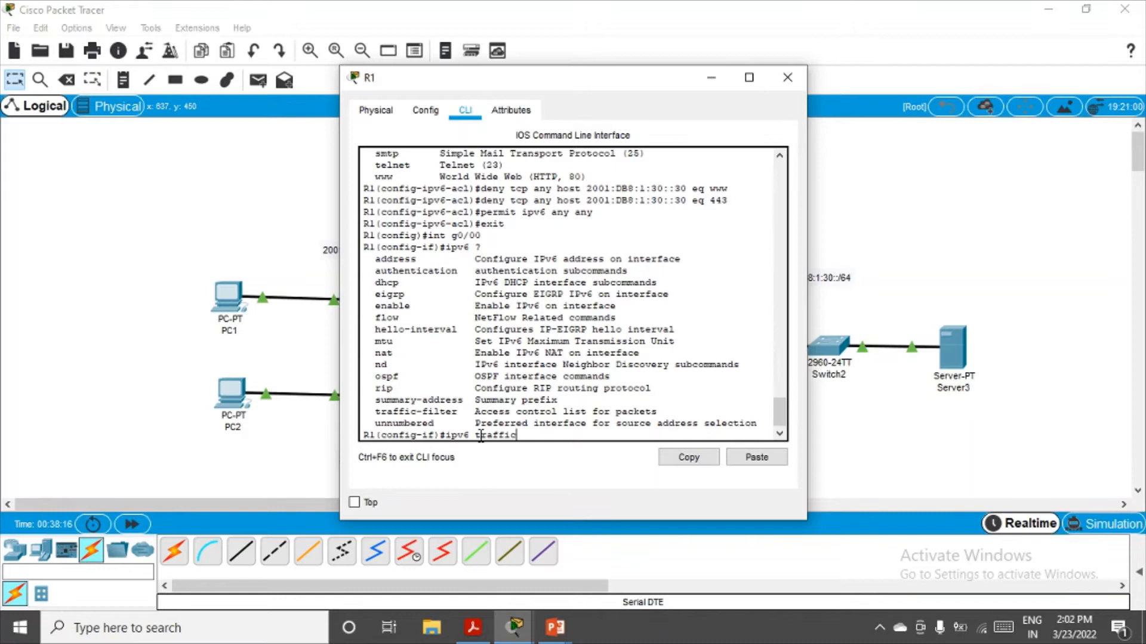
text(-fil)
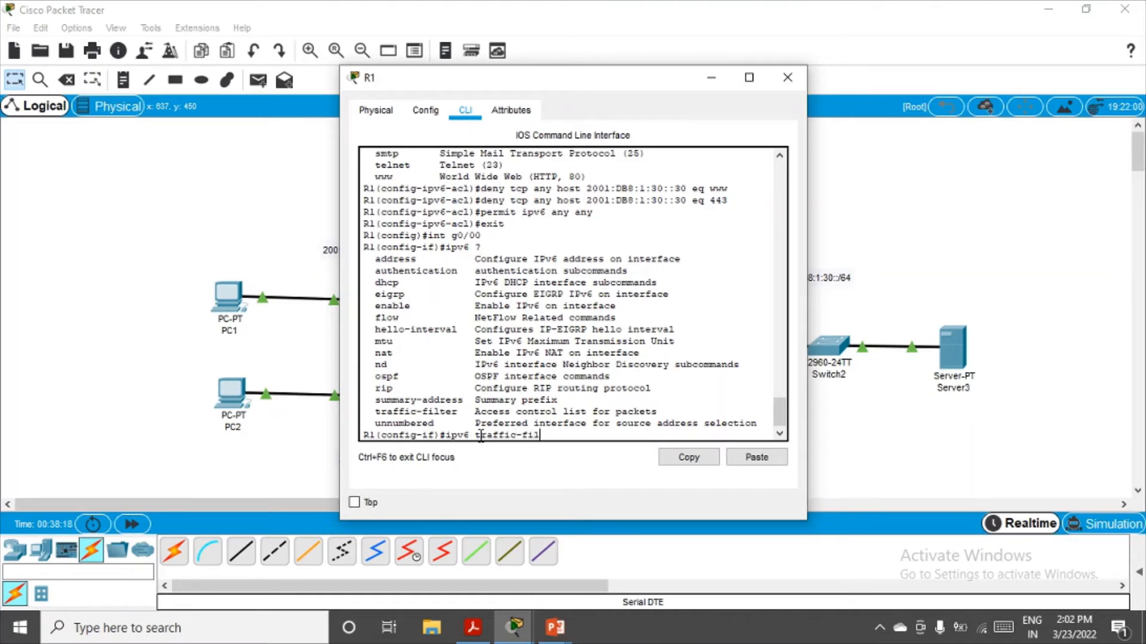
text(ter)
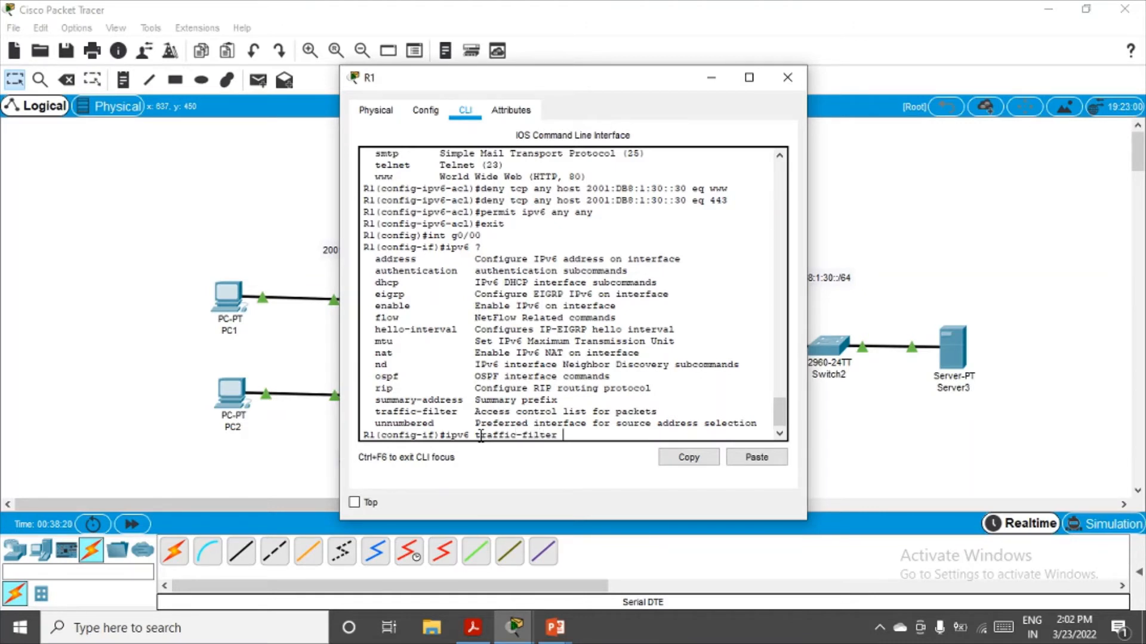
text(B)
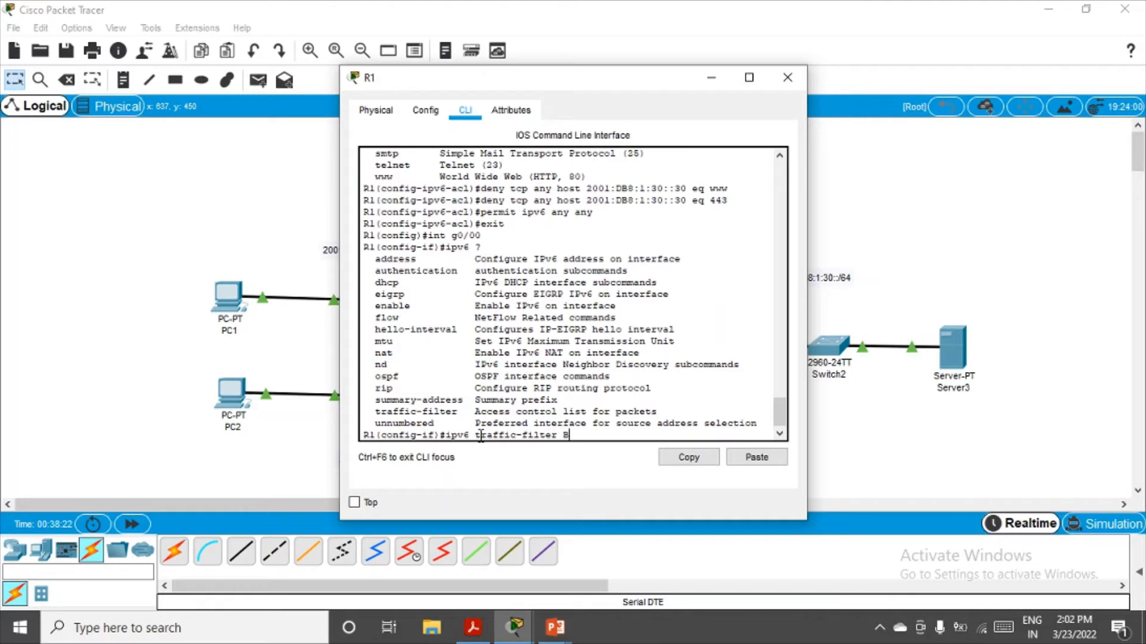
text(LOCK)
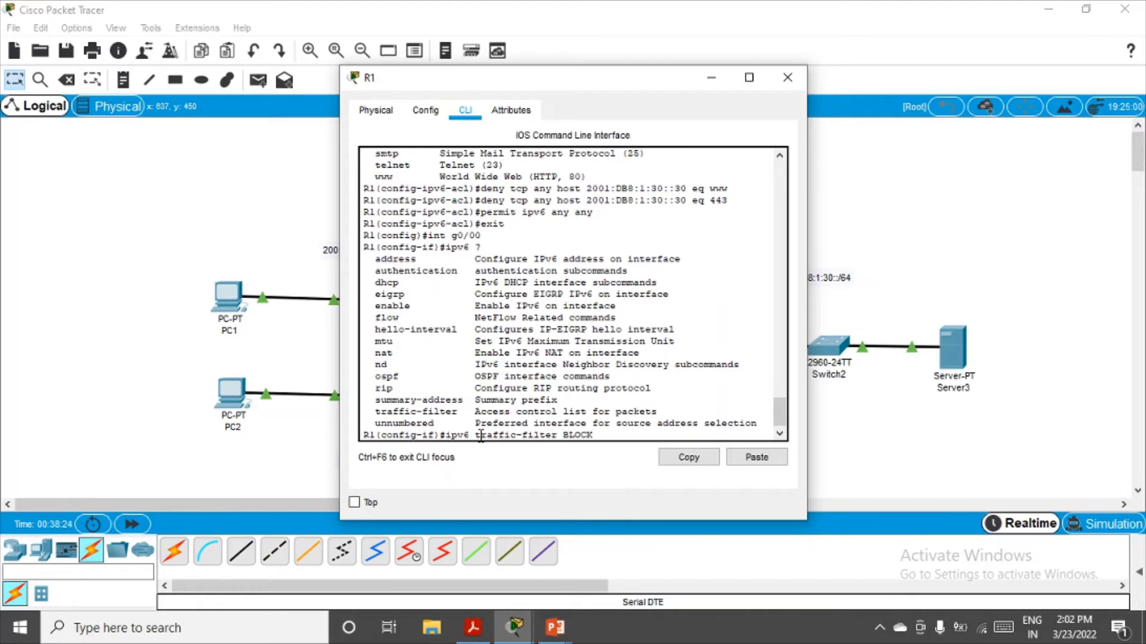
text(_HTTP)
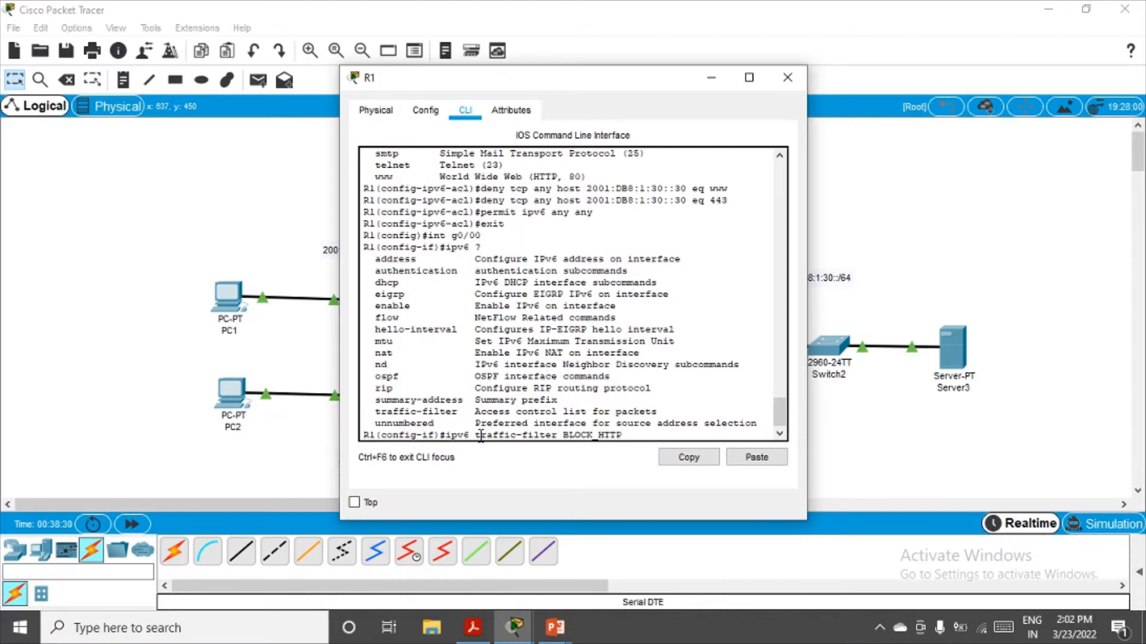
text(in)
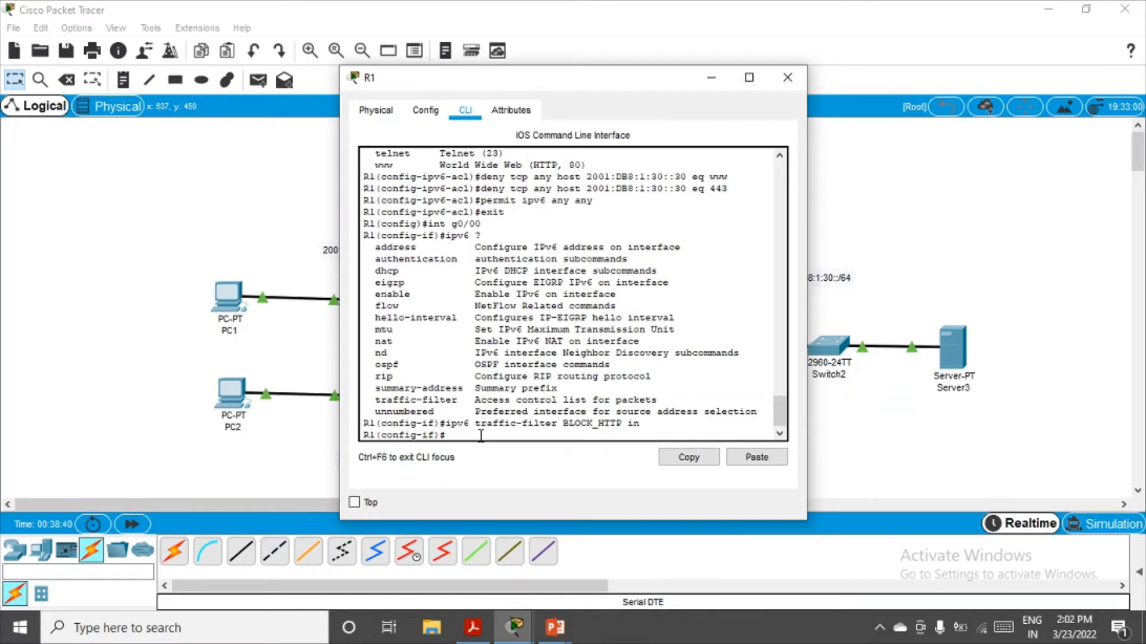
- Load the server page at 2001:DB8:1:30::30 in PC1's web browser, then move to PC2
click(786, 78)
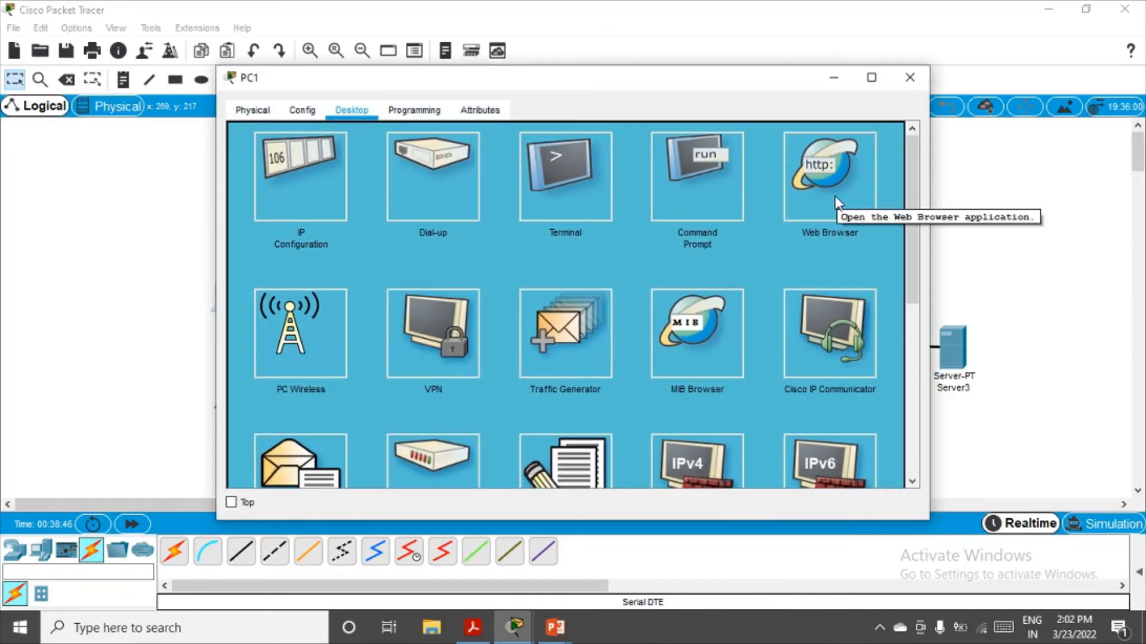
mouse_move(833, 205)
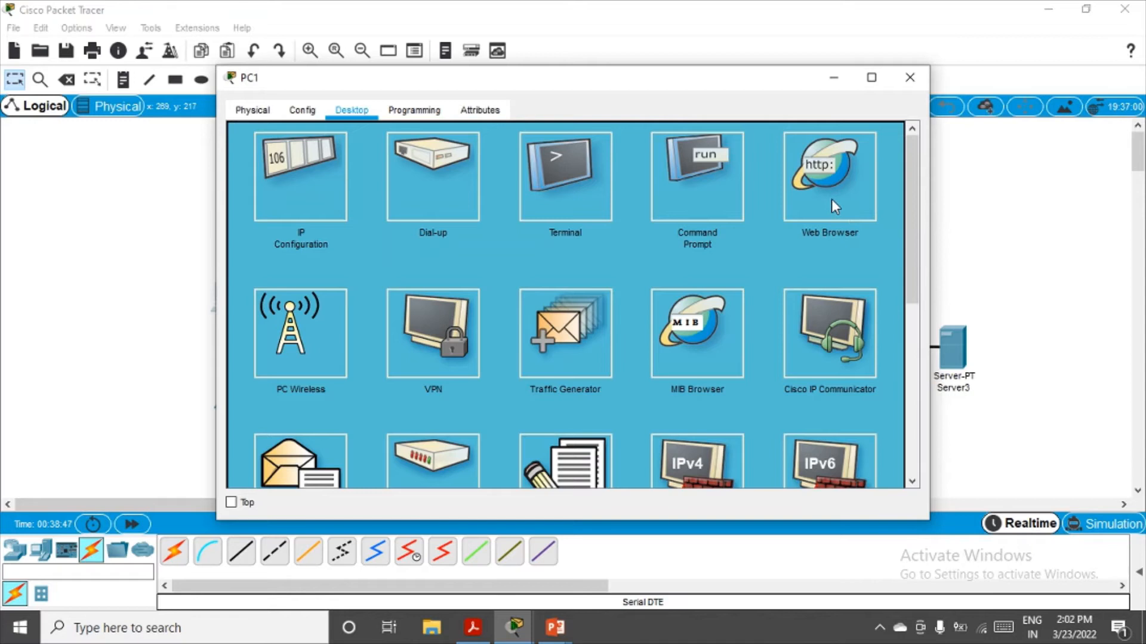
click(828, 173)
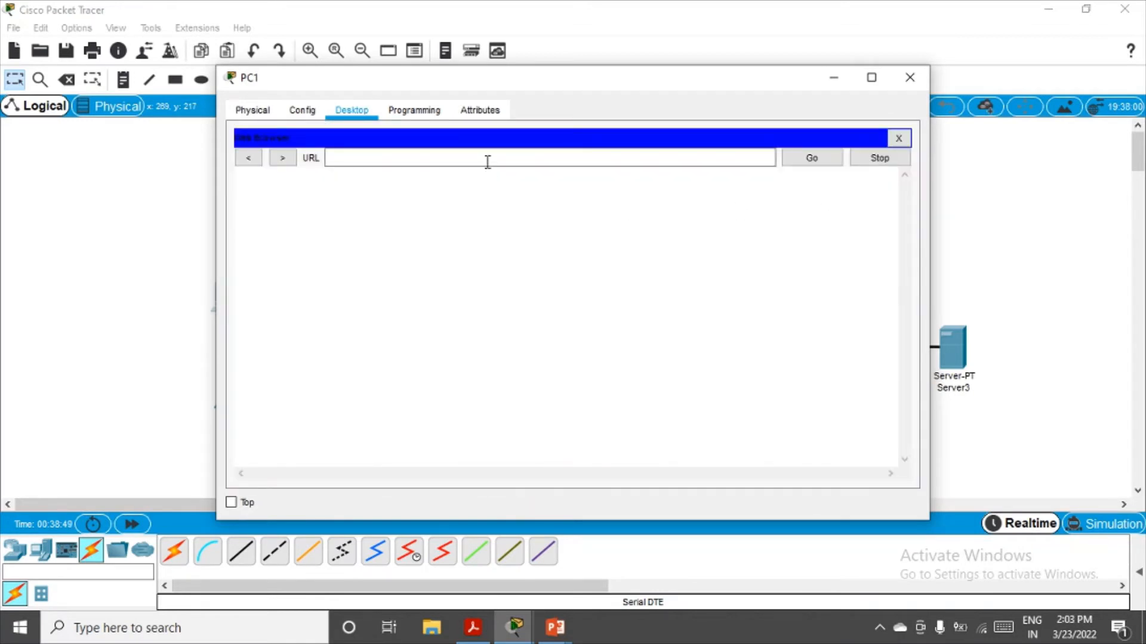
text(2001:DB8:1:30::30)
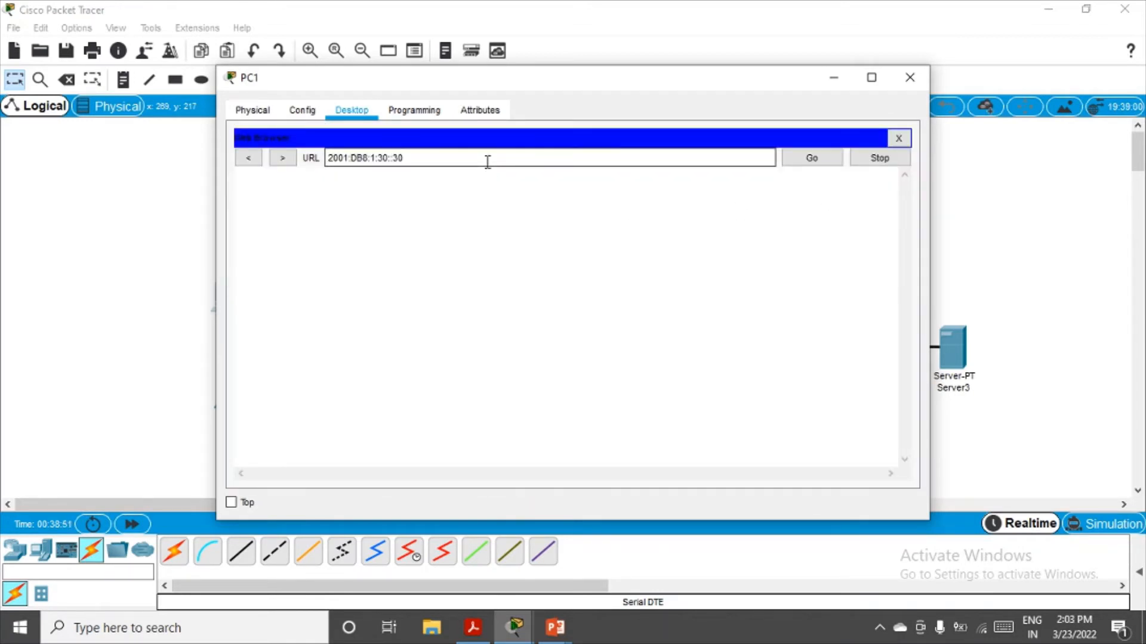
click(812, 158)
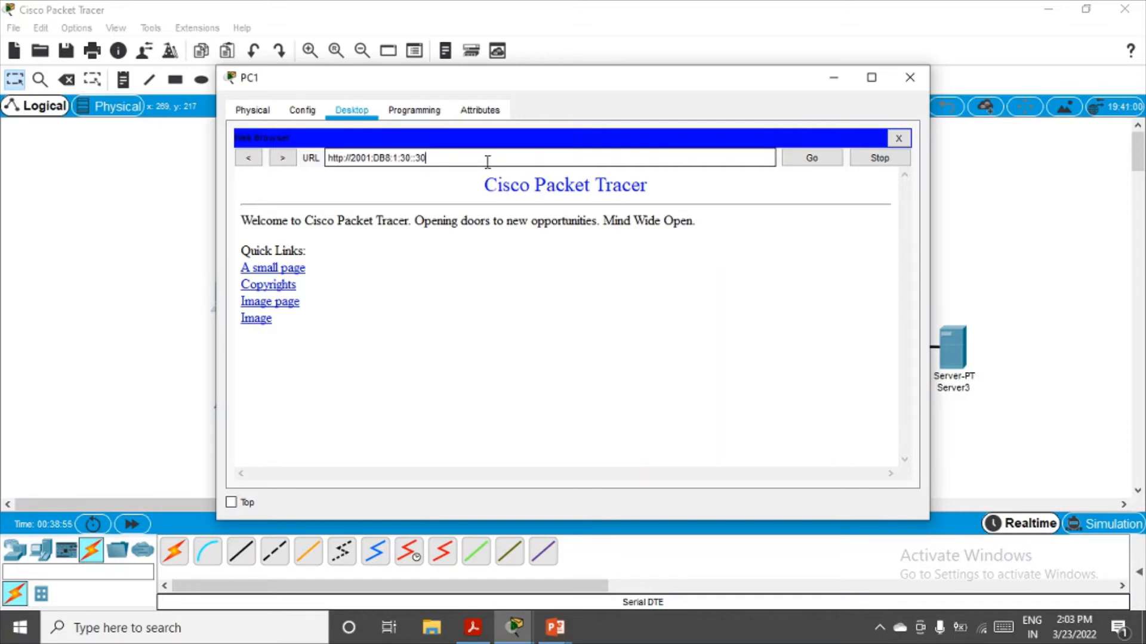
click(909, 77)
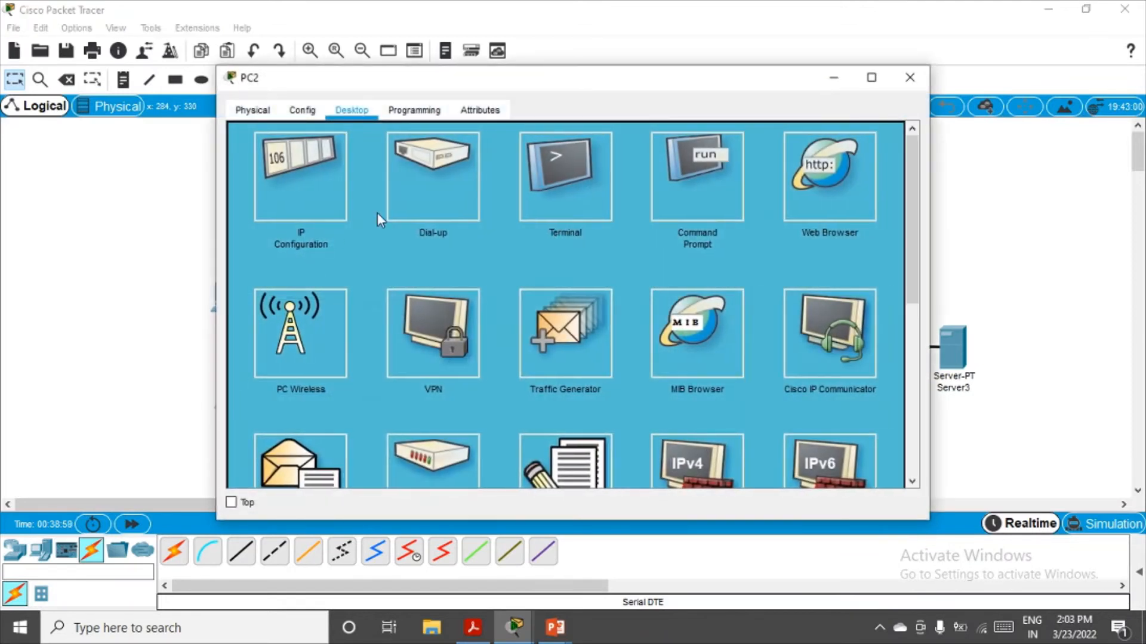
mouse_move(451, 190)
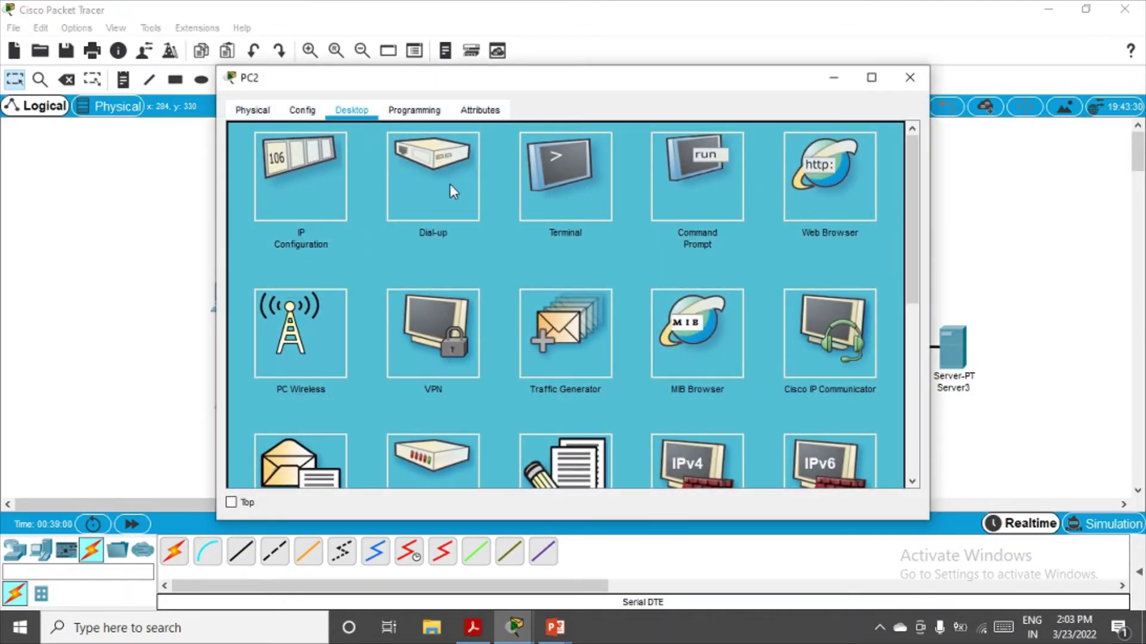
click(828, 177)
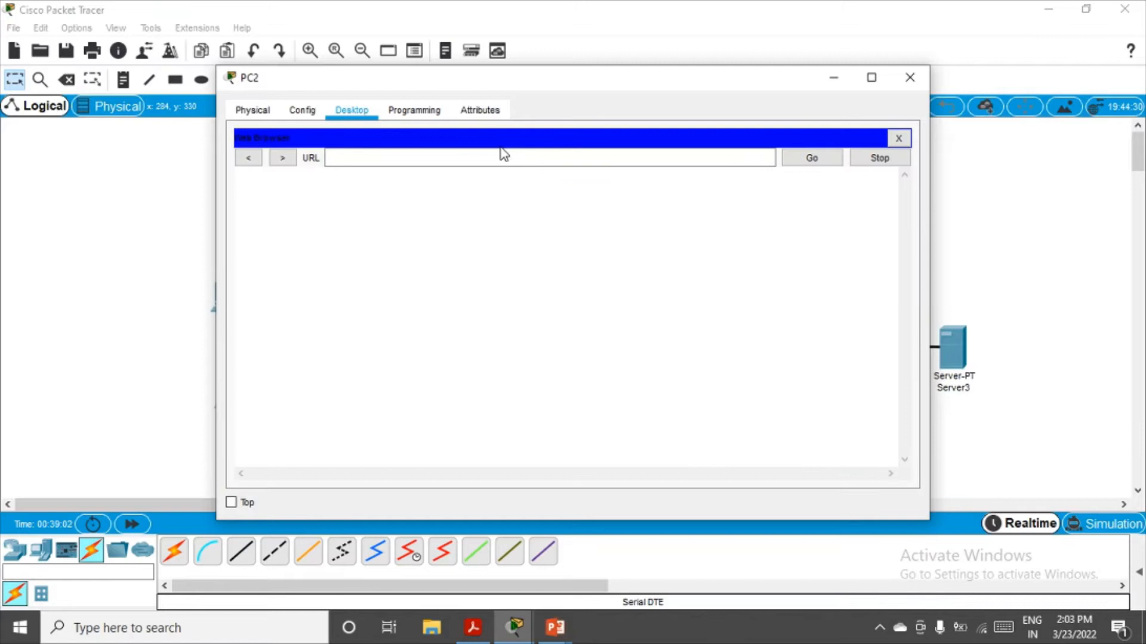
text(2001:DB8:1:30::30)
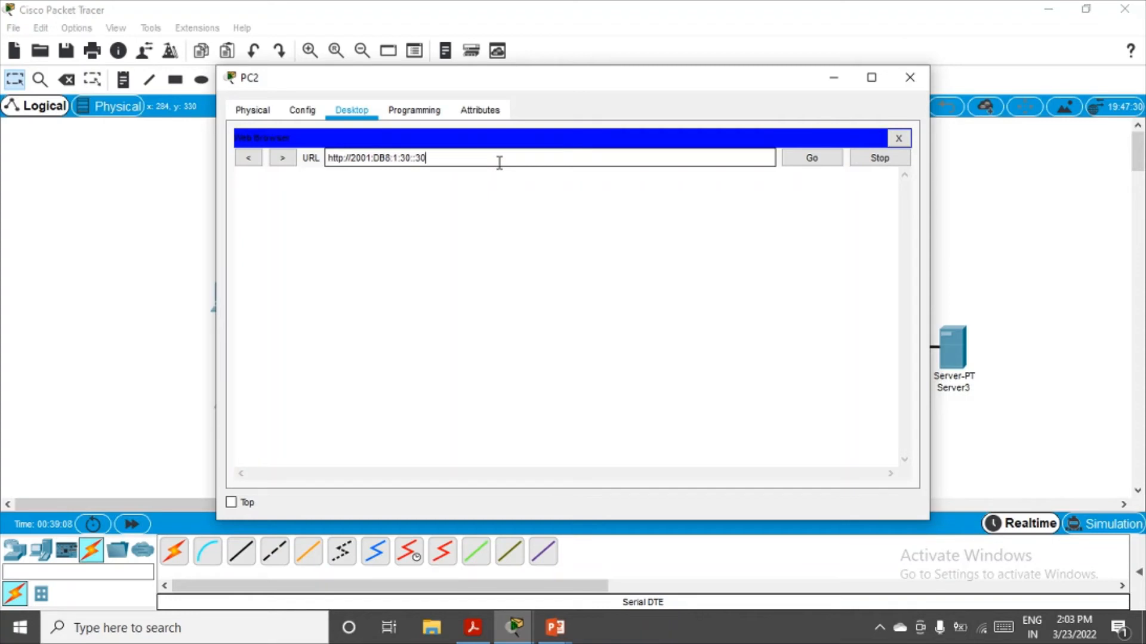
click(811, 158)
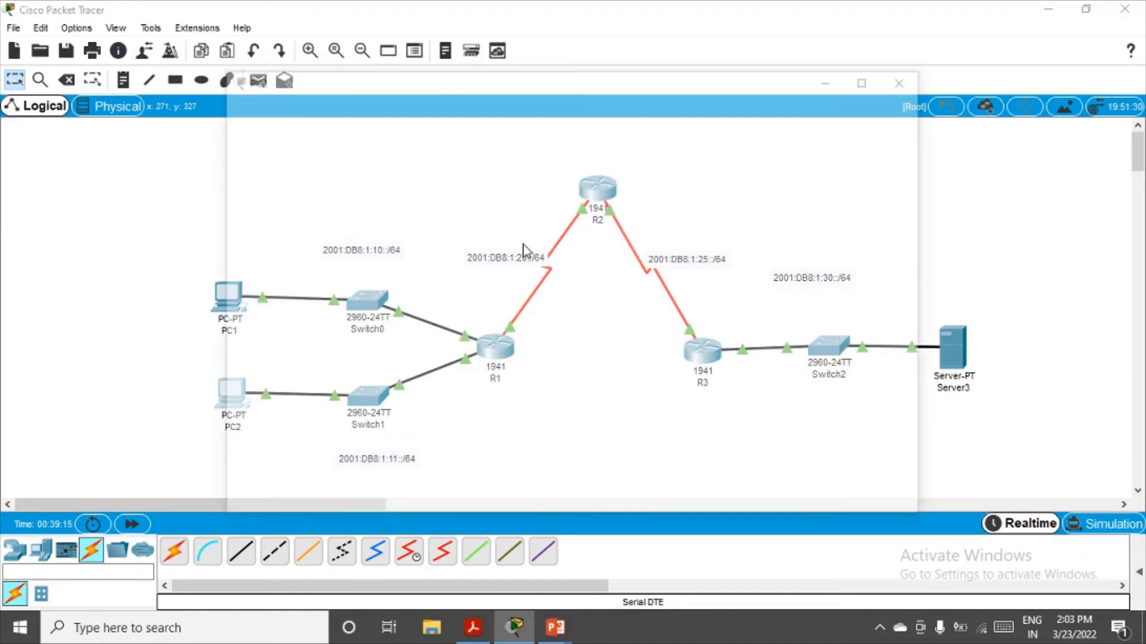
- Ping 2001:DB8:1:30::30 from PC2's command prompt, getting replies, and close PC2
click(227, 394)
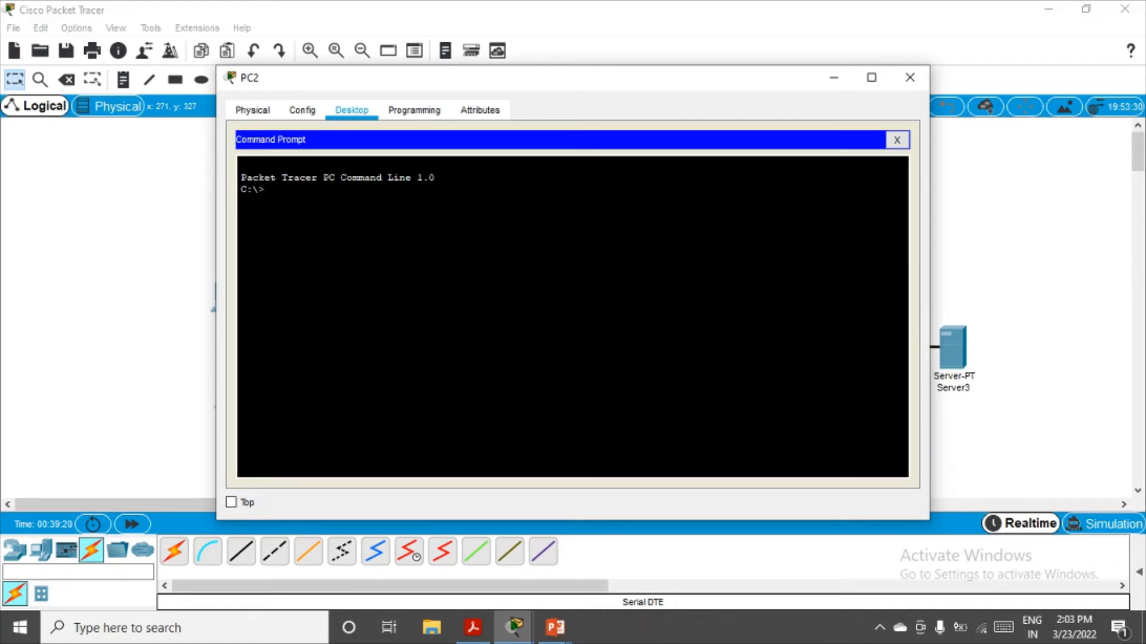
text(ping)
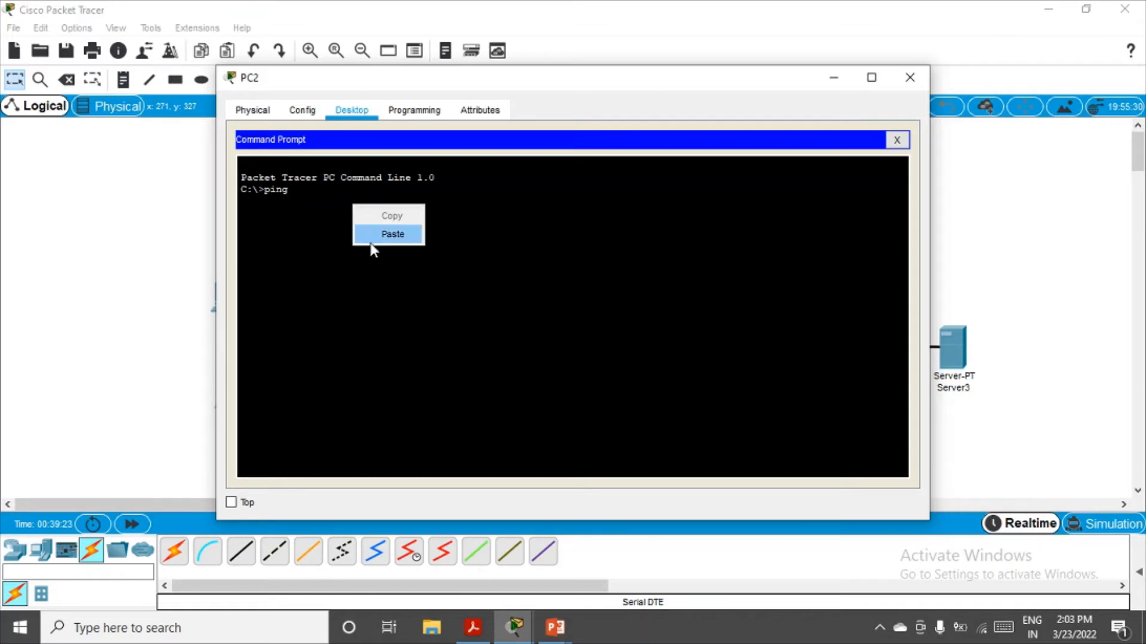
click(392, 234)
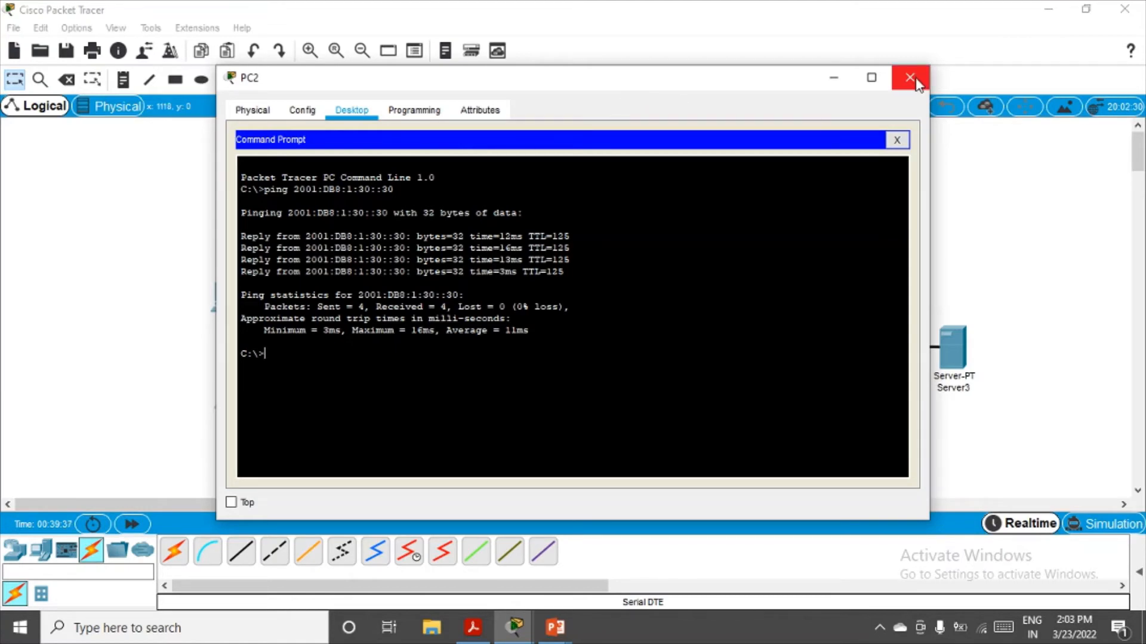
click(909, 78)
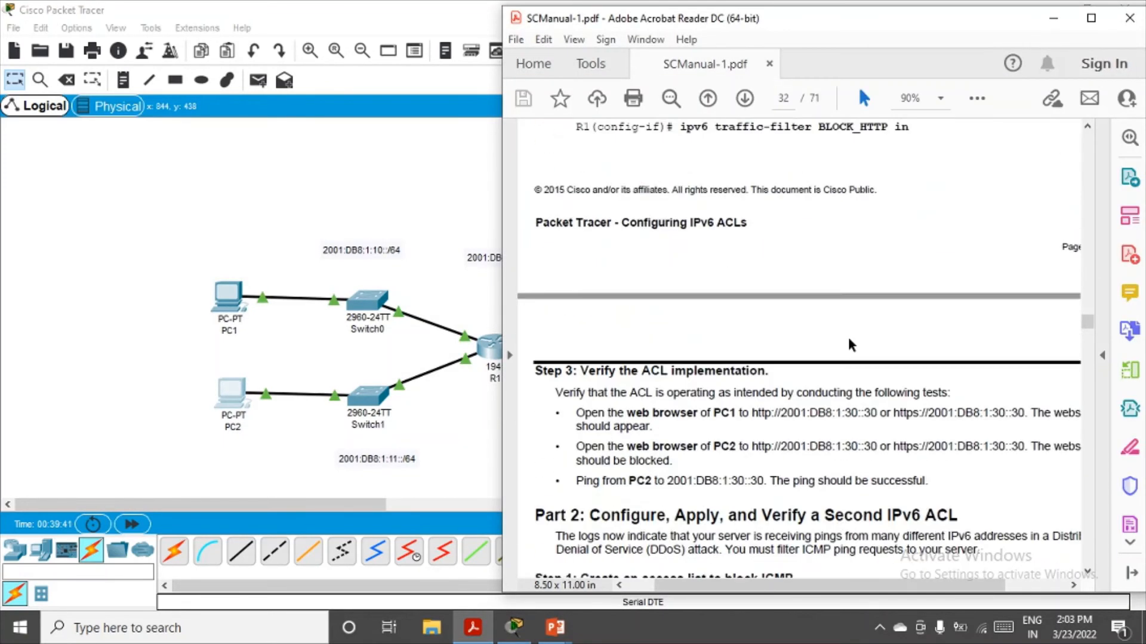
- Scroll the lab manual to Part 2, the BLOCK_ICMP access list steps for R3
scroll(down, 3)
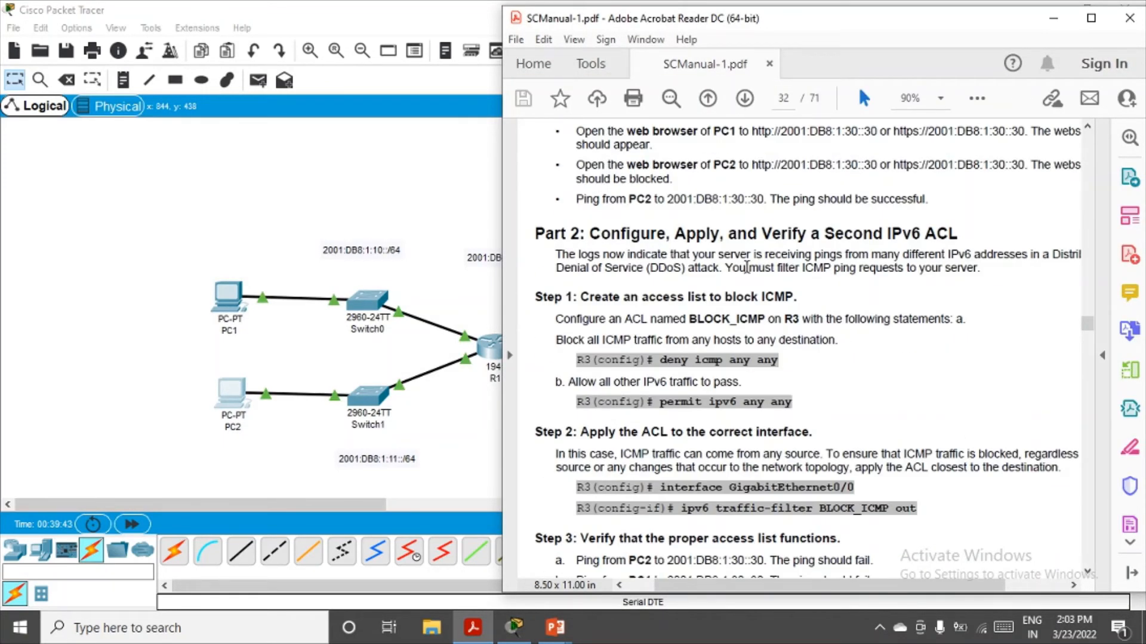
mouse_move(941, 261)
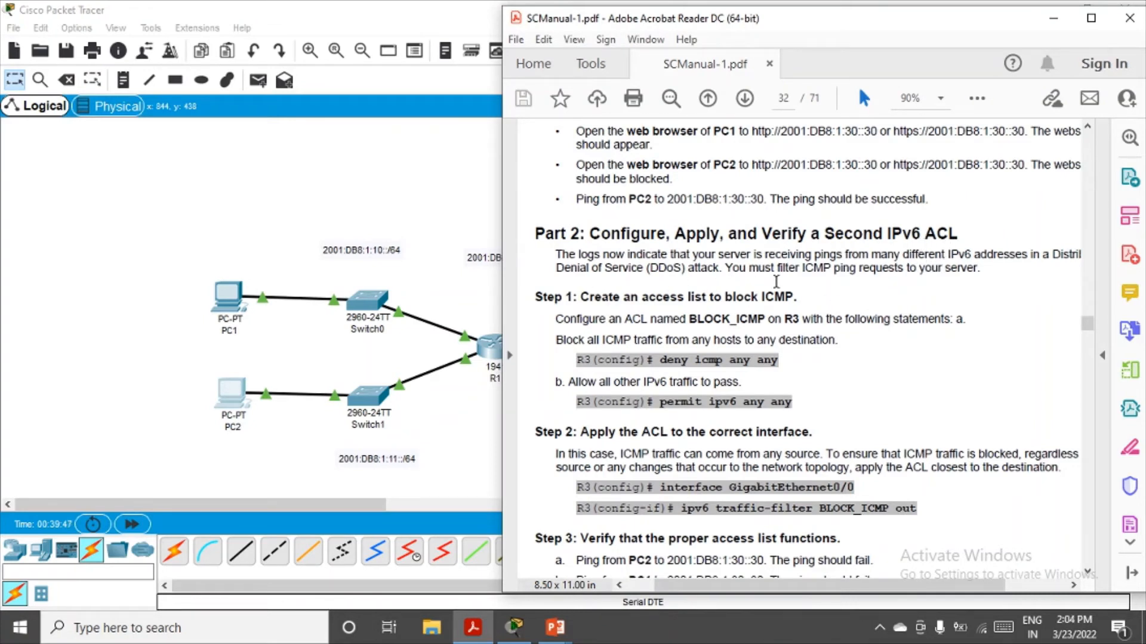
mouse_move(831, 269)
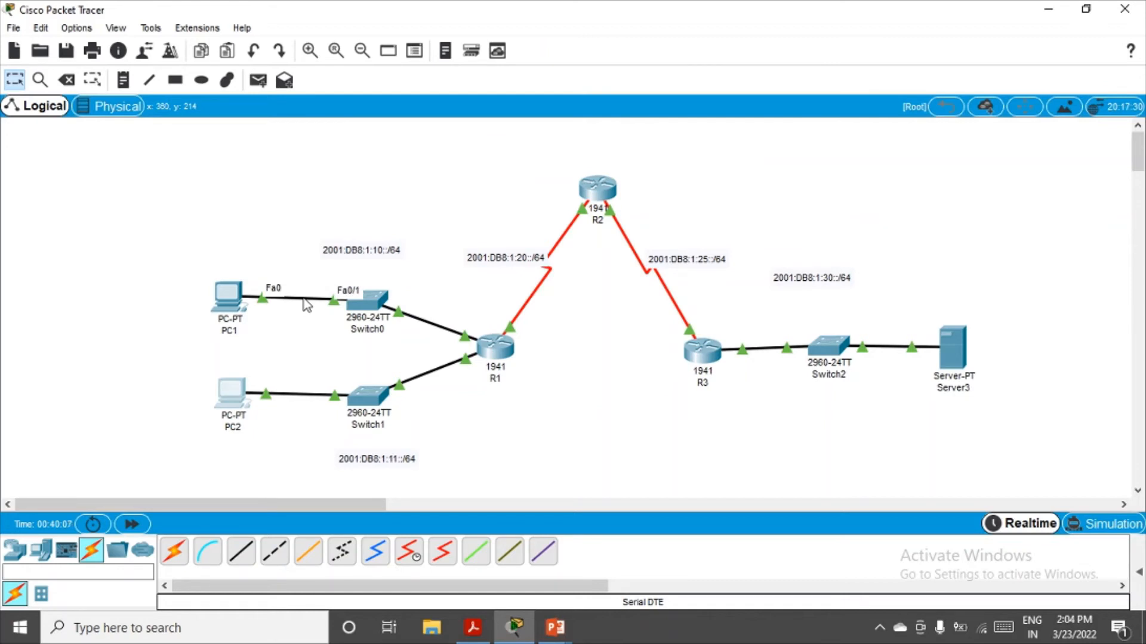
mouse_move(602, 324)
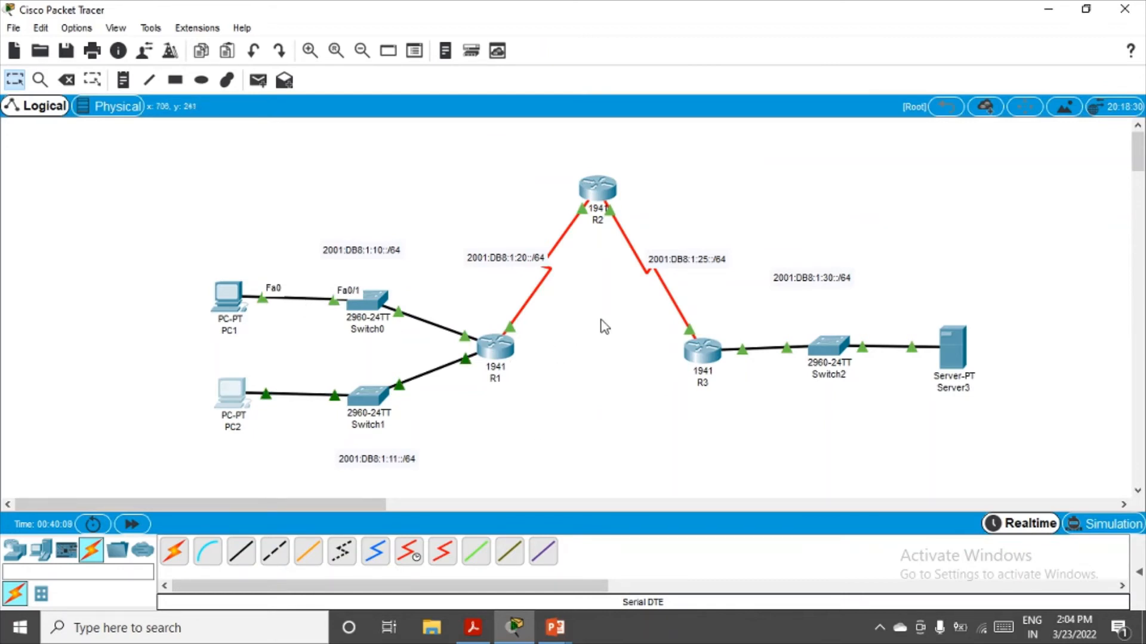
mouse_move(700, 356)
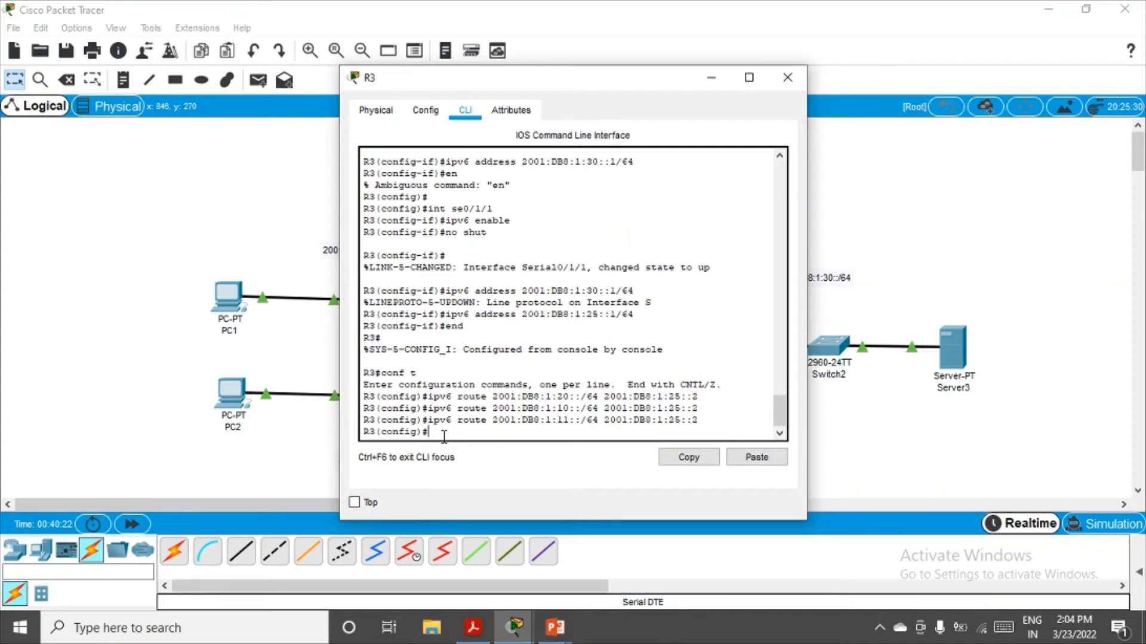
- On R3's CLI, create the IPv6 access list BLOCK_ICMP
text(ip)
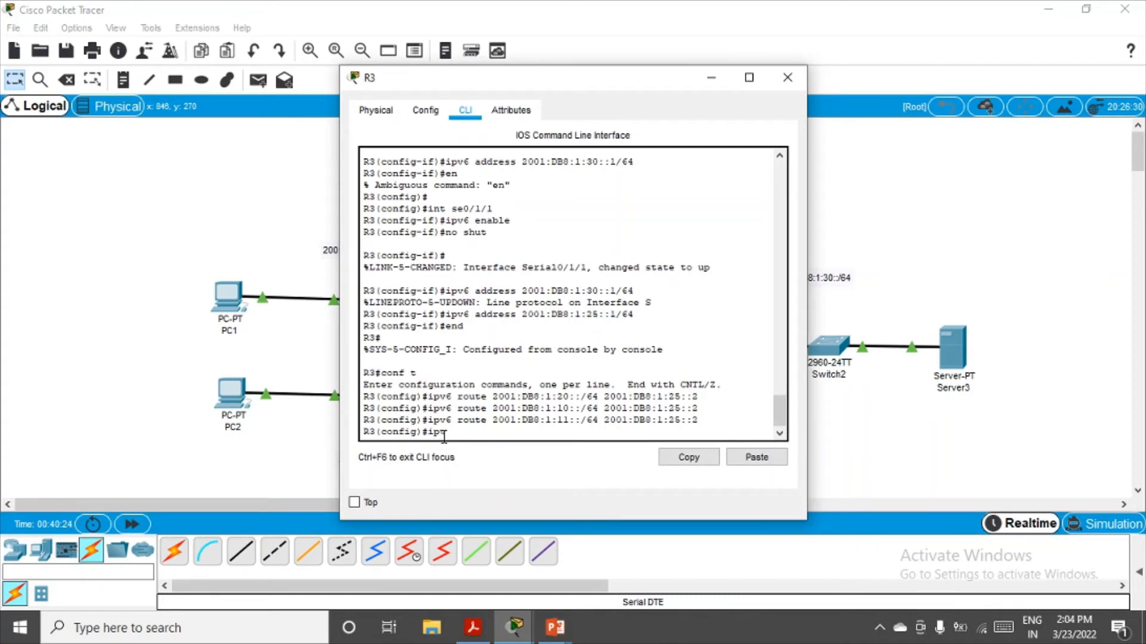
text(v6 access-)
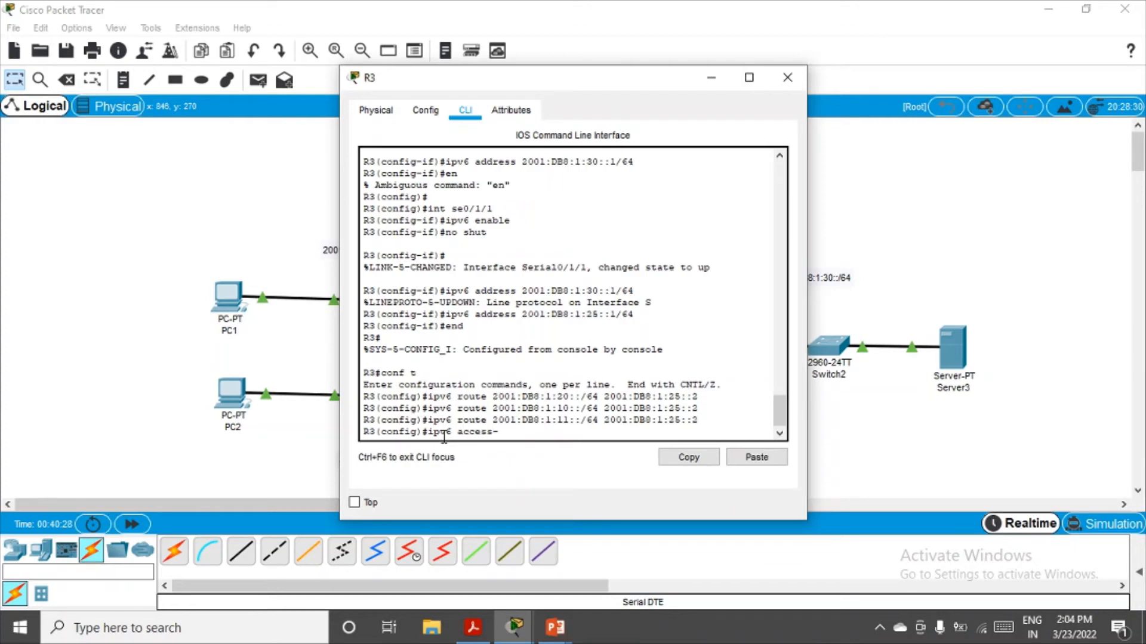
text(list)
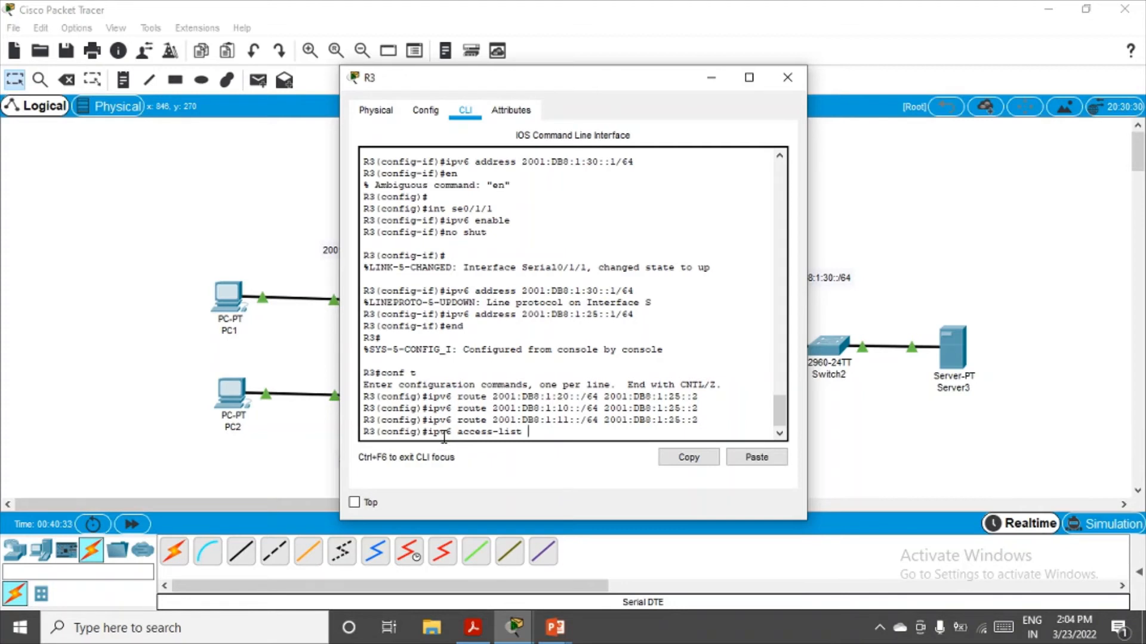
text(BLOC)
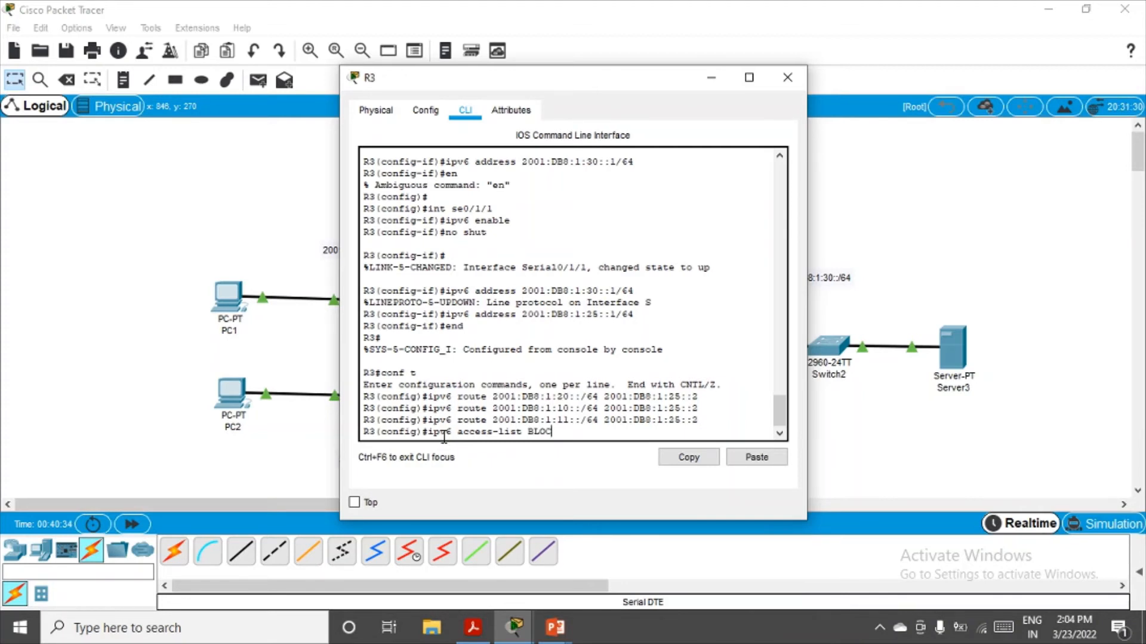
text(K_IC)
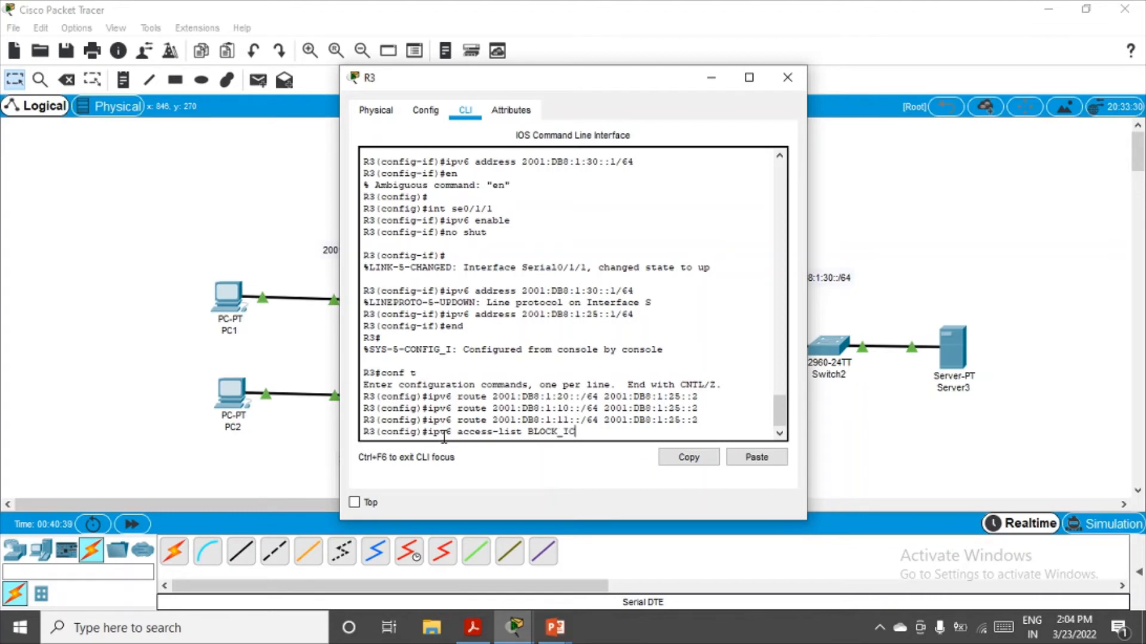
text(MP)
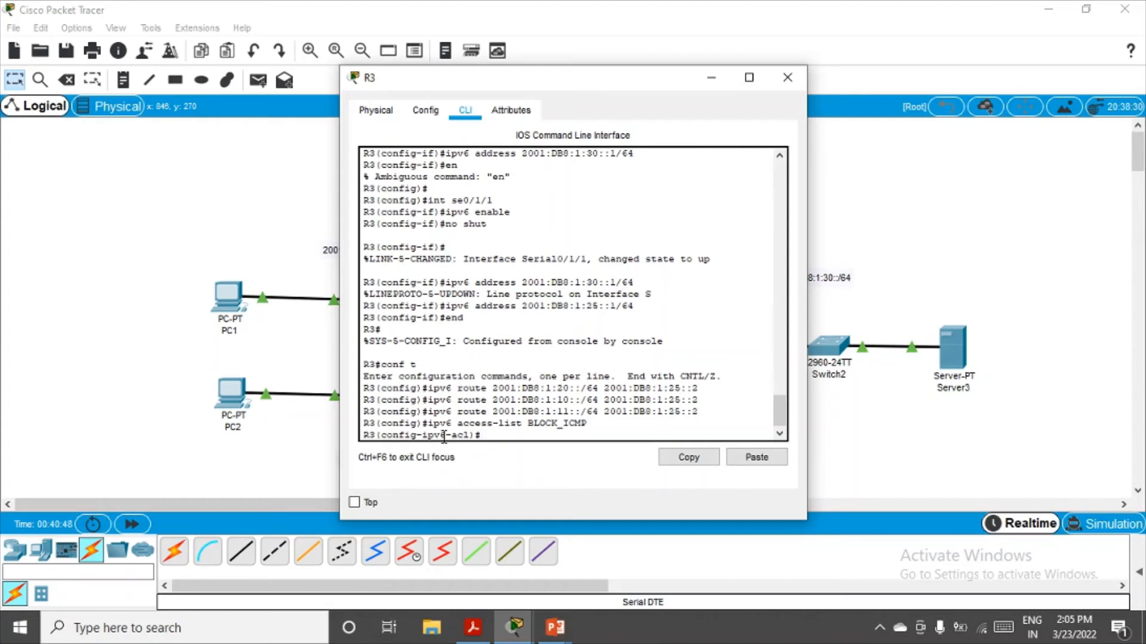
- Add 'deny icmp any any' and 'permit ipv6 any any' to BLOCK_ICMP
text(eny)
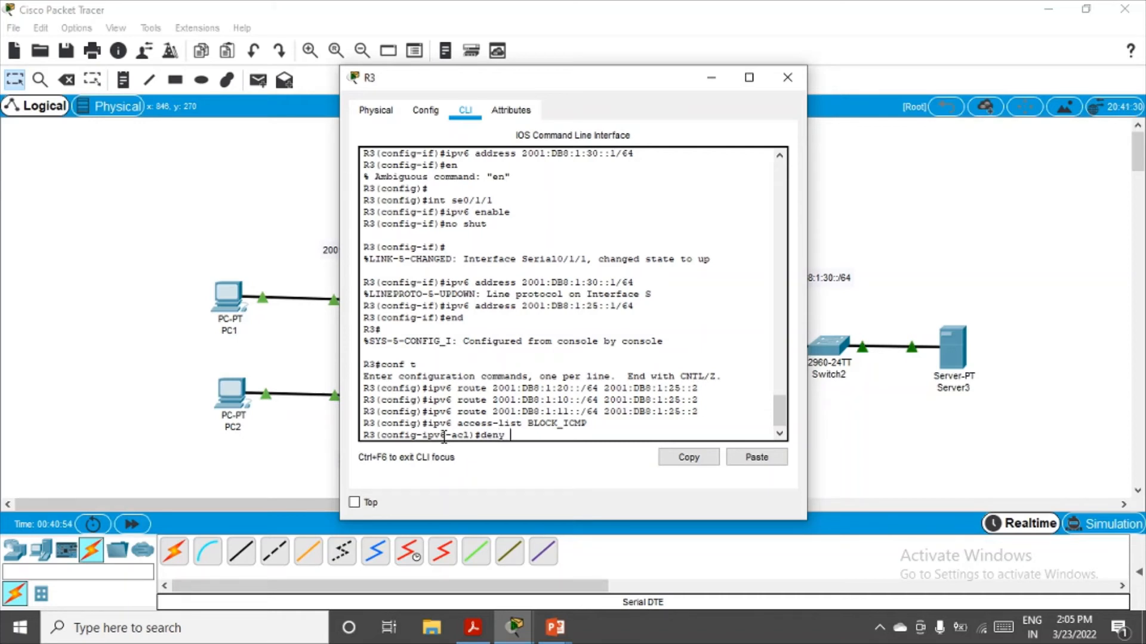
text(icmp)
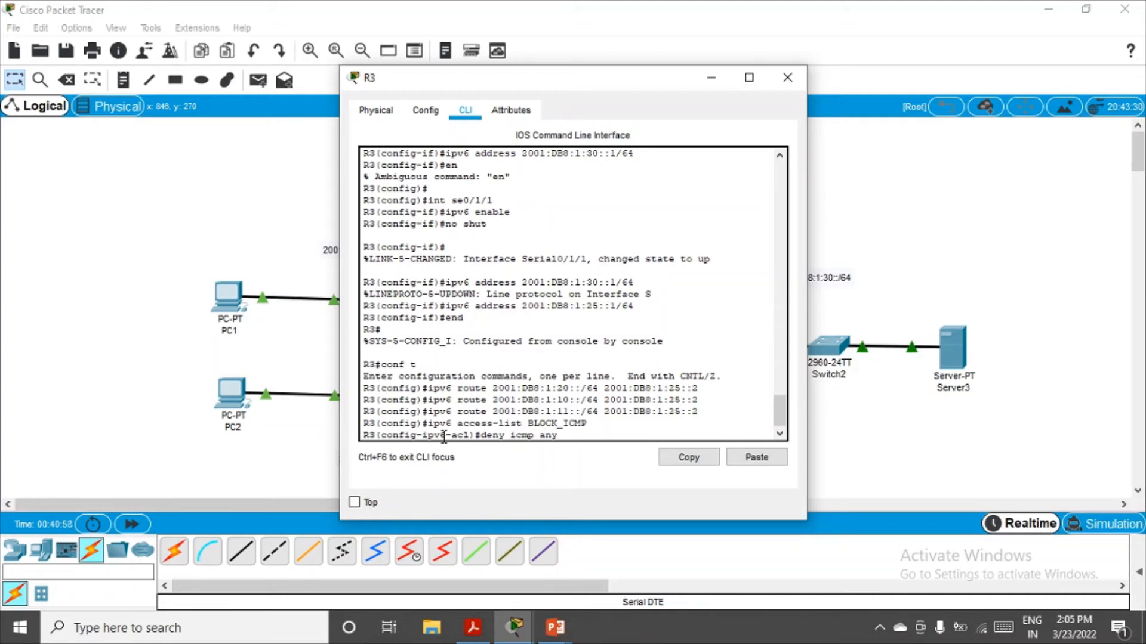
text(any)
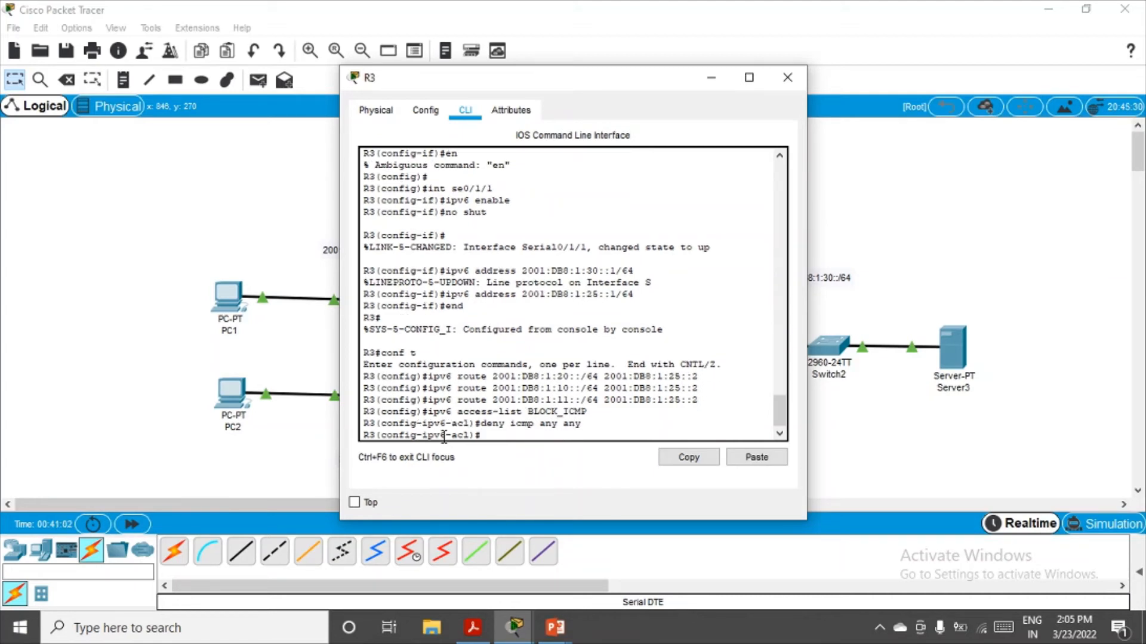
text(permit)
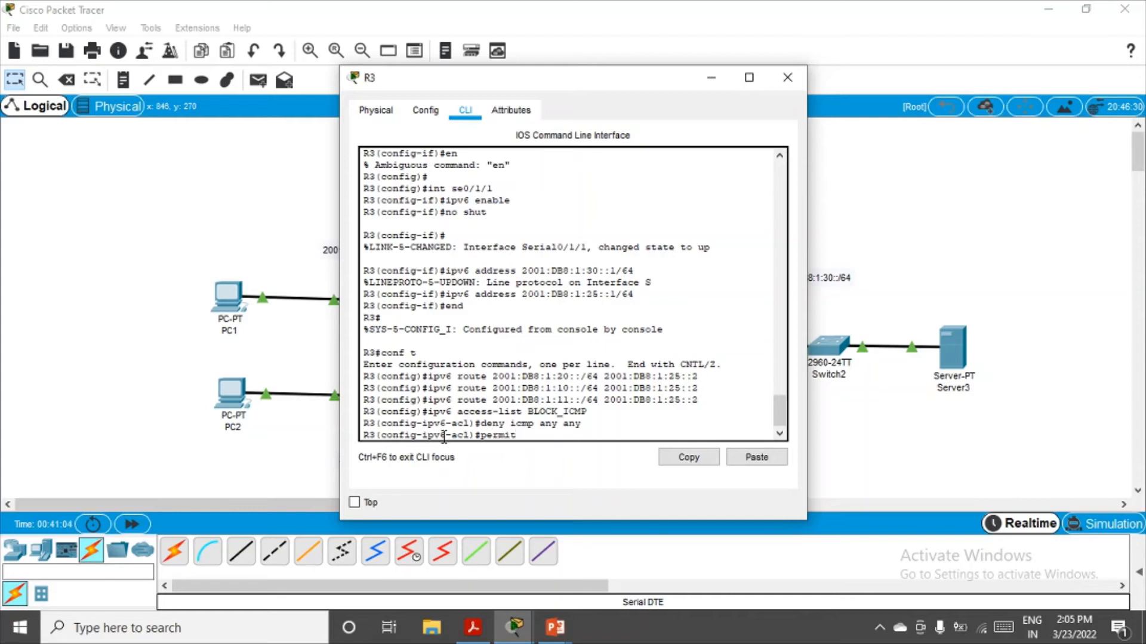
text(ipv6)
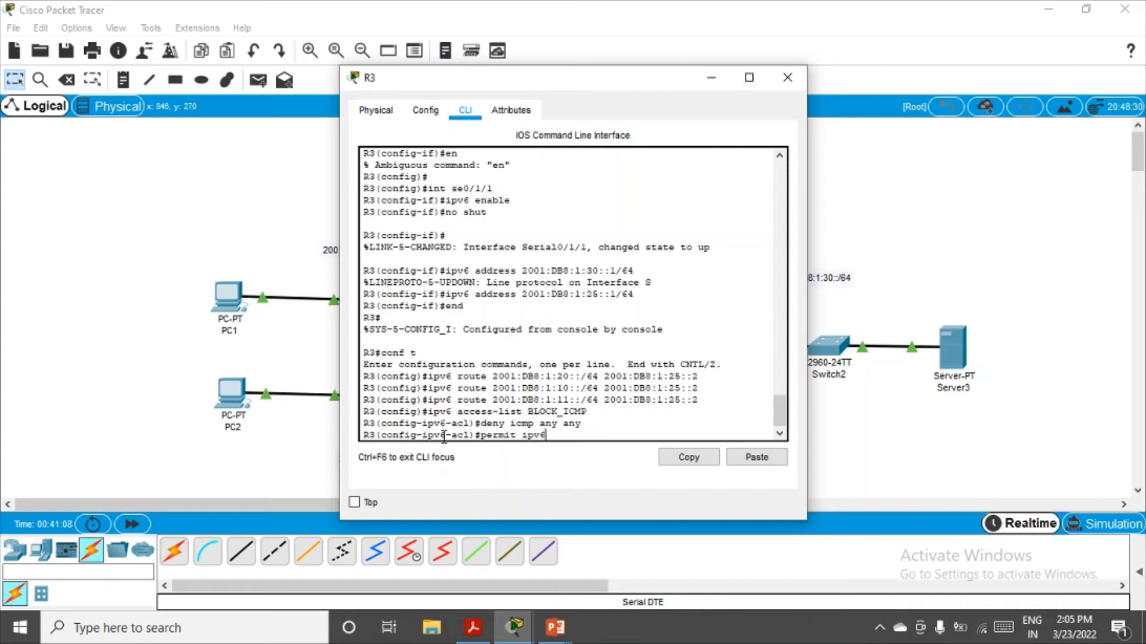
text(any anb)
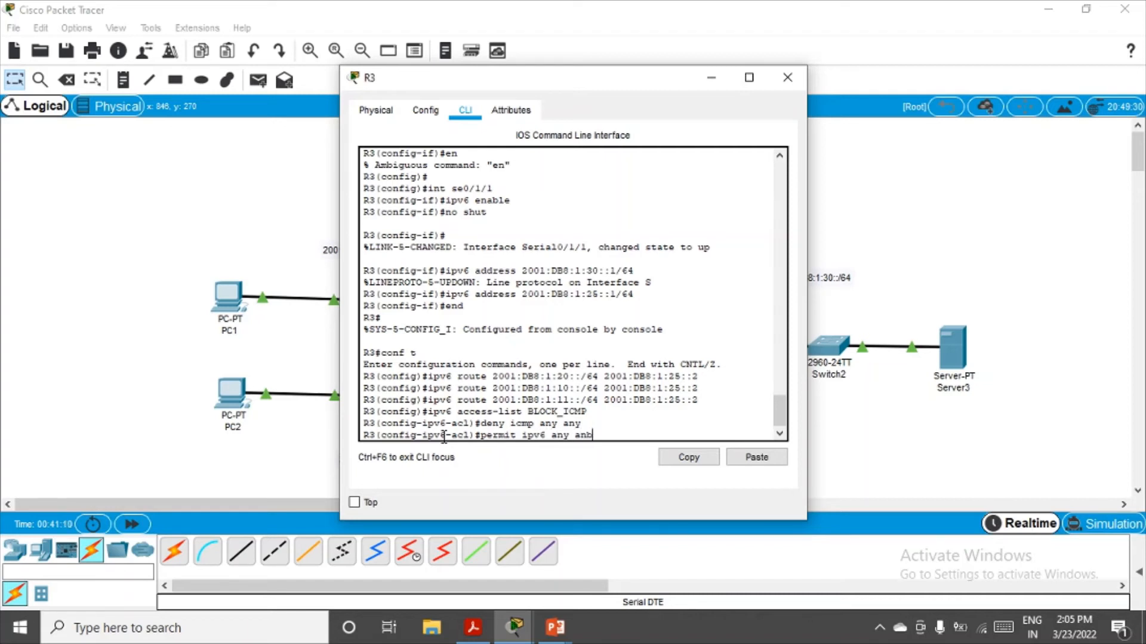
text(y)
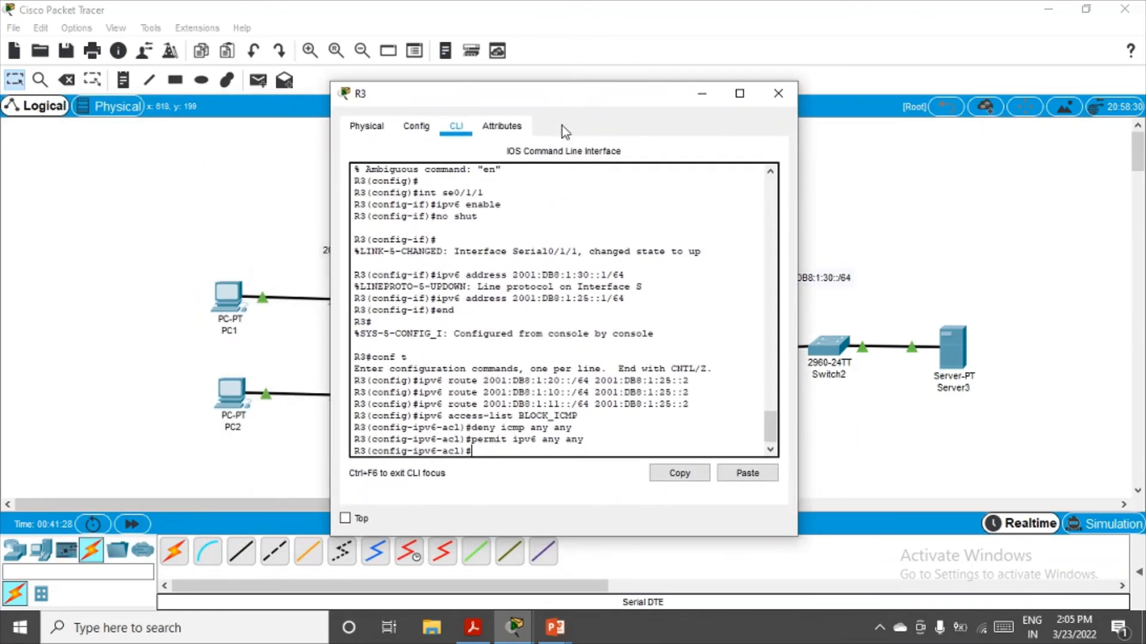
- Exit to config mode and apply ipv6 traffic-filter BLOCK_ICMP outbound on R3's interface g0/0
text(ei)
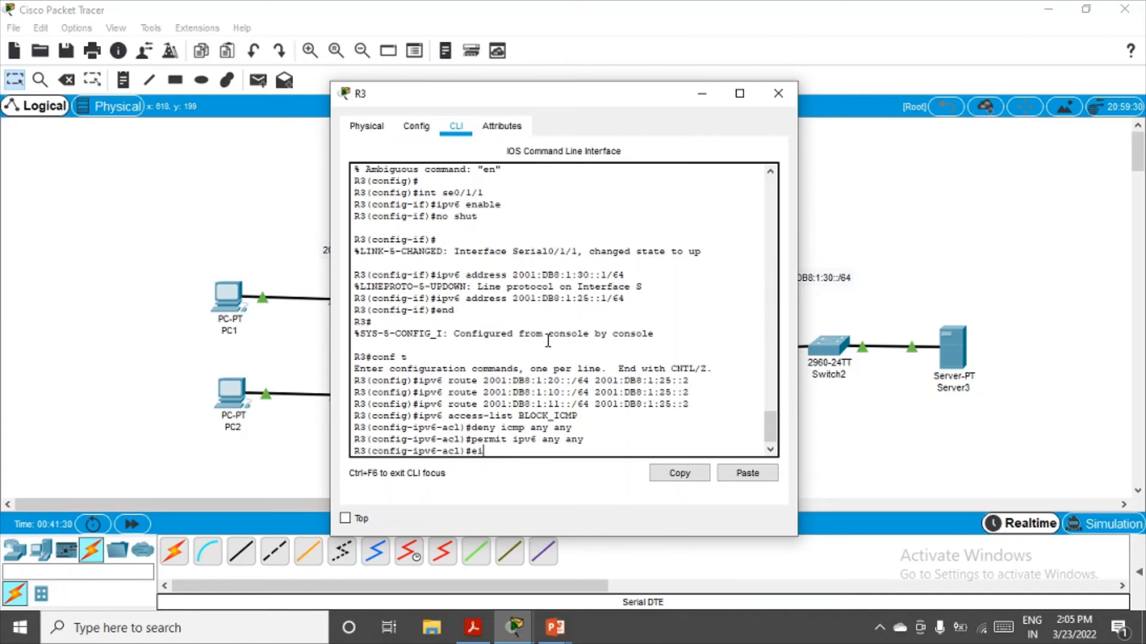
text(xit)
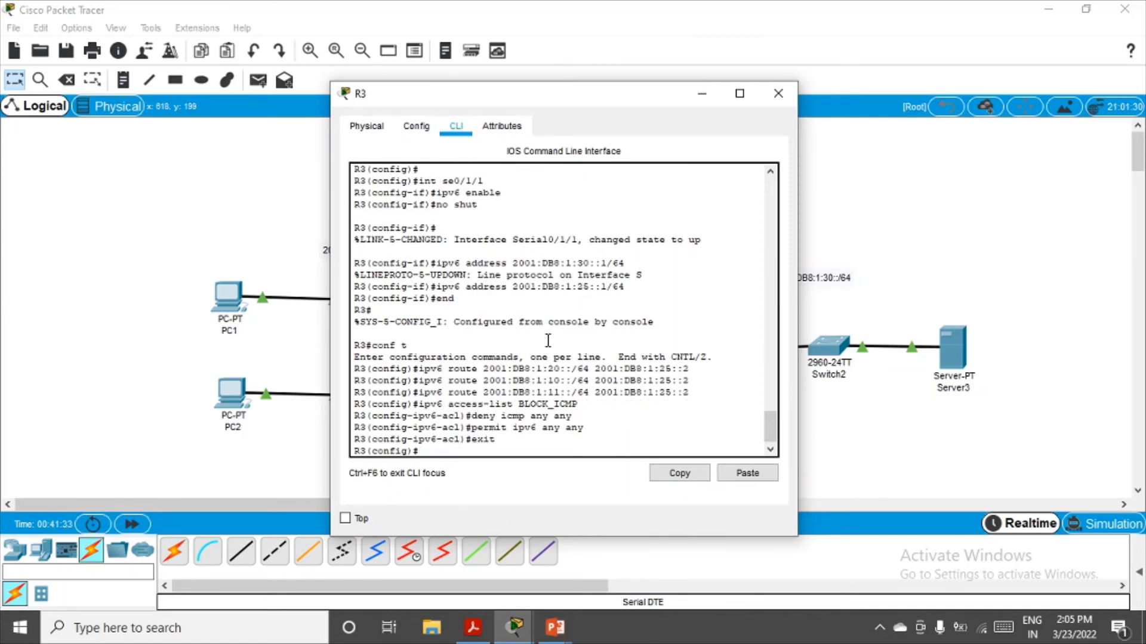
text(int)
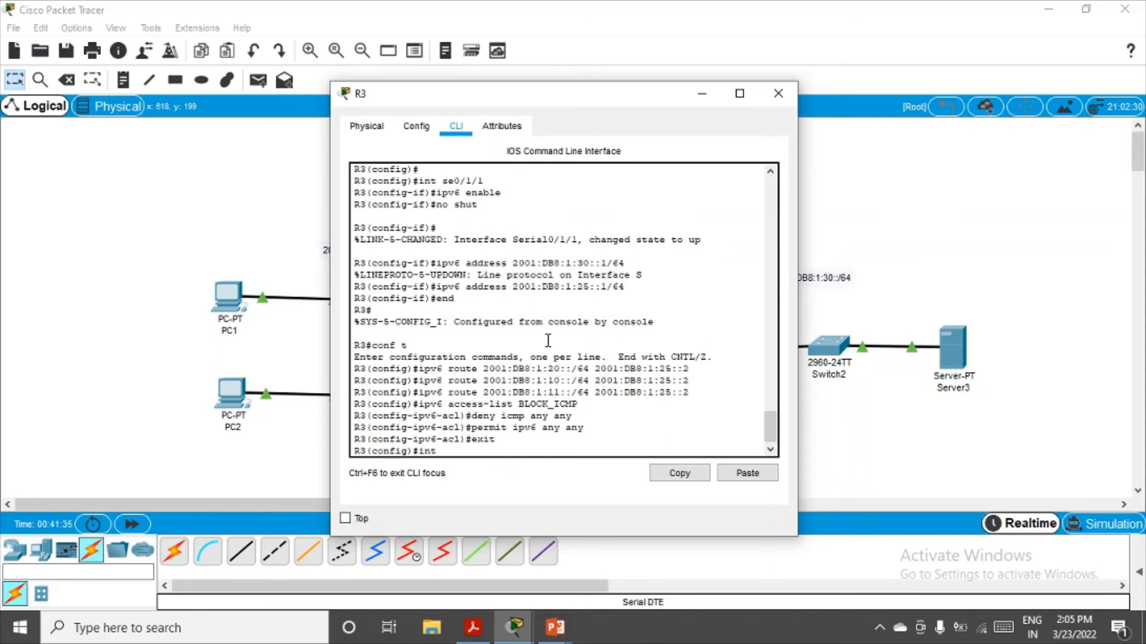
text(g0/0)
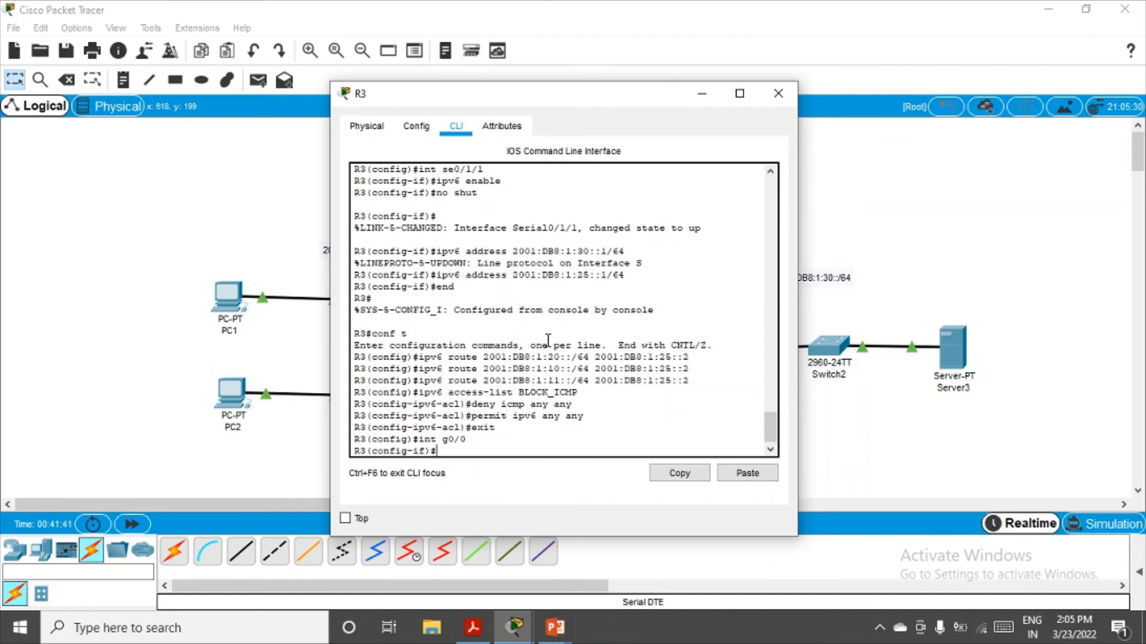
text(ip)
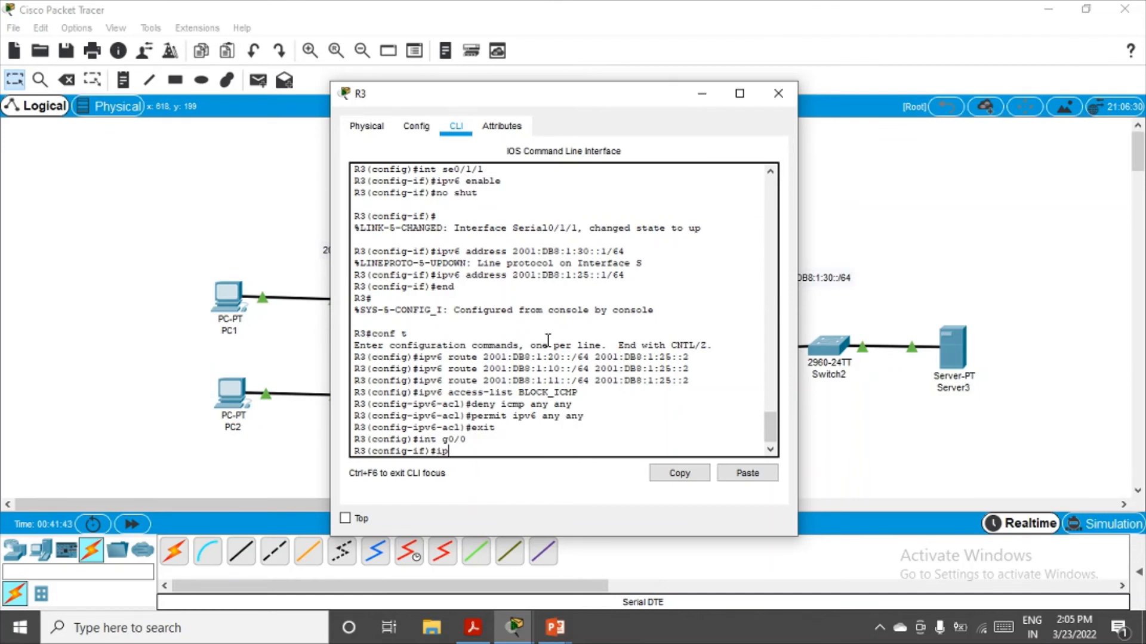
text(v6 traffic-)
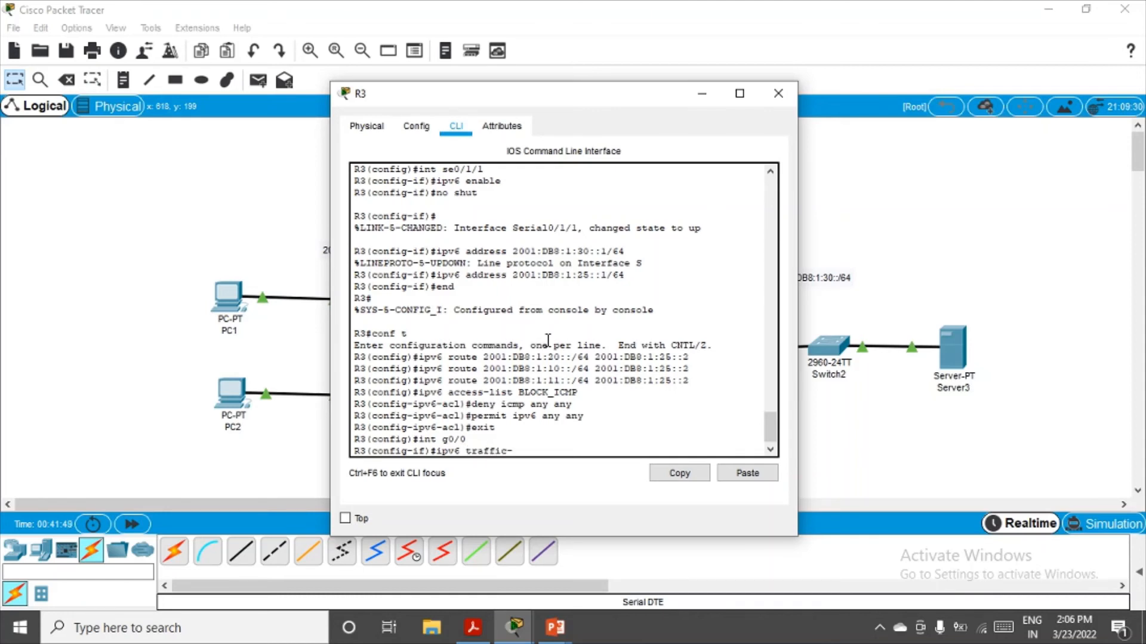
text(filter)
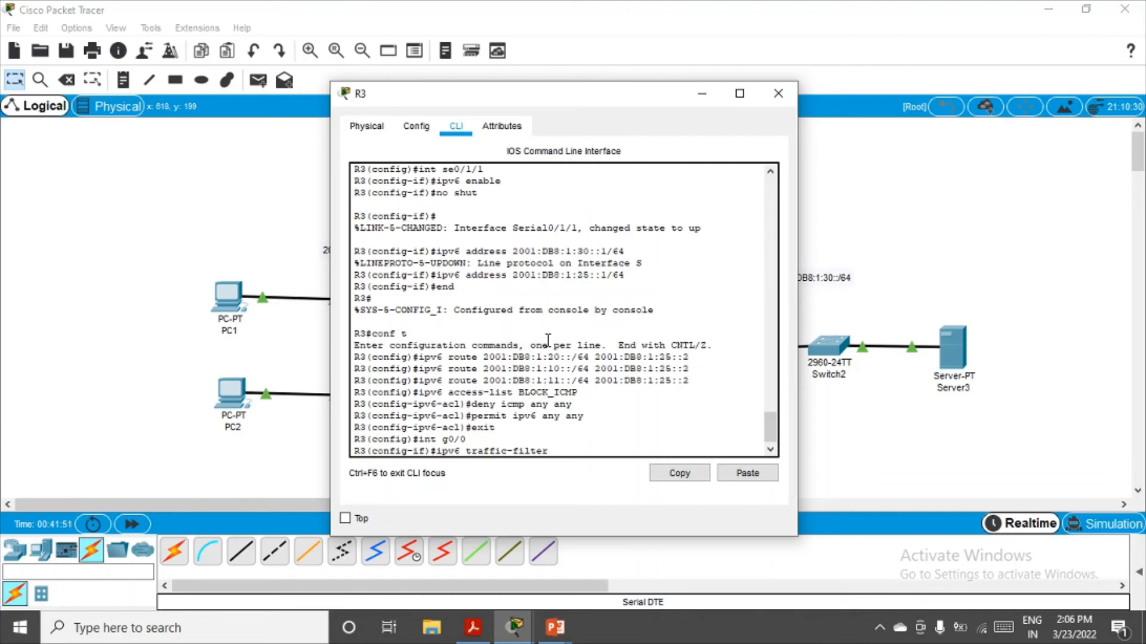
text(B)
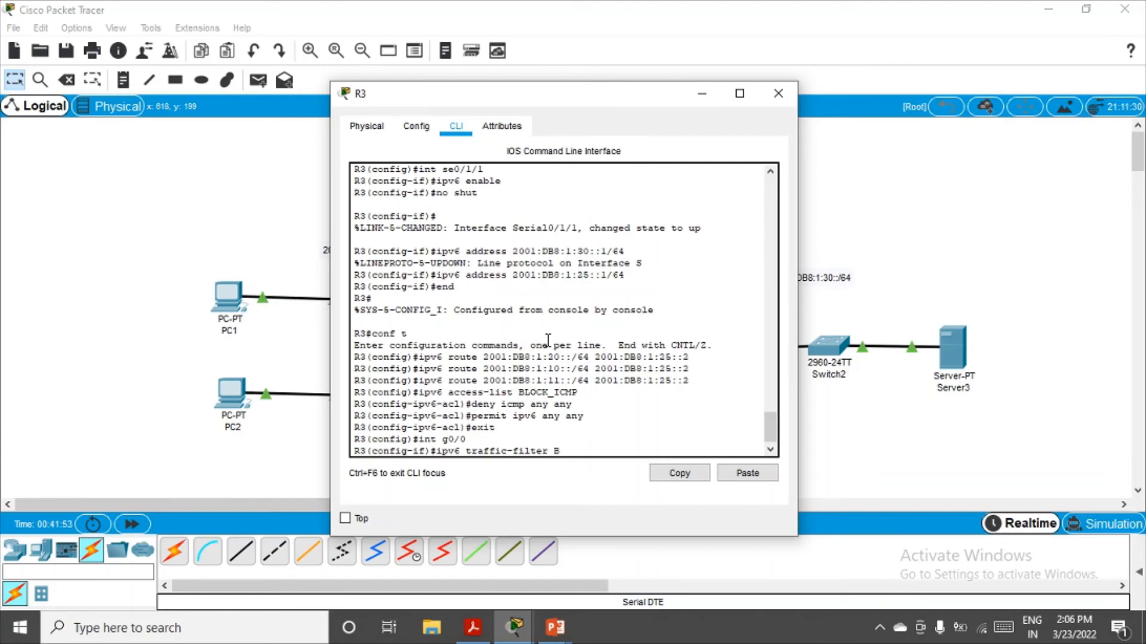
text(LOC)
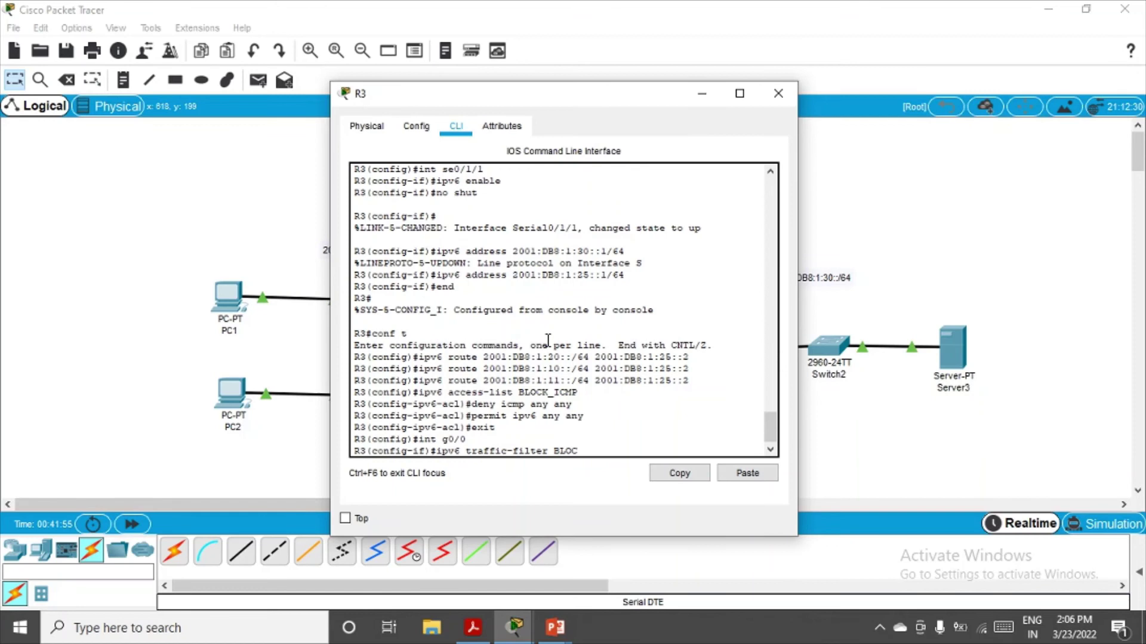
text(K_ICMP)
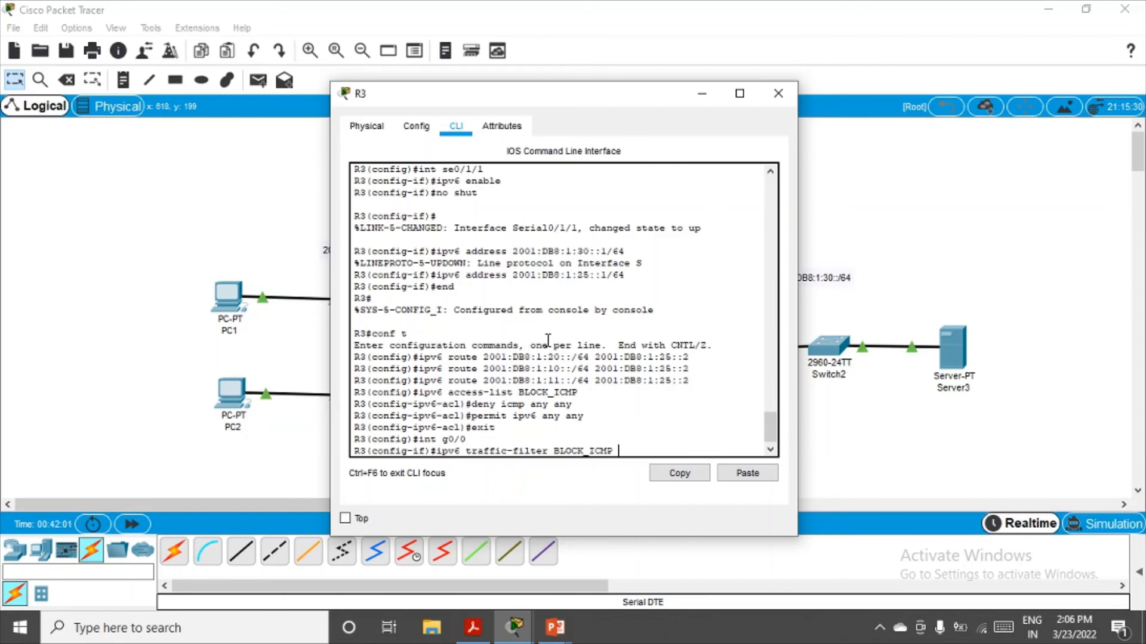
text(out)
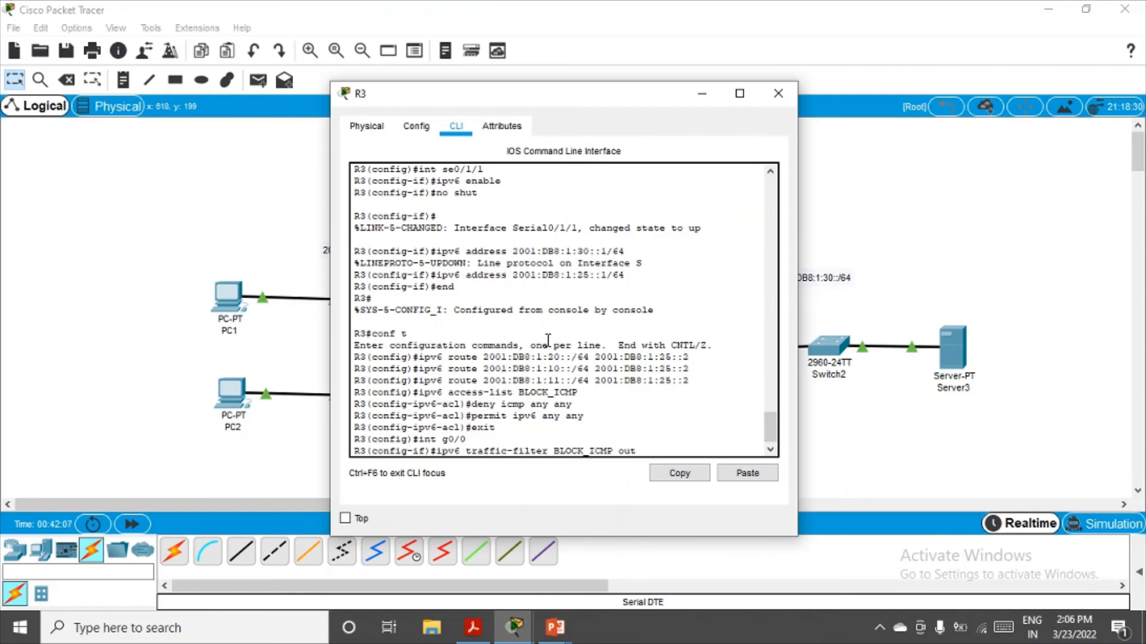
key(Enter)
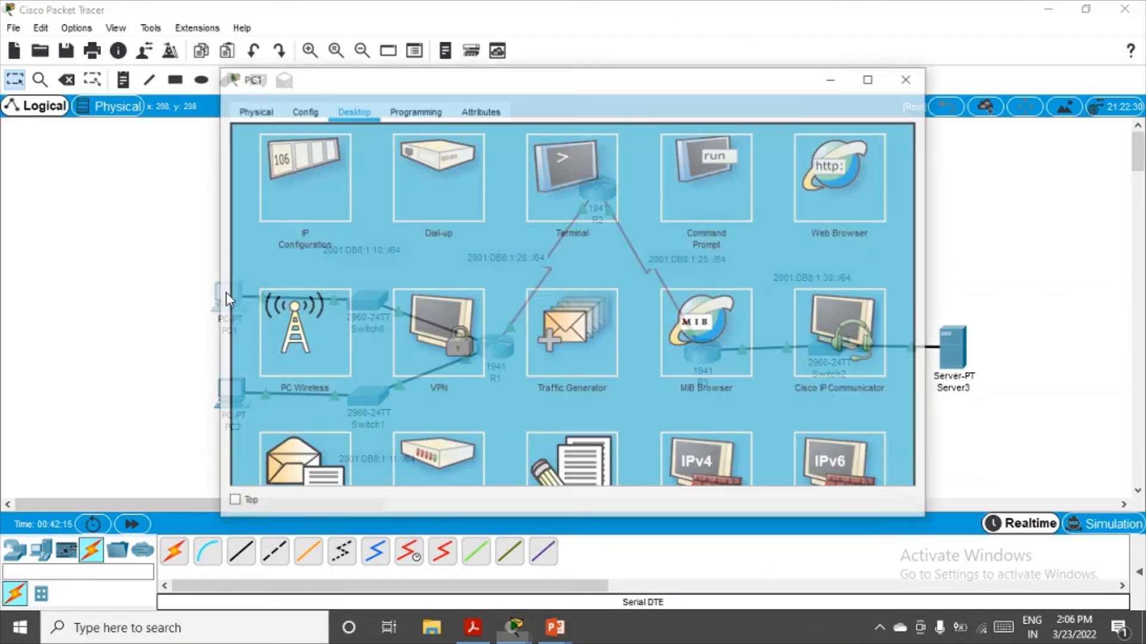
- From PC1's command prompt, ping 2001:DB8:1:10::1 and get replies with 0% loss
click(705, 176)
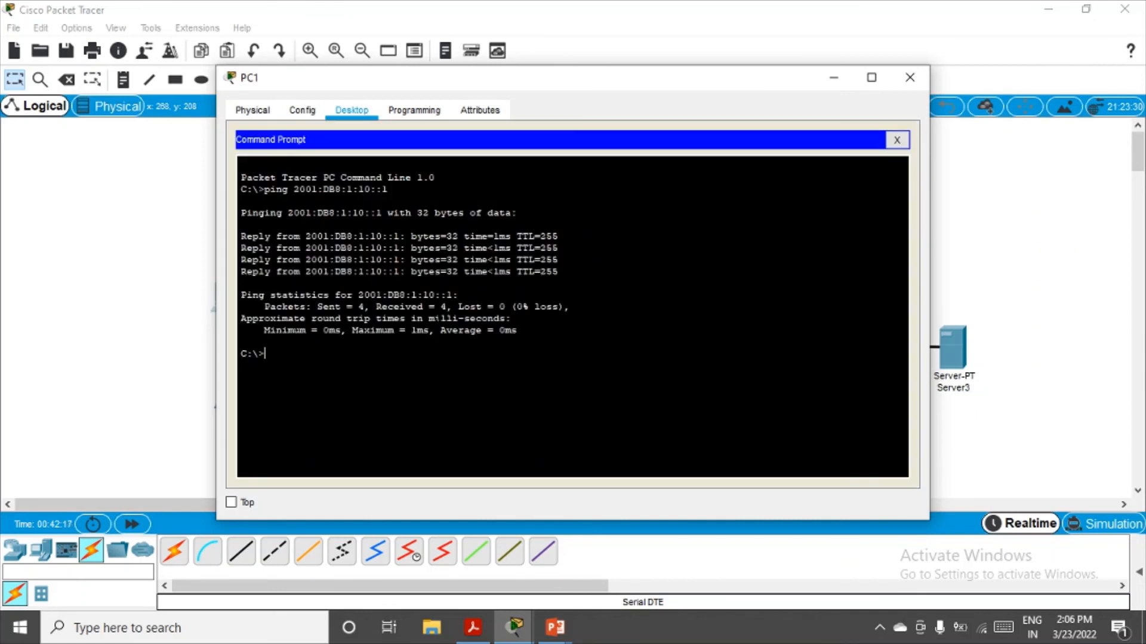
text(ping 2001:DB8:1:10::1)
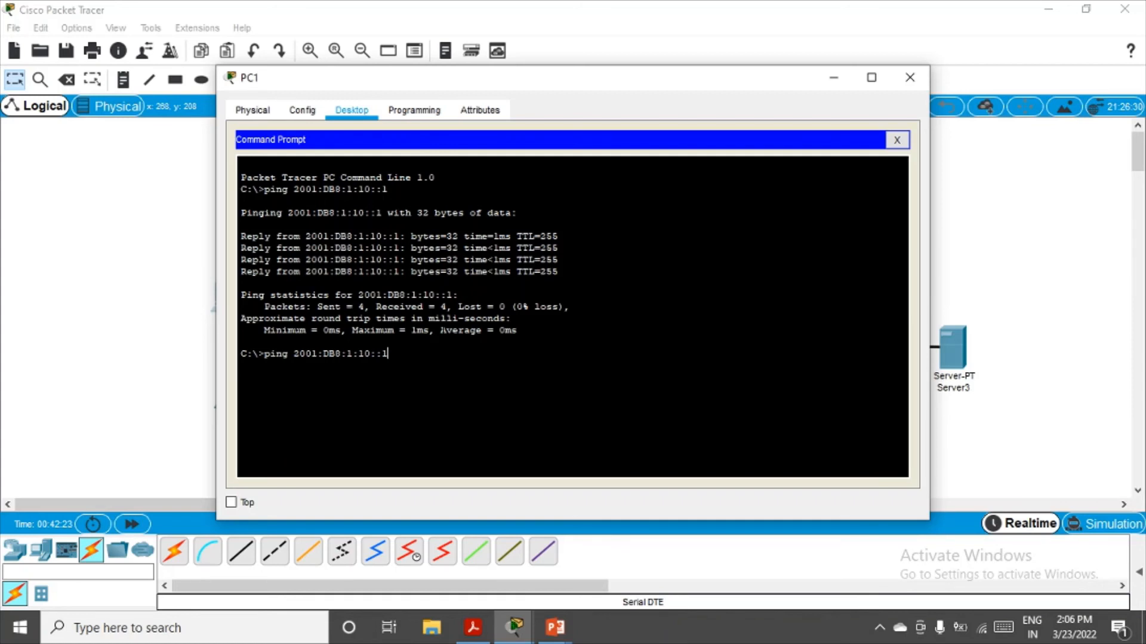
text(3)
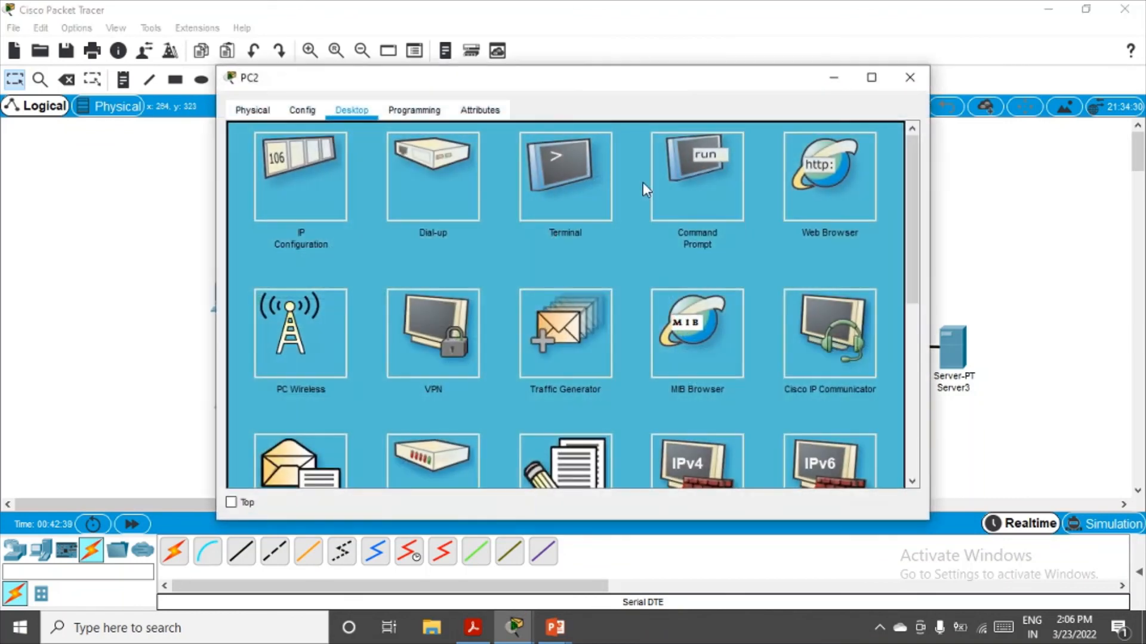
- From PC2's command prompt, ping 2001:DB8:1:30::30, see it fail with 100% loss, and close PC2
click(697, 174)
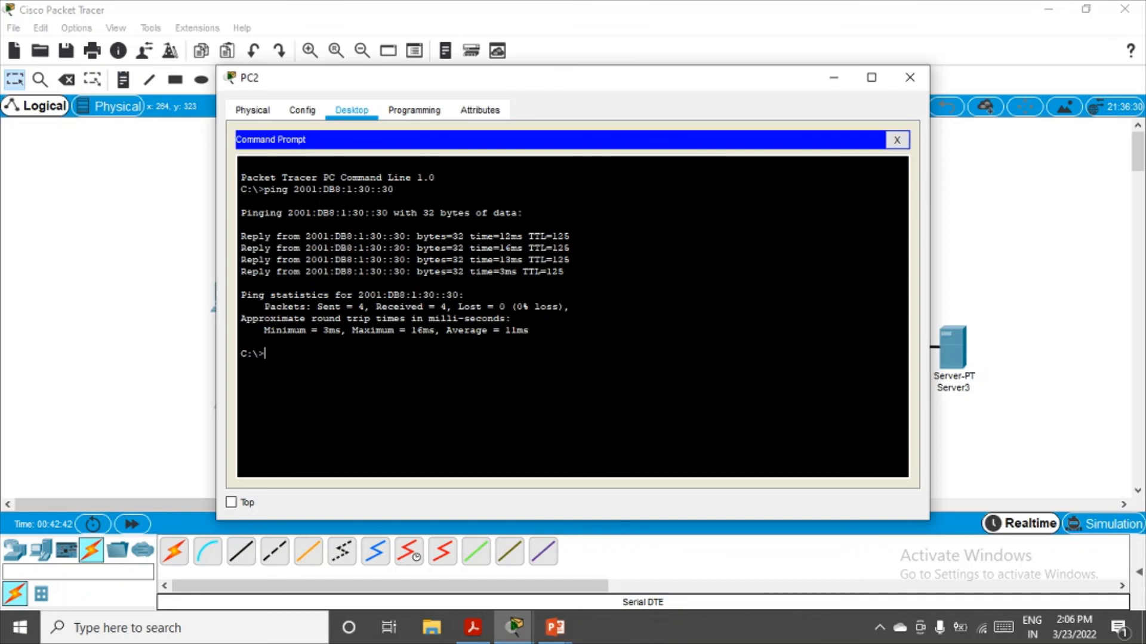
text(ping 2001:DB8:1:30::30)
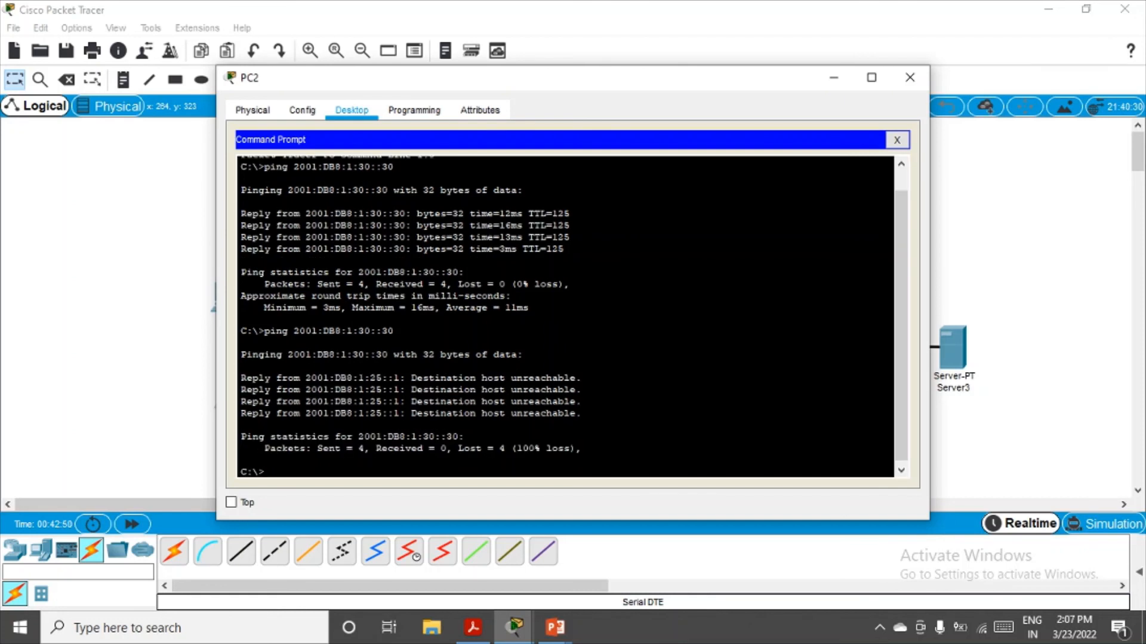
mouse_move(895, 141)
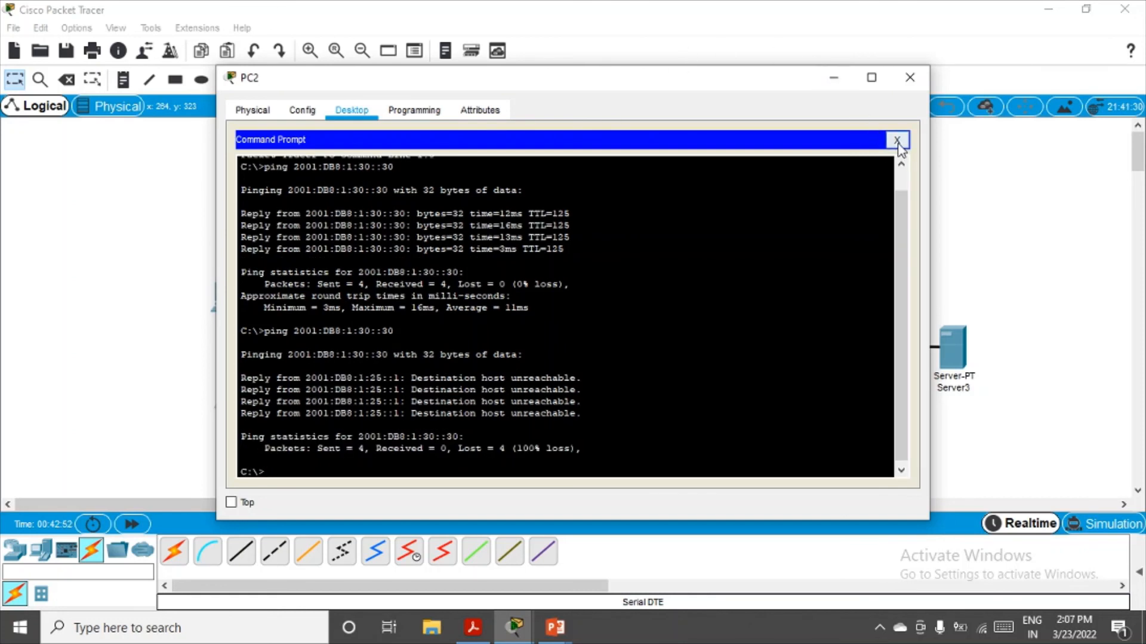
click(897, 141)
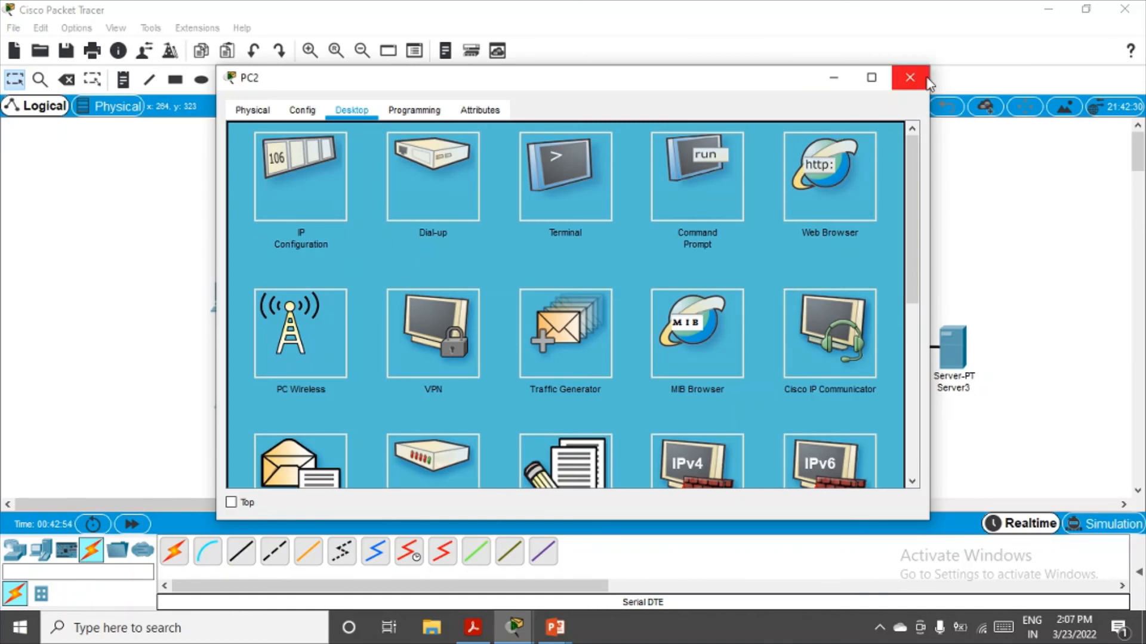
click(909, 76)
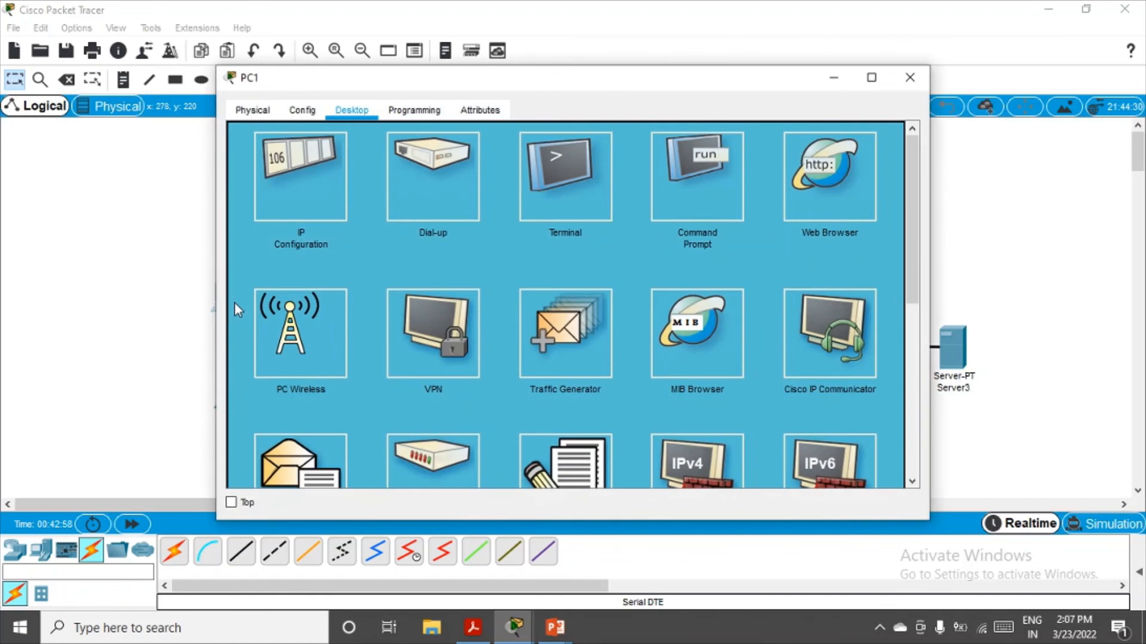
mouse_move(854, 198)
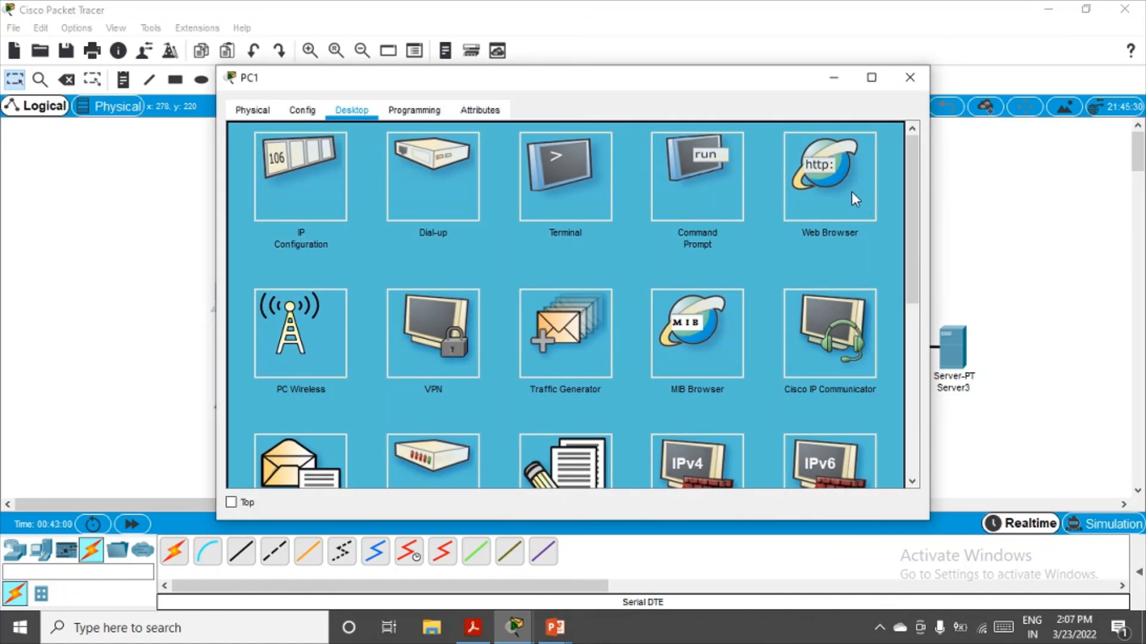
mouse_move(833, 189)
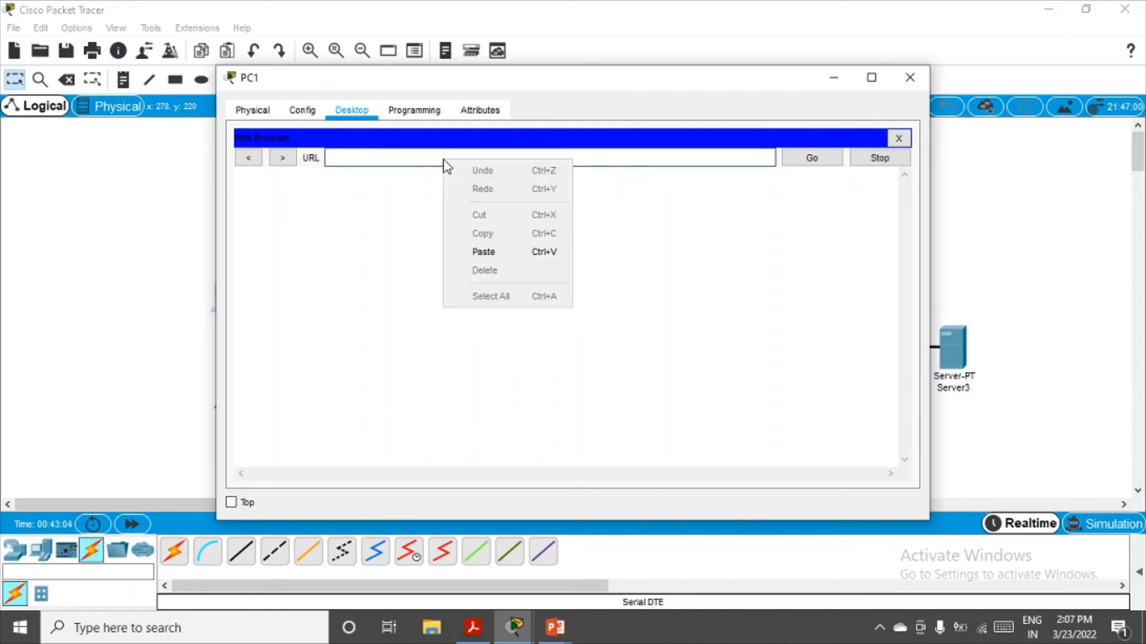
click(483, 252)
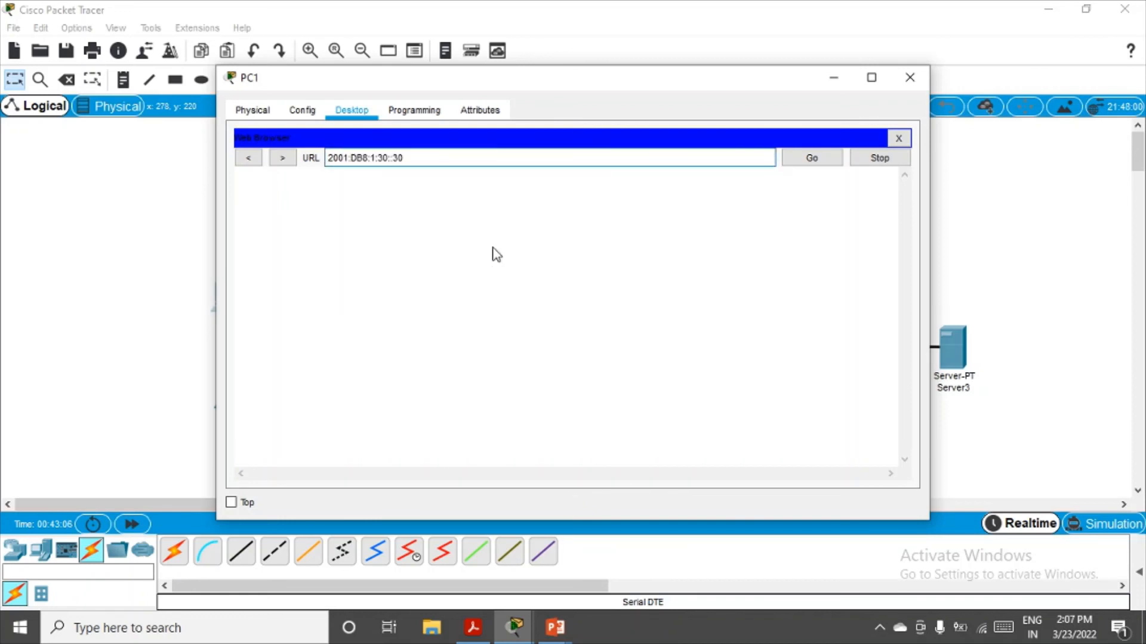
click(811, 158)
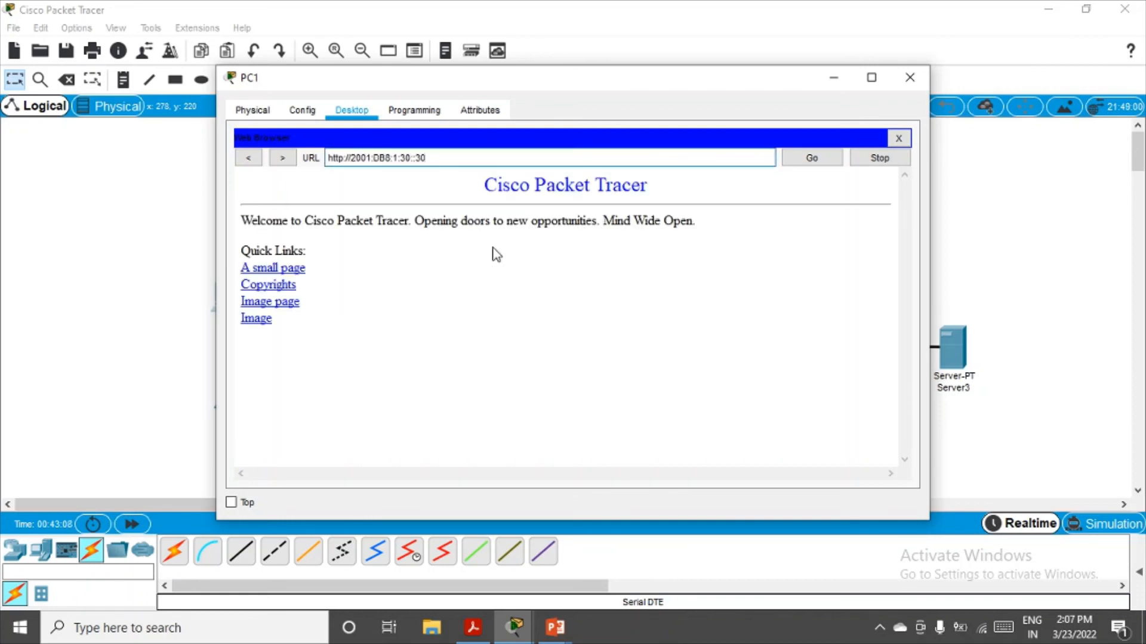